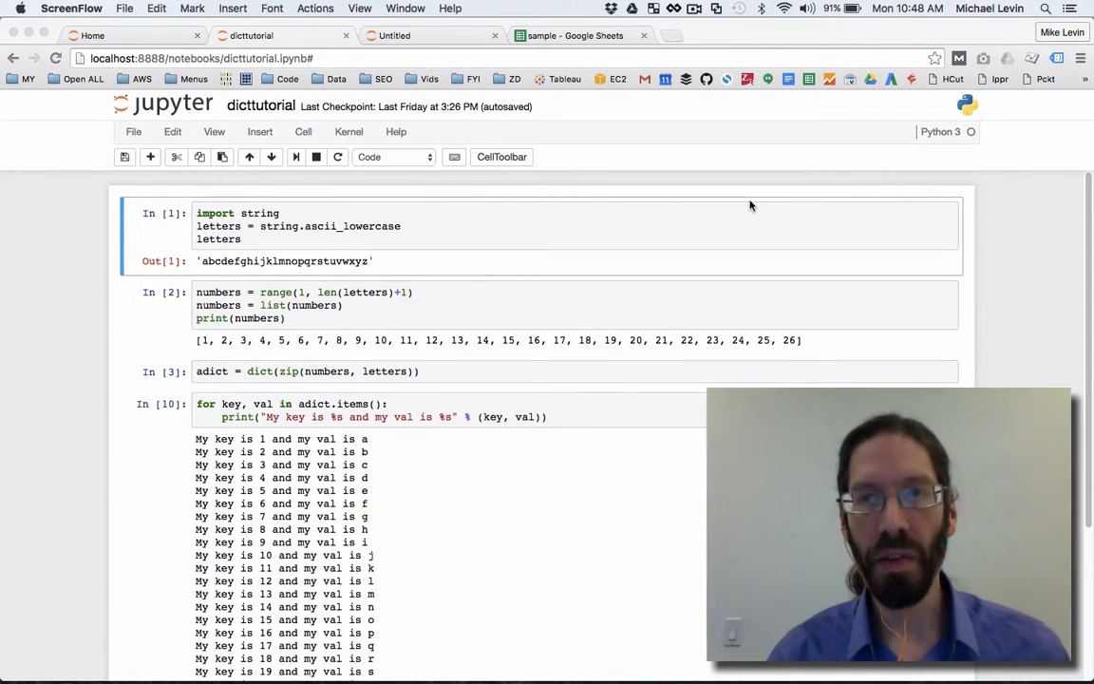
Step: Replace the key-value loop cell with adict and run it, mapping 1–26 to a–z
click(905, 9)
text(adict)
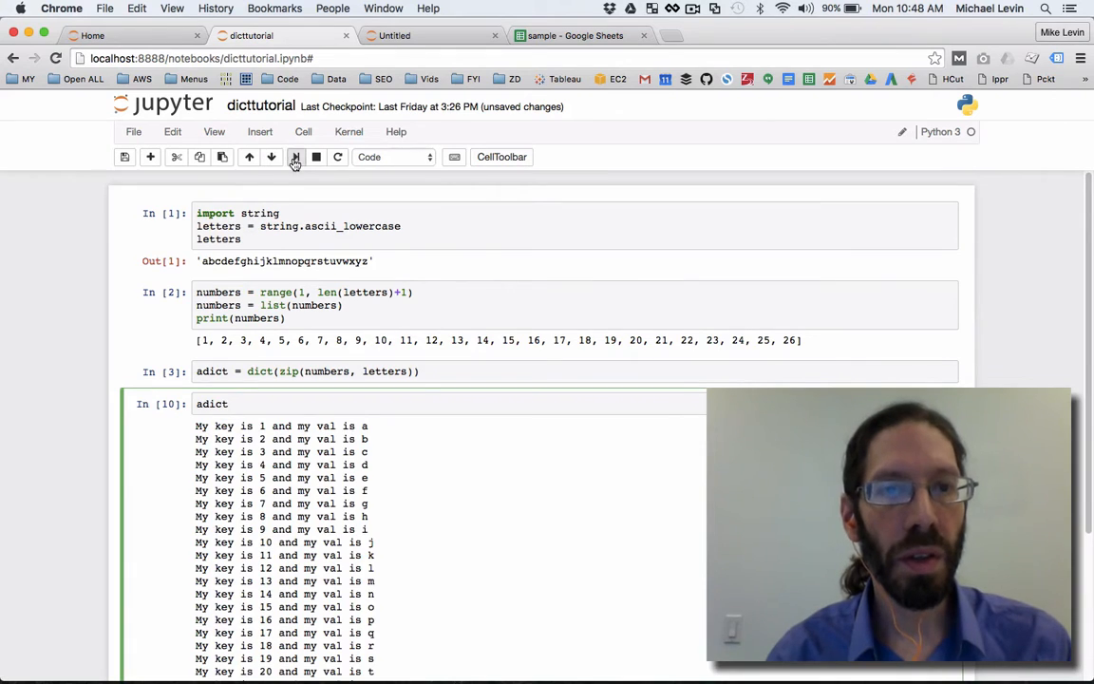
click(295, 157)
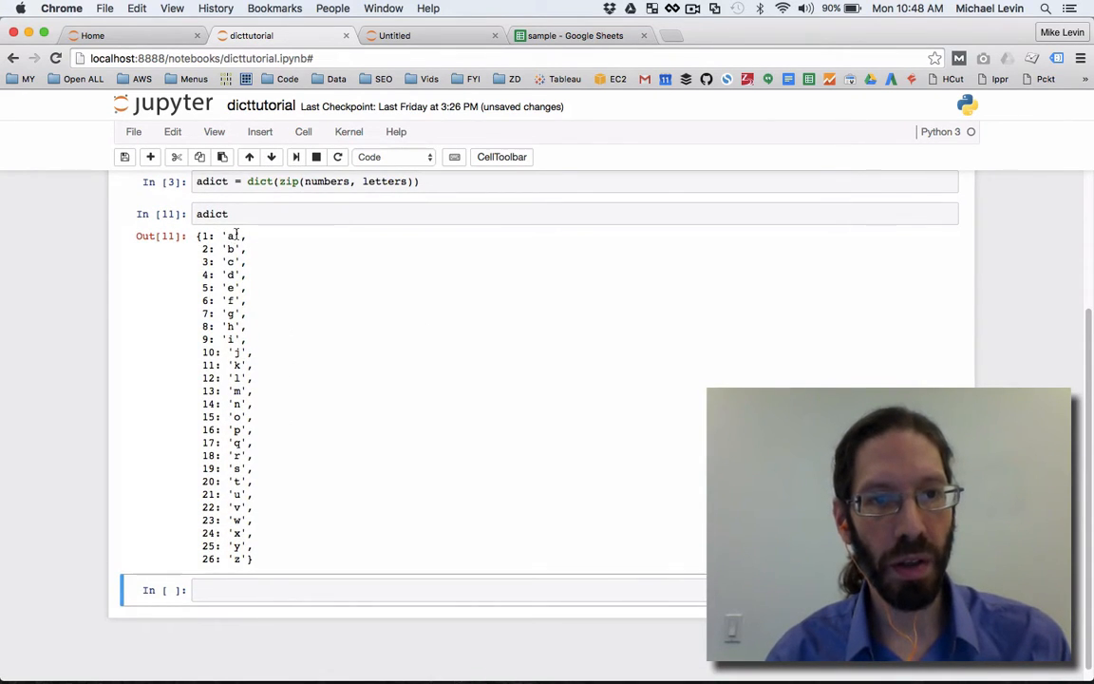
mouse_move(346, 408)
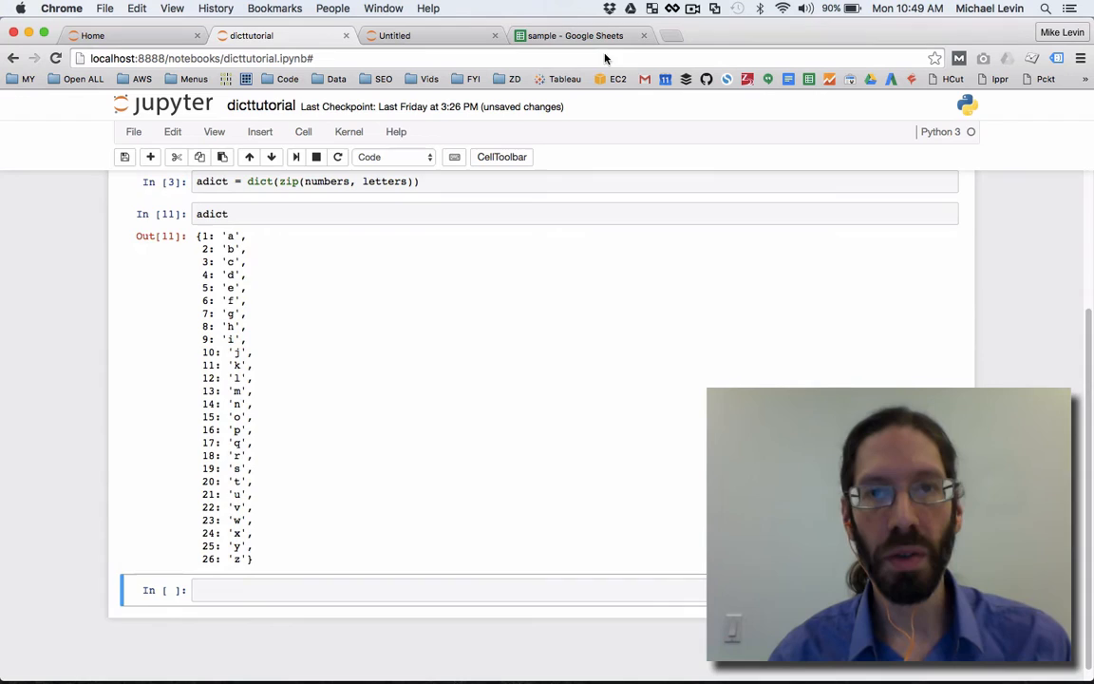
Step: Browse the sample spreadsheet's columns past Z to AA and AD, then return to the notebook
click(569, 36)
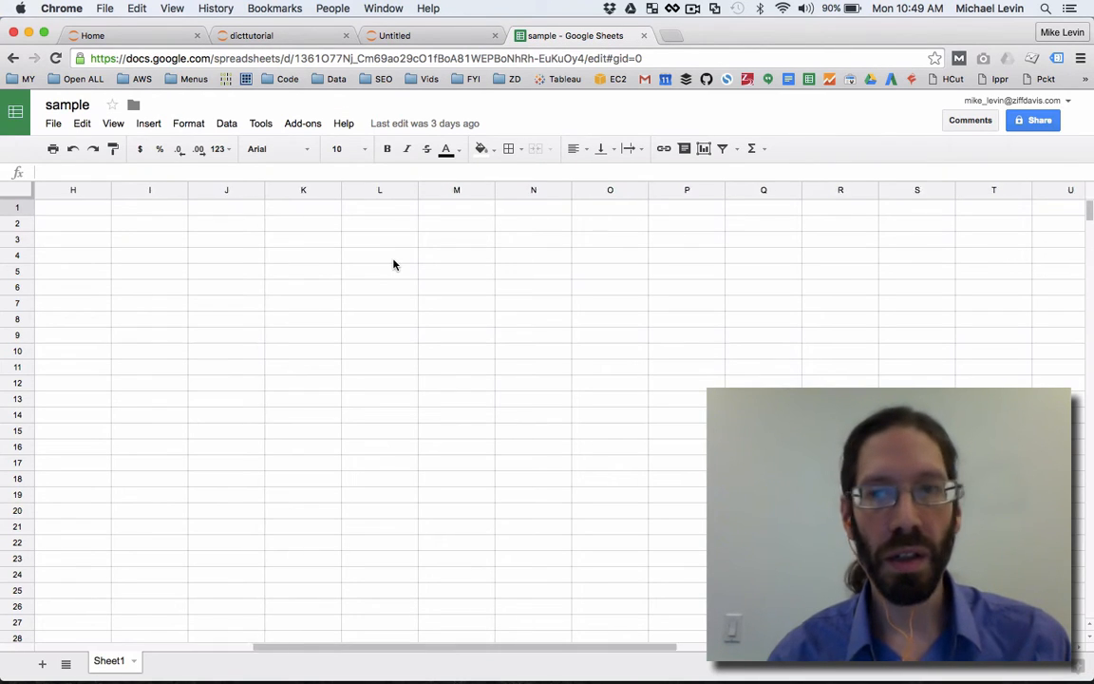
scroll(right, 3)
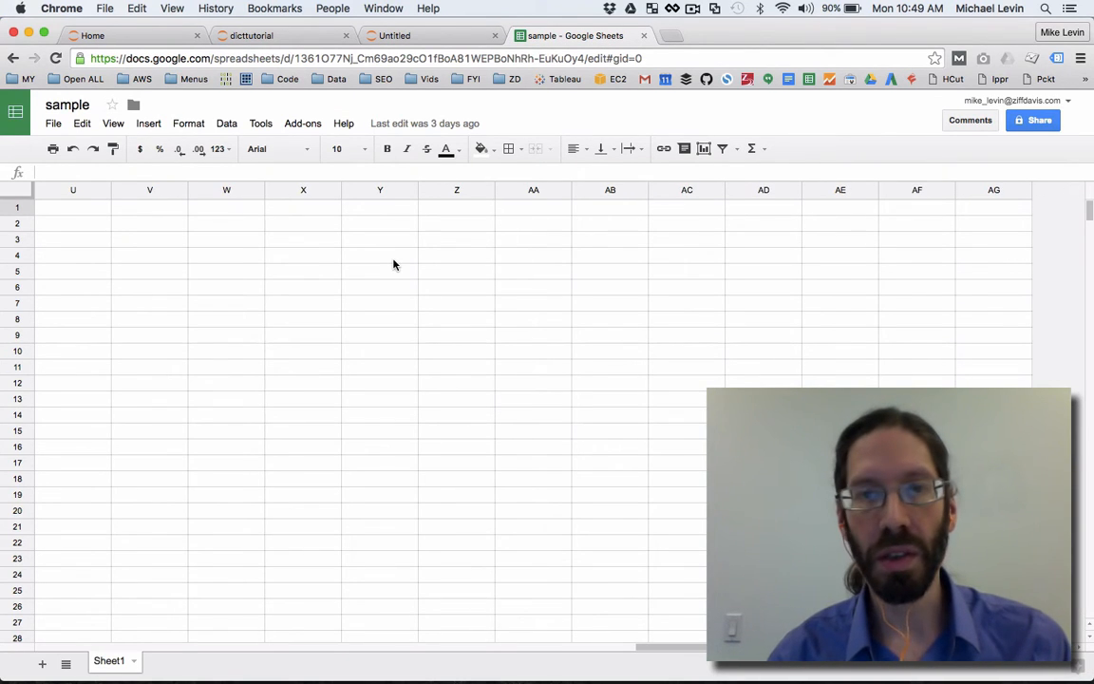
mouse_move(466, 200)
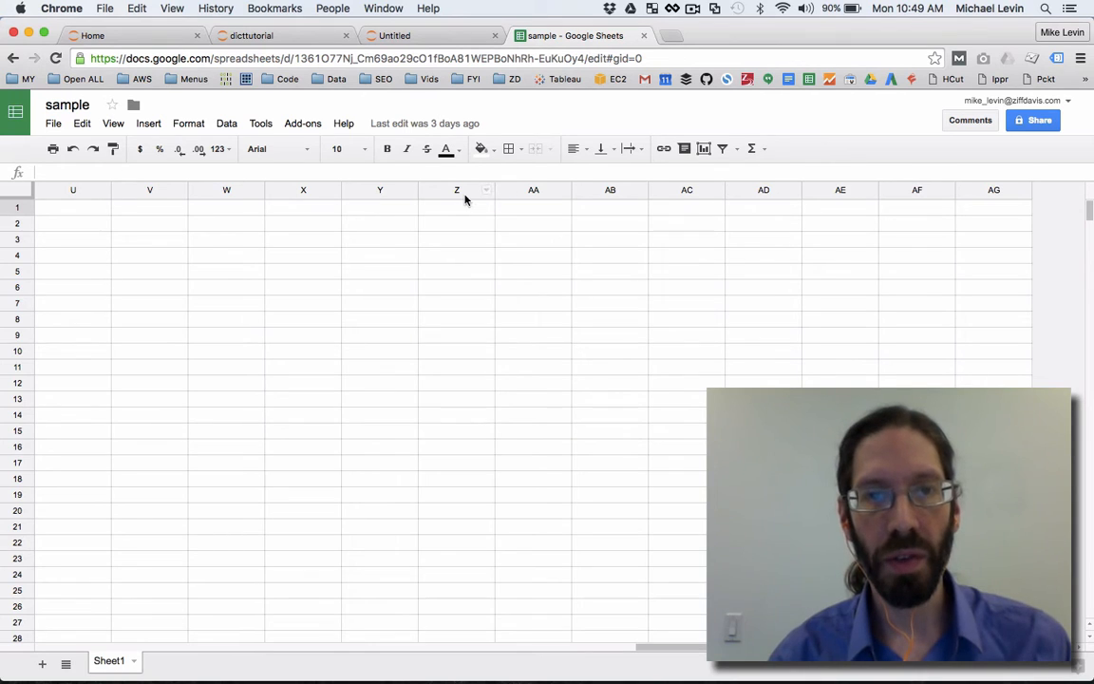
click(533, 190)
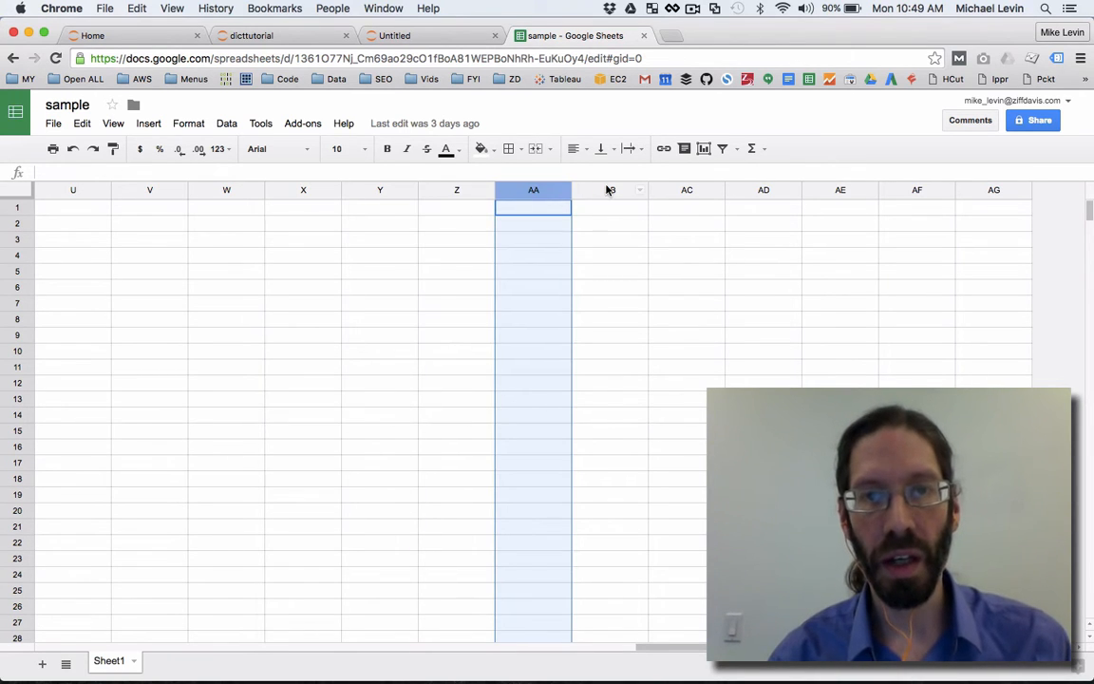
click(764, 190)
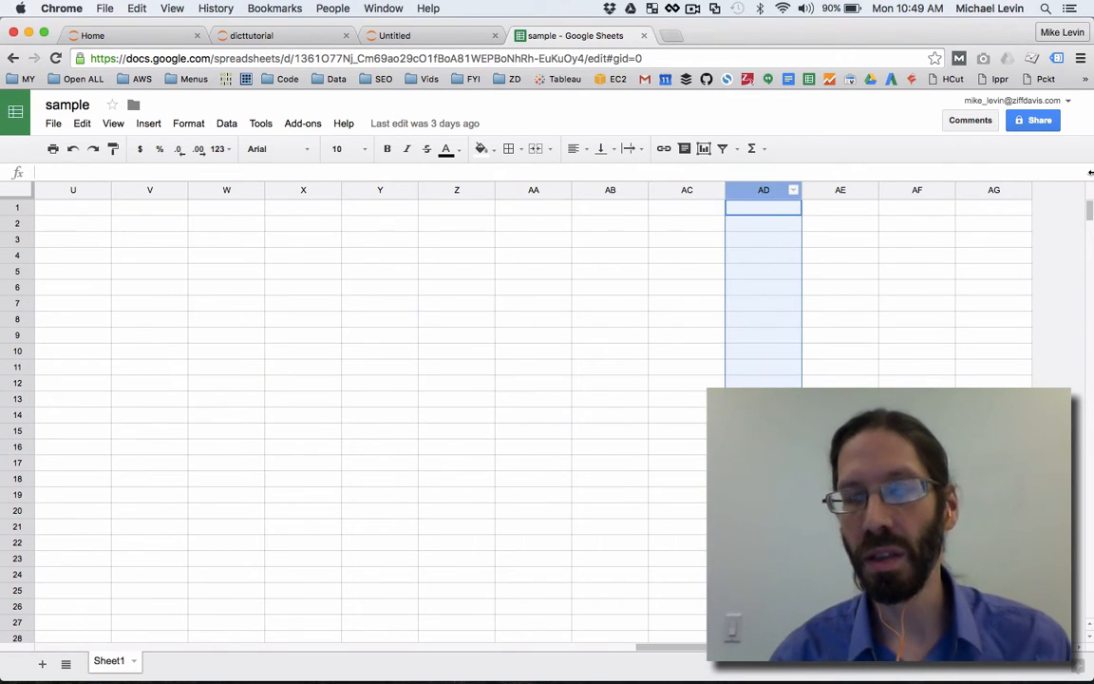
mouse_move(430, 256)
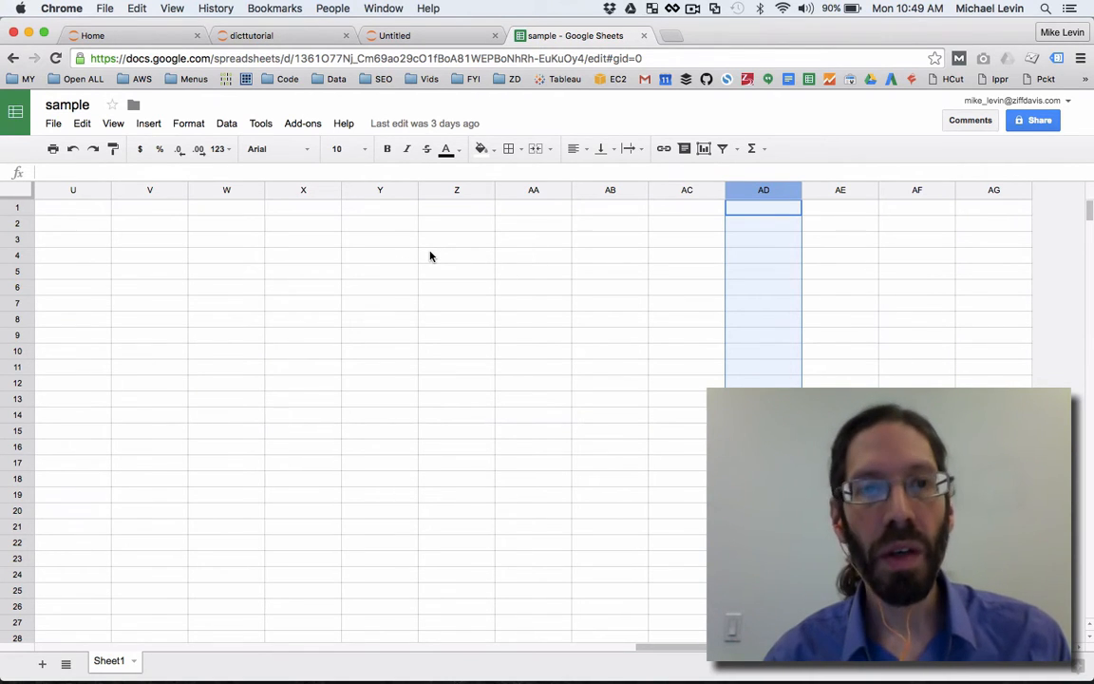
mouse_move(456, 268)
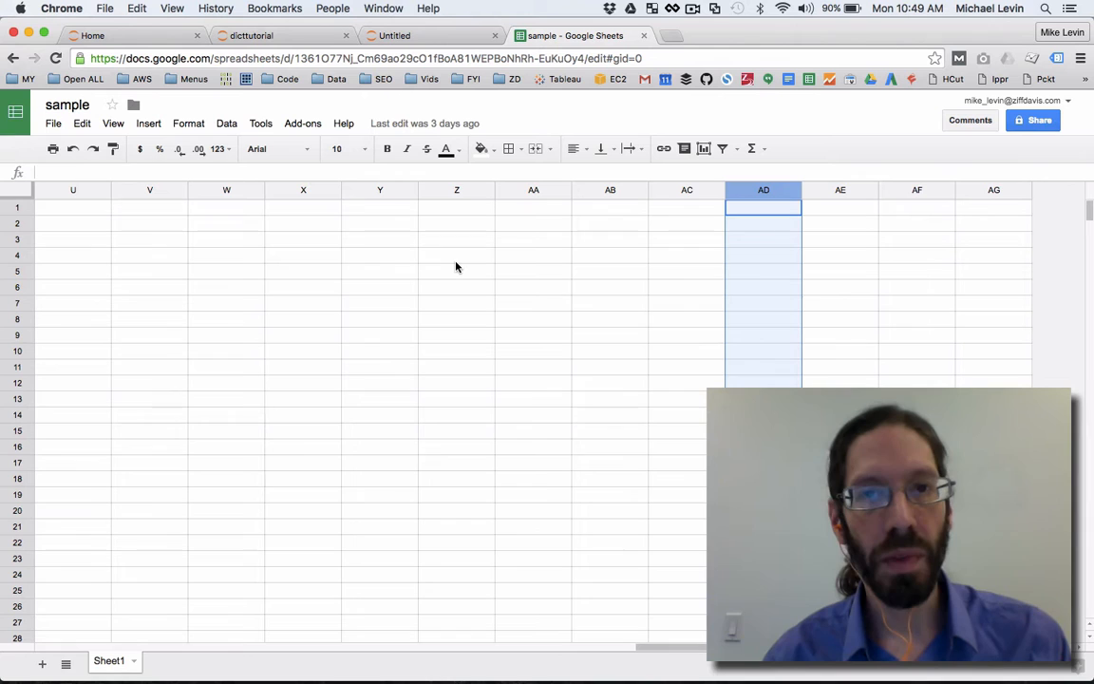
click(276, 35)
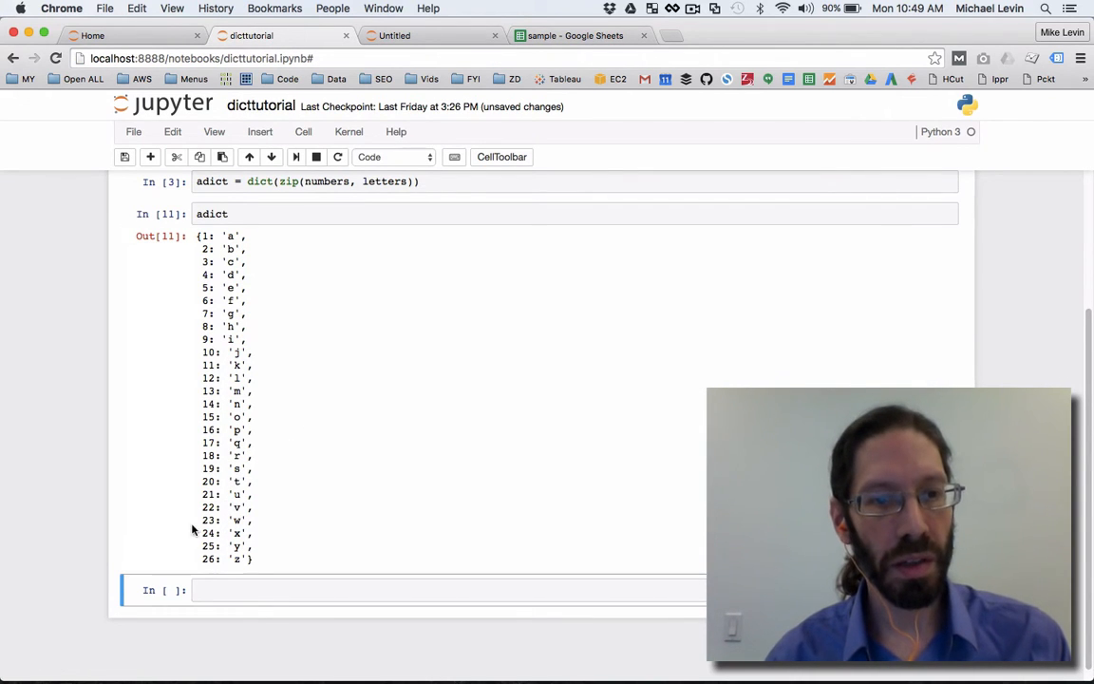
scroll(up, 3)
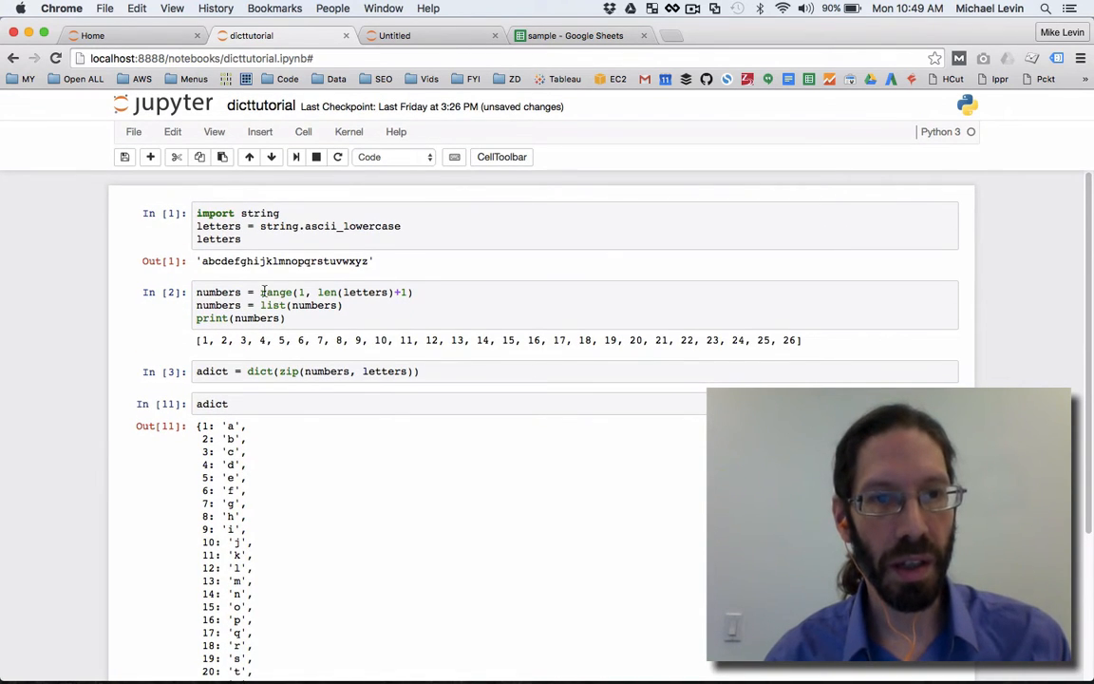
mouse_move(288, 304)
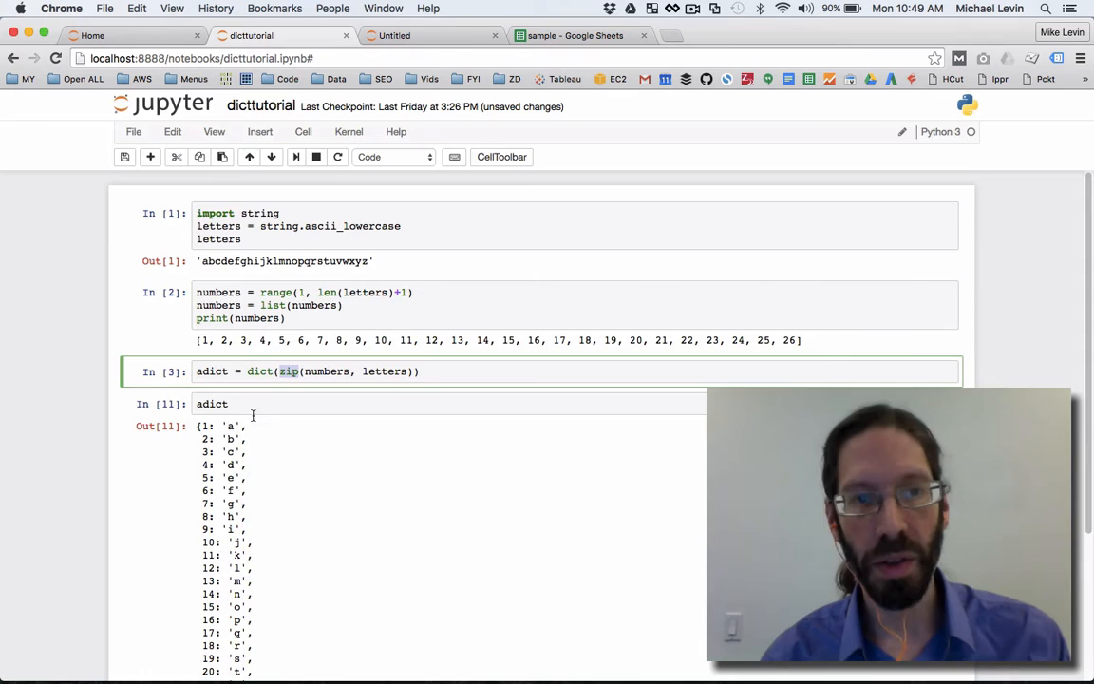
mouse_move(373, 294)
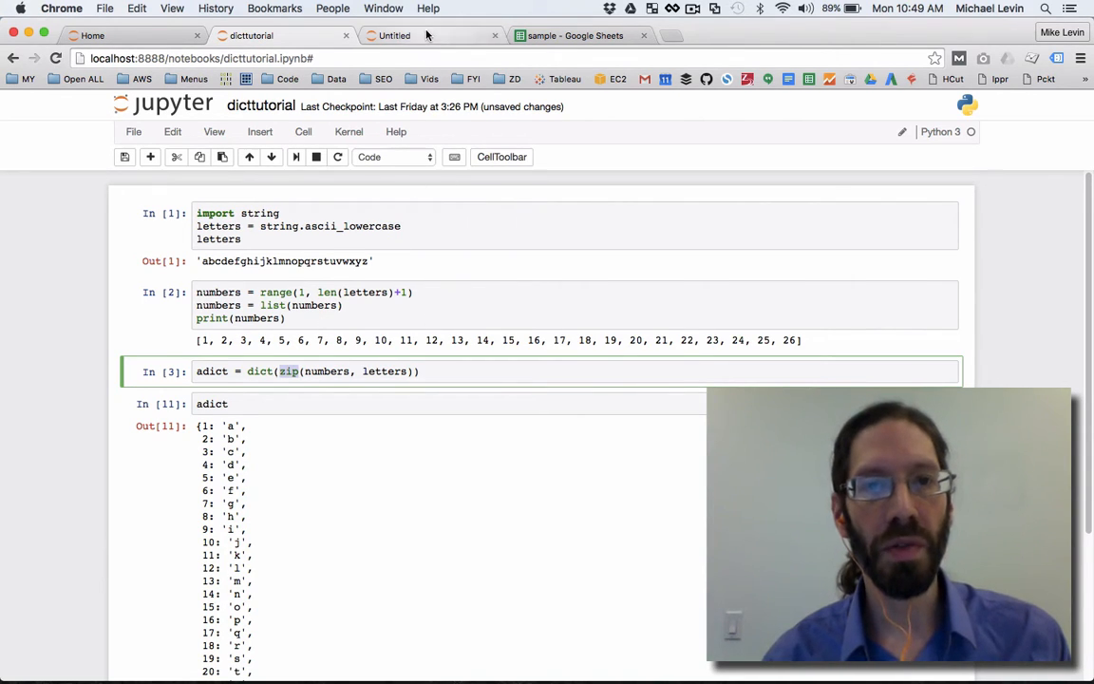
Step: Cut the nested-loop newlist cell from the Untitled notebook
click(393, 35)
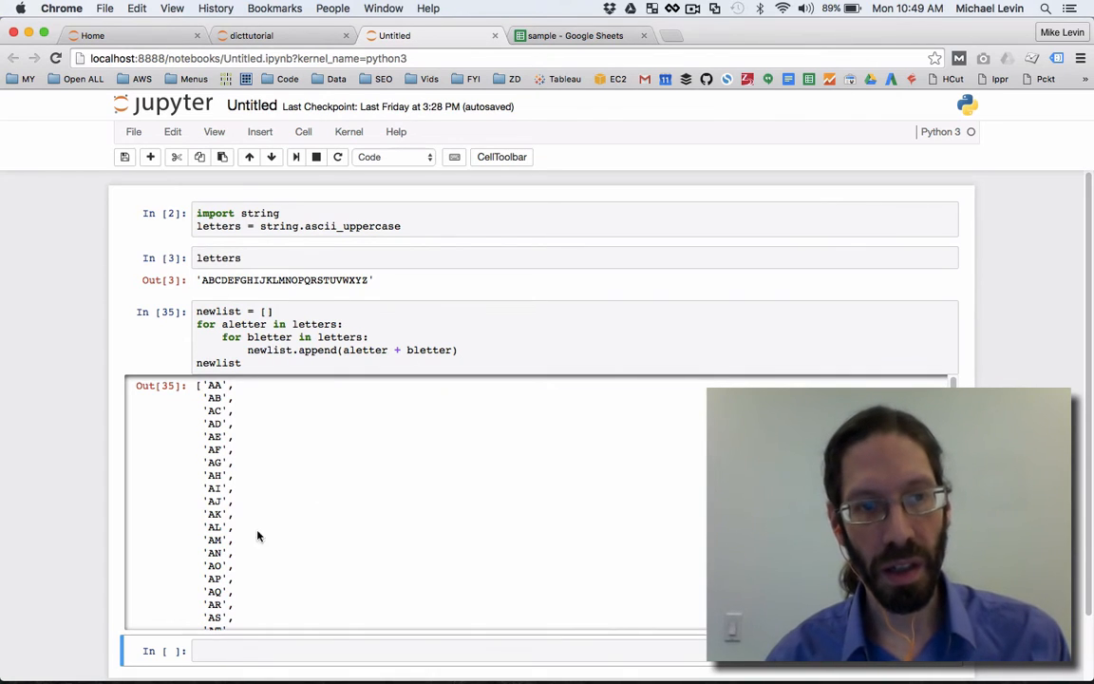
click(363, 351)
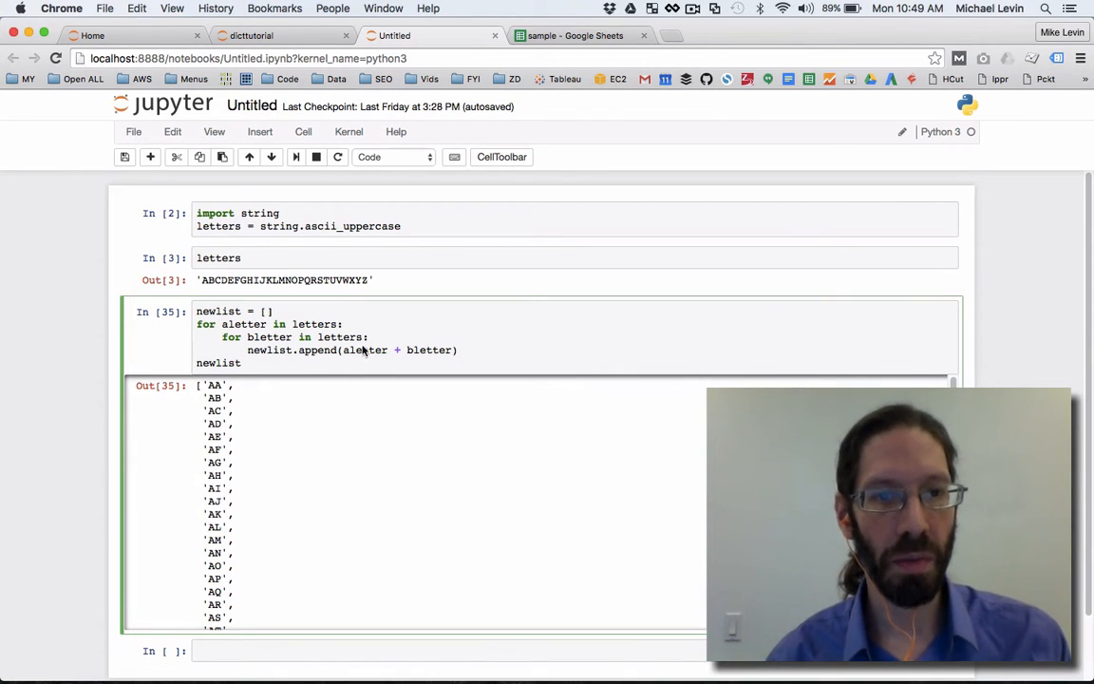
click(176, 157)
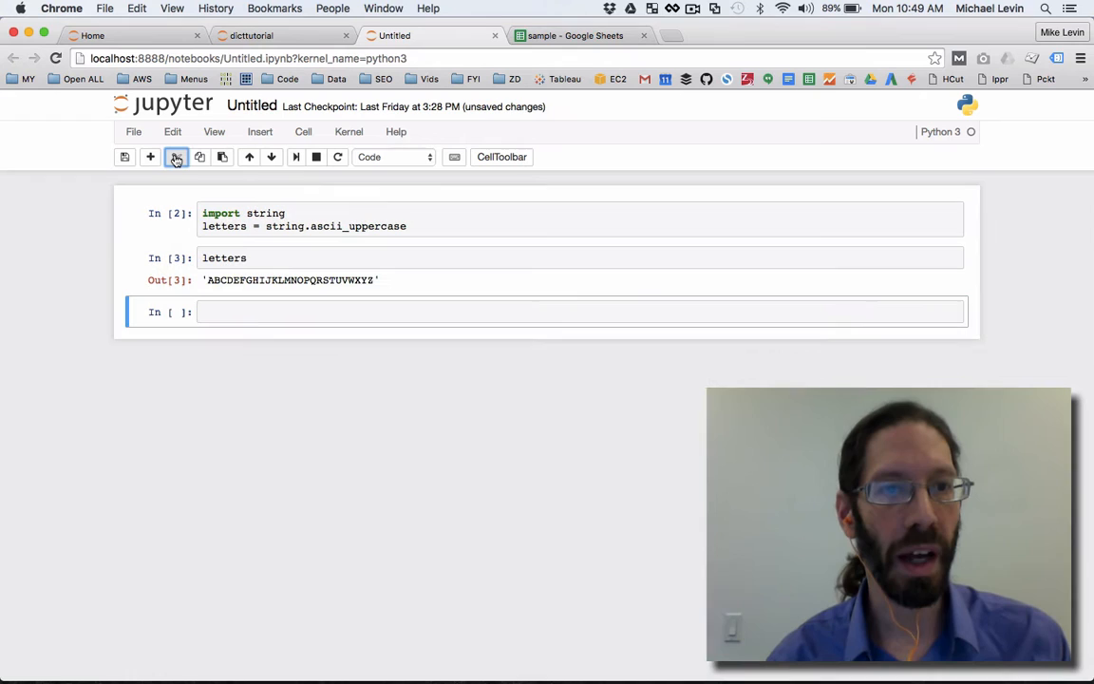
Step: Rerun the import string and letters cells, leaving an empty cell ready
click(332, 226)
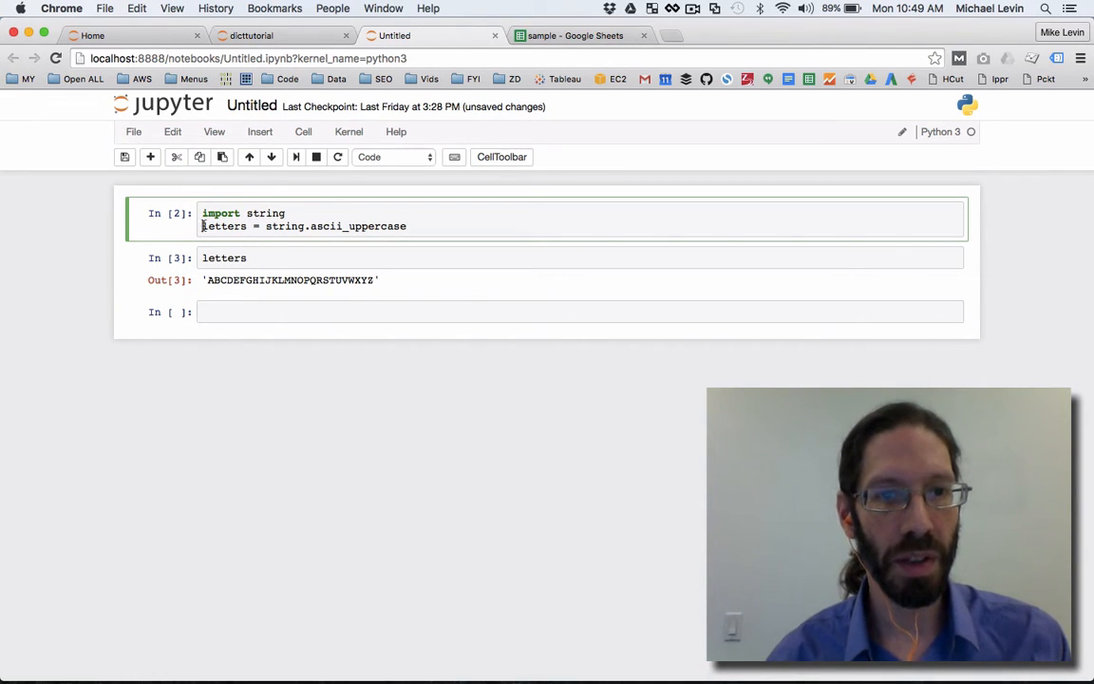
double_click(223, 226)
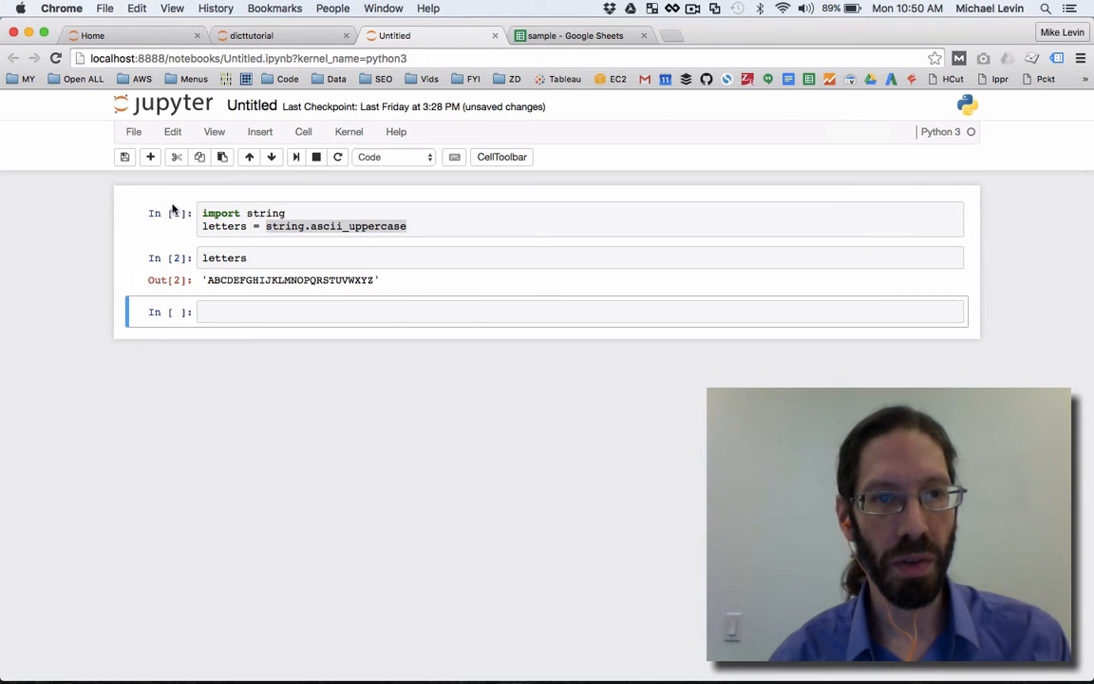
click(311, 311)
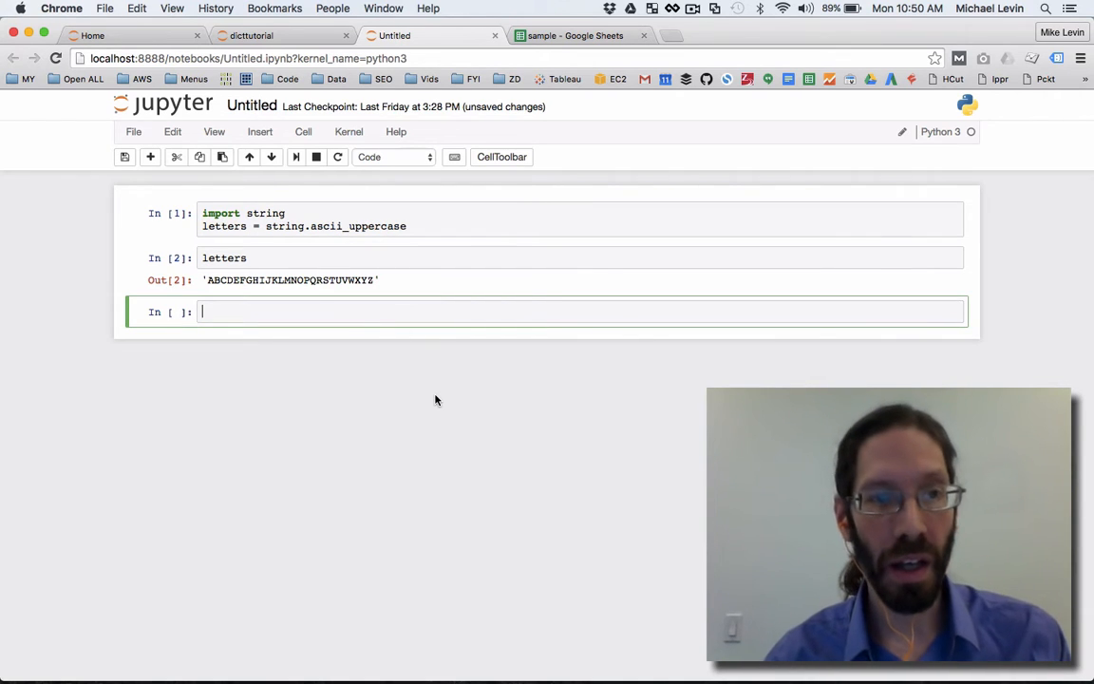
Step: Write and run 'for aletter in letters:' printing aletter, listing A through Z
text(fir a)
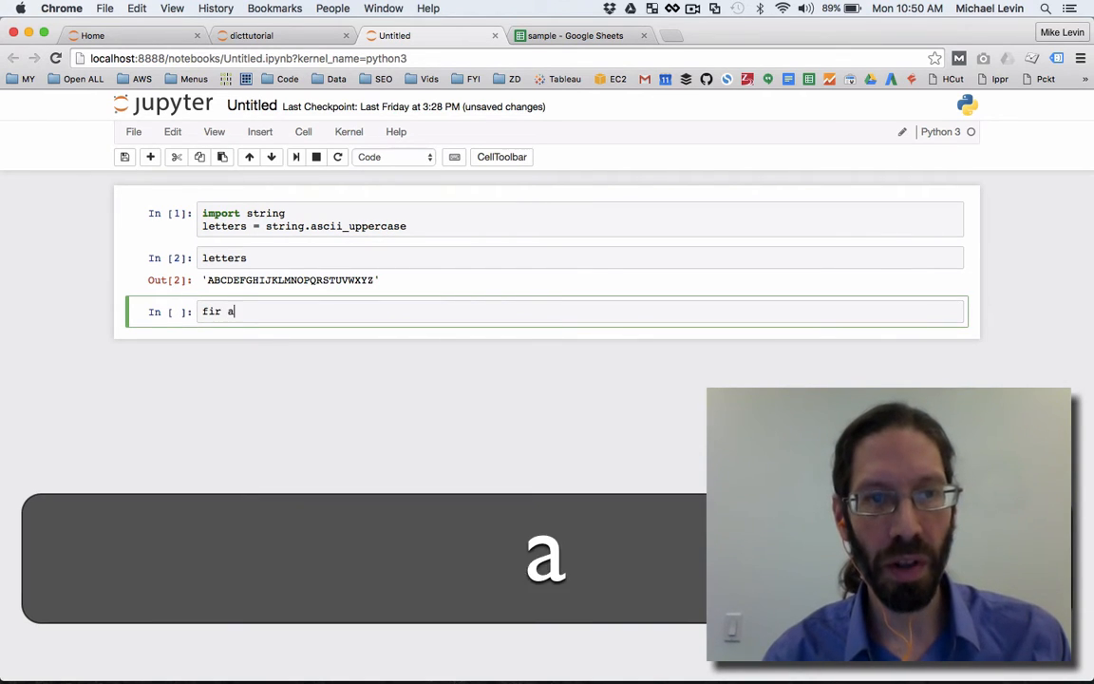
text(letter)
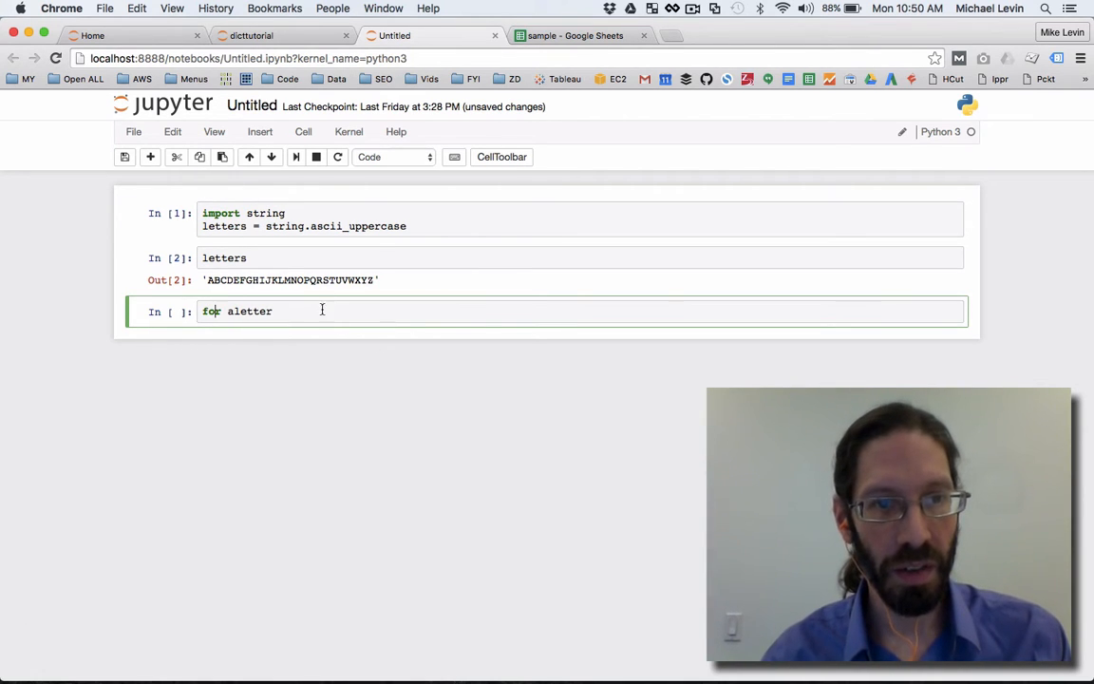
text(r)
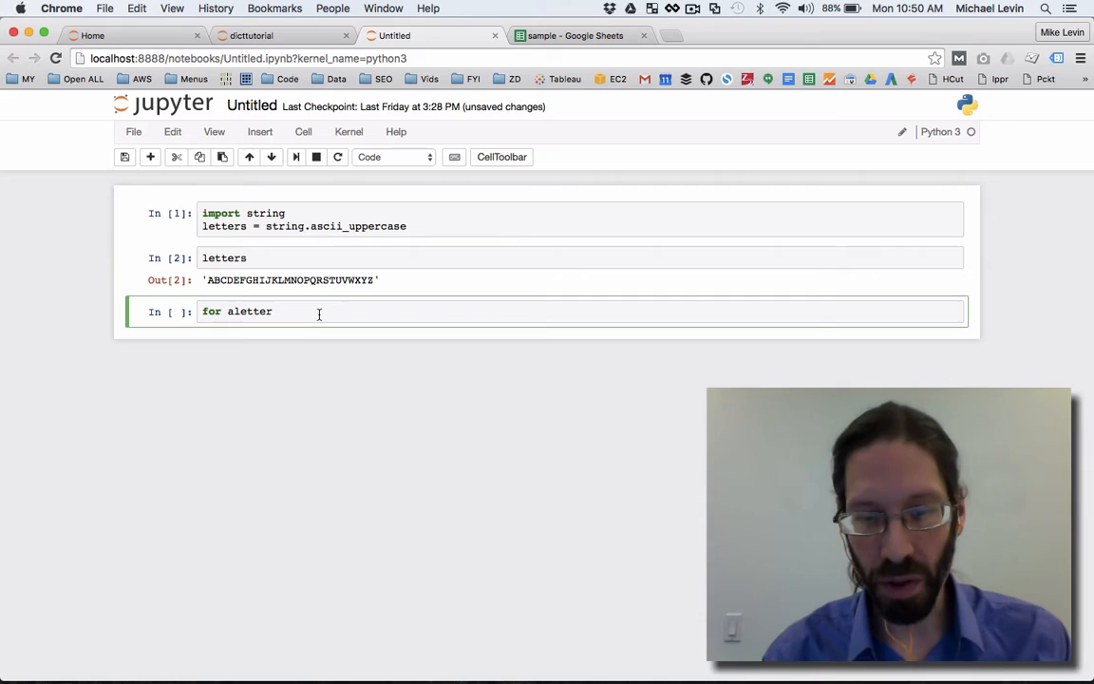
text(in le)
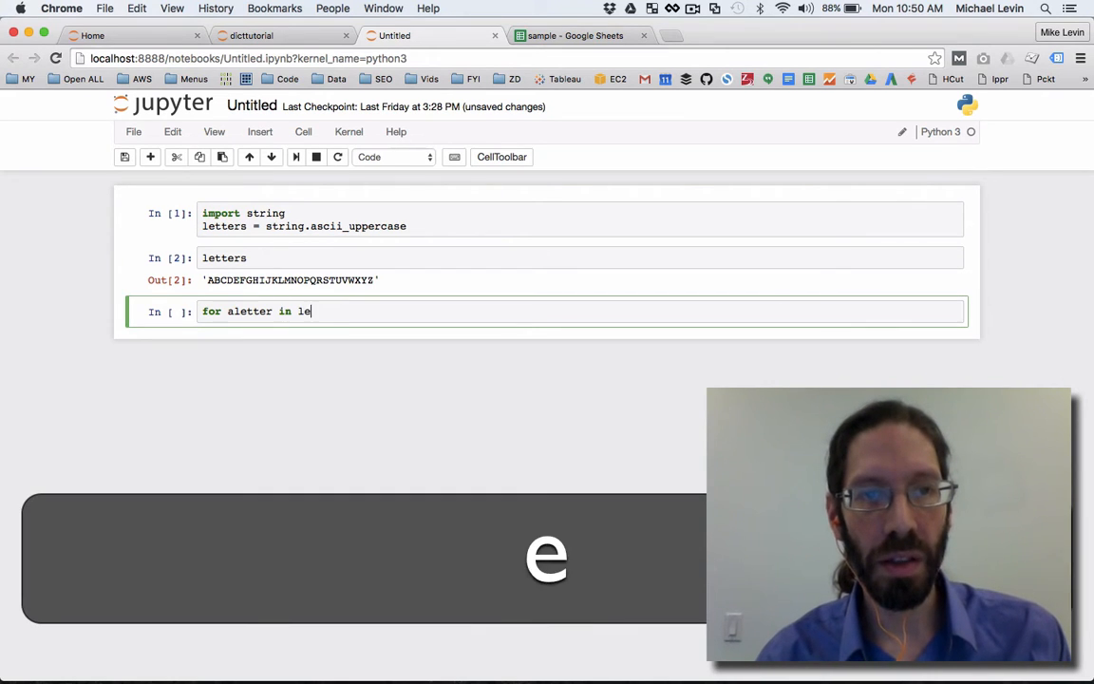
text(tters:)
text(print(al)
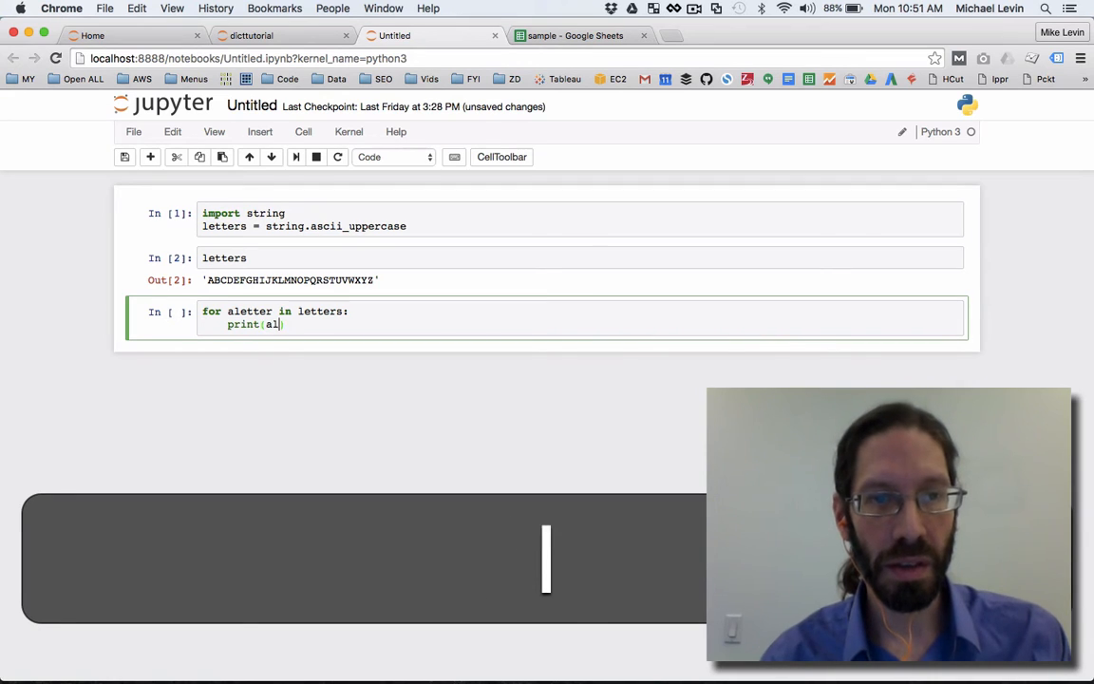
text(ett)
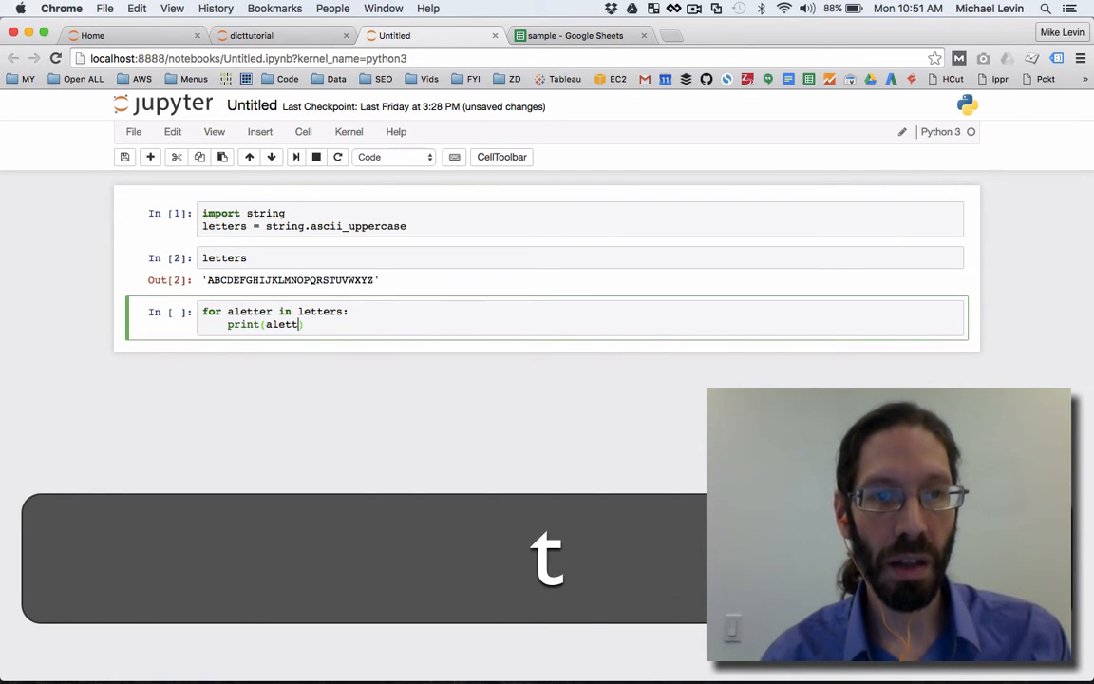
text(er)
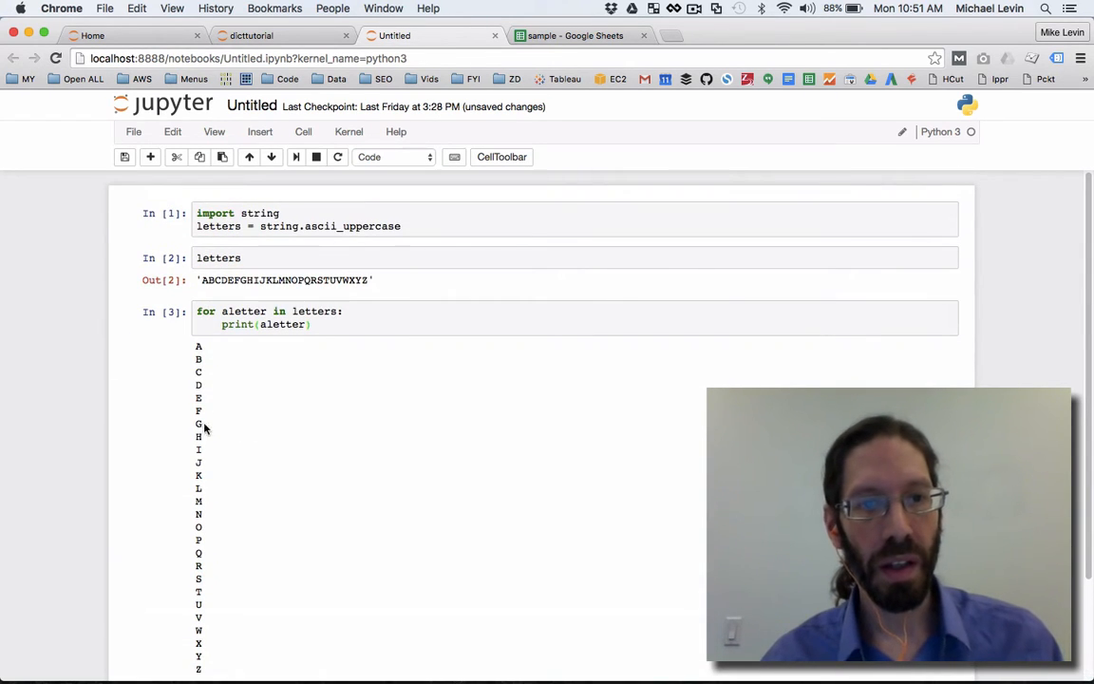
scroll(down, 3)
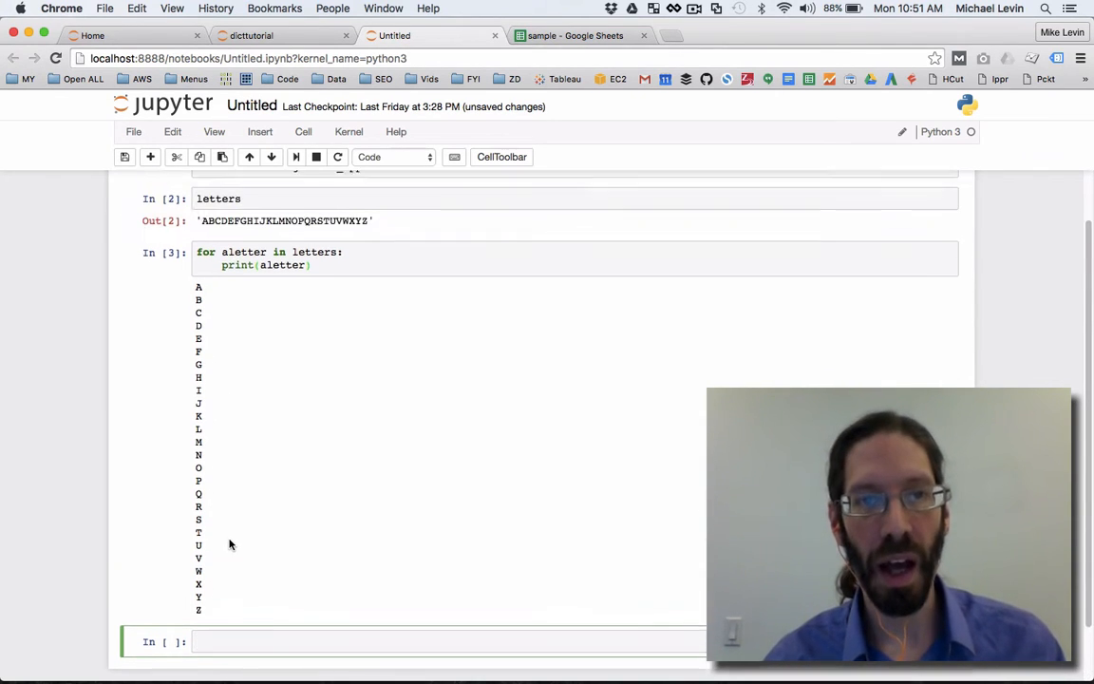
scroll(up, 3)
text(fo)
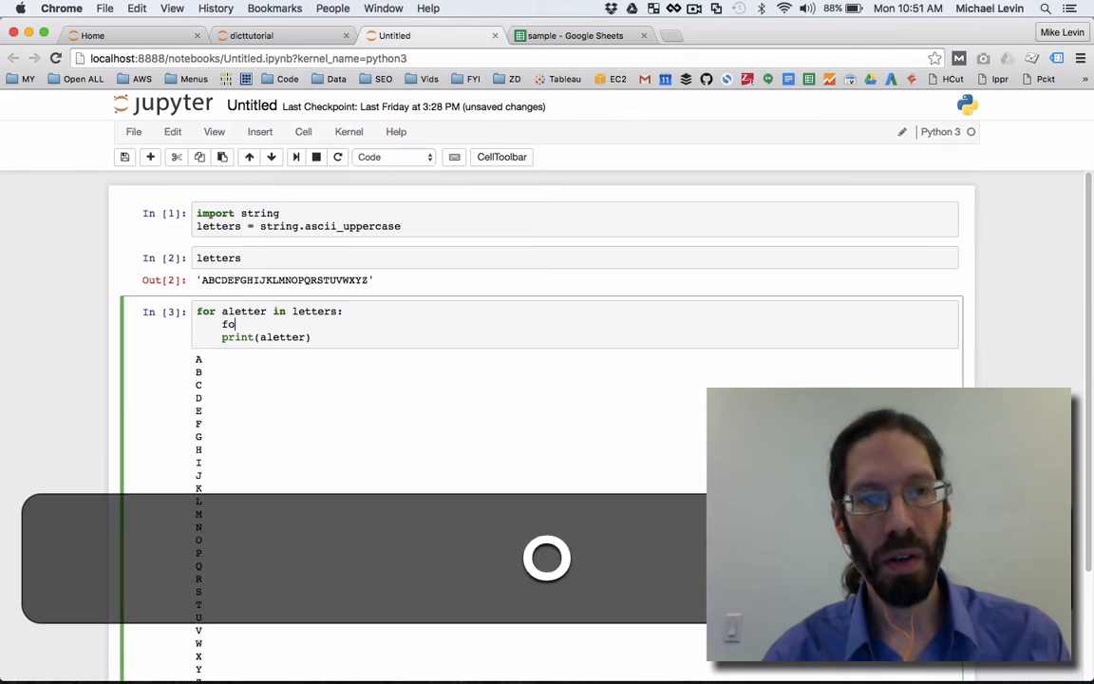
Step: Add the inner loop 'for bletter in letters:', fix its missing colon, and rerun
text(r b)
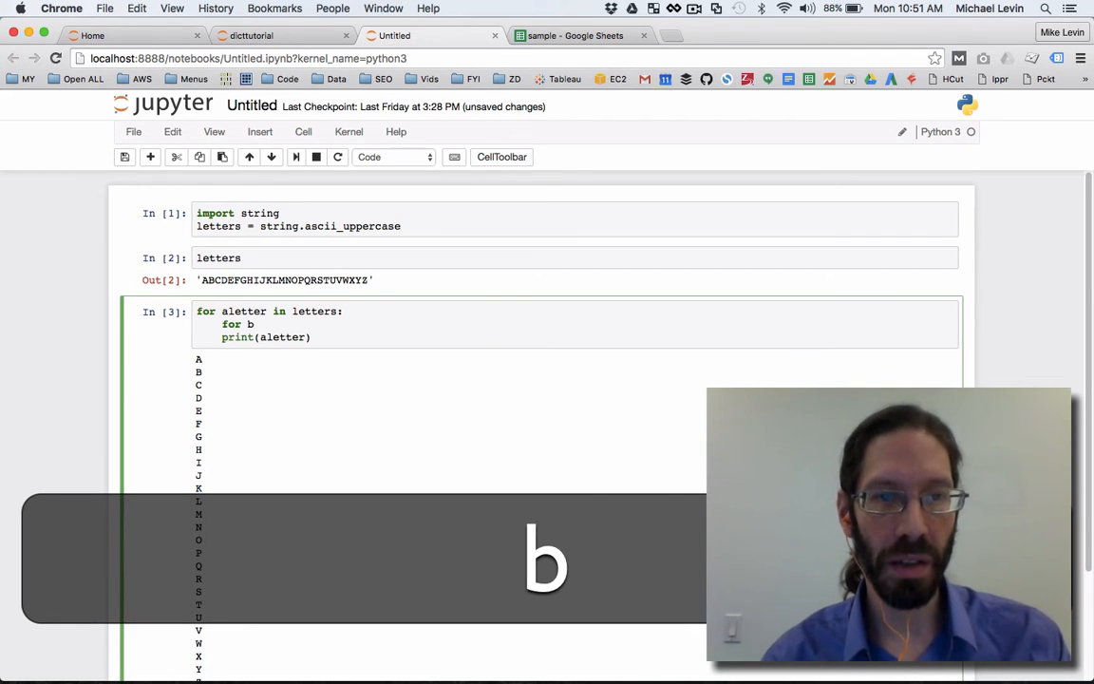
text(letter in)
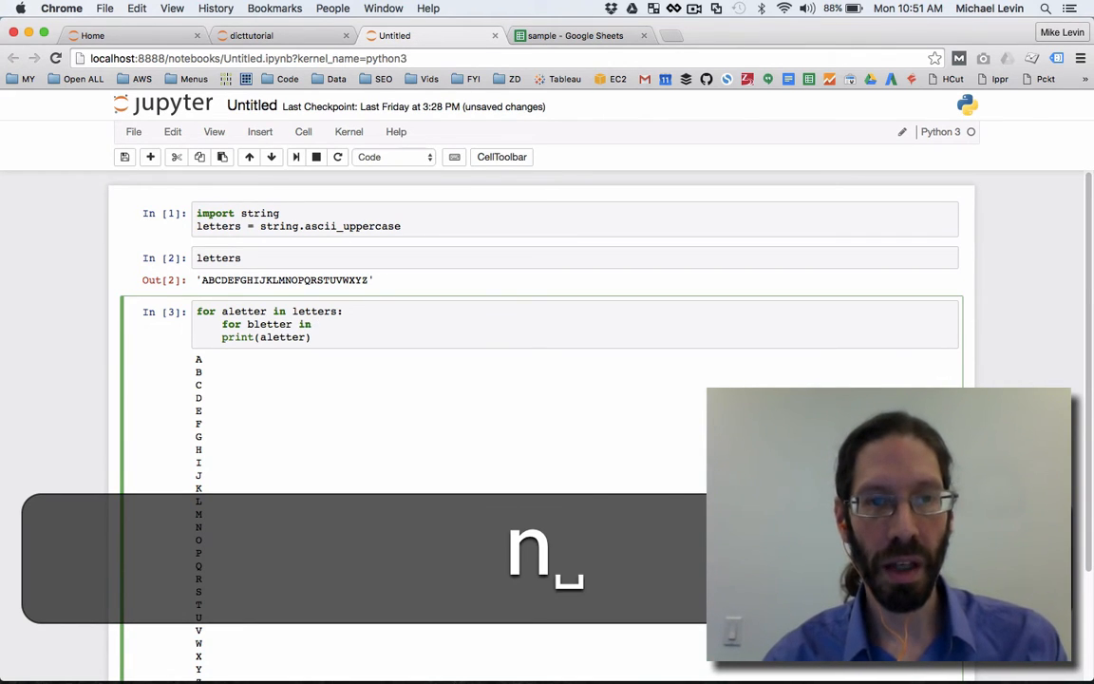
text(letters)
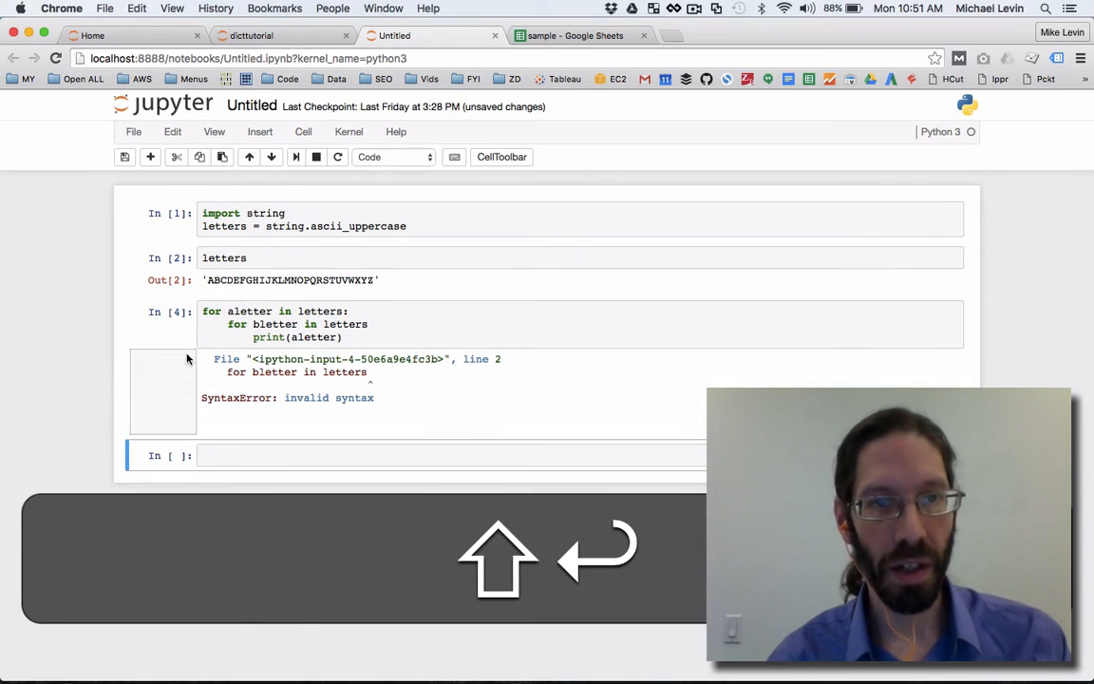
click(379, 327)
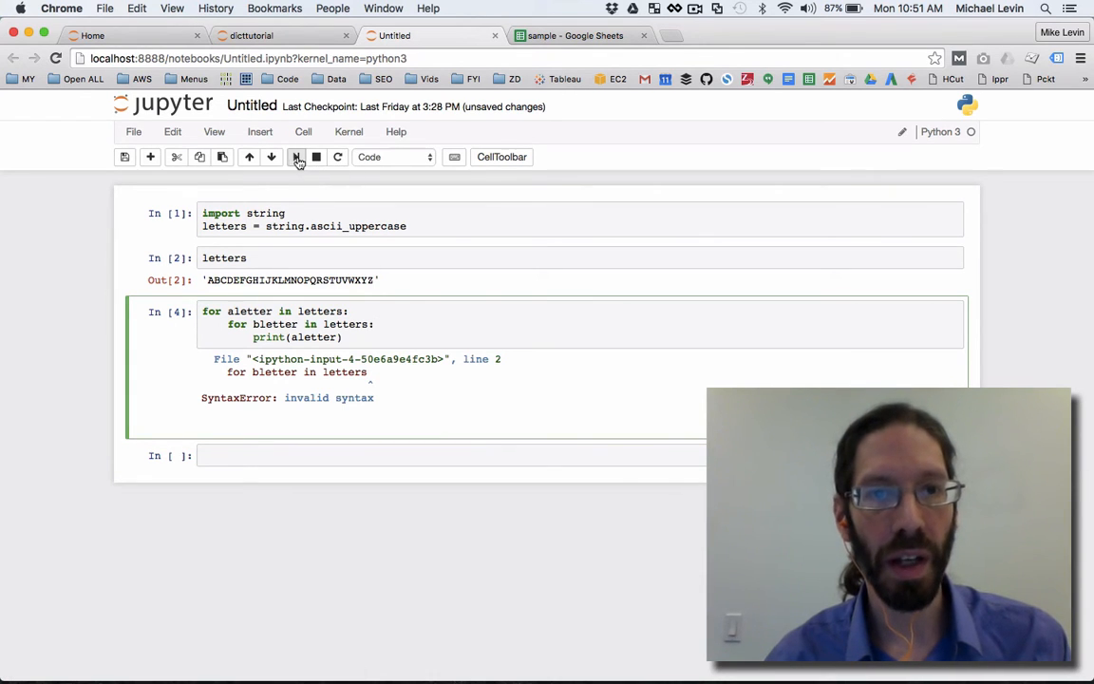
click(296, 157)
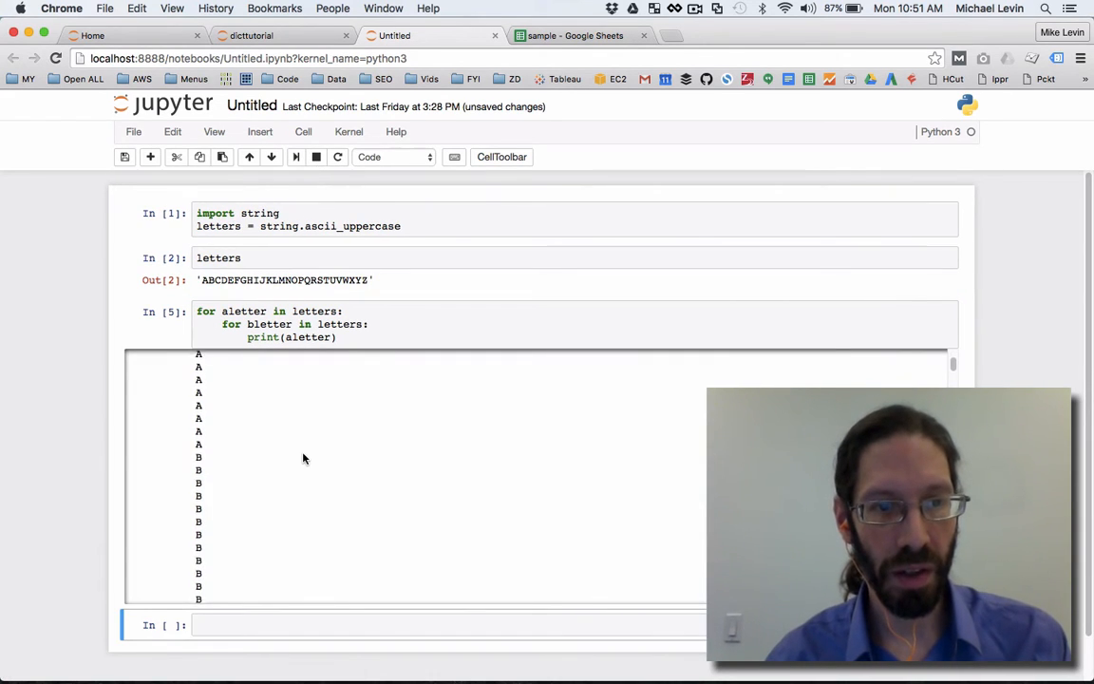
scroll(down, 3)
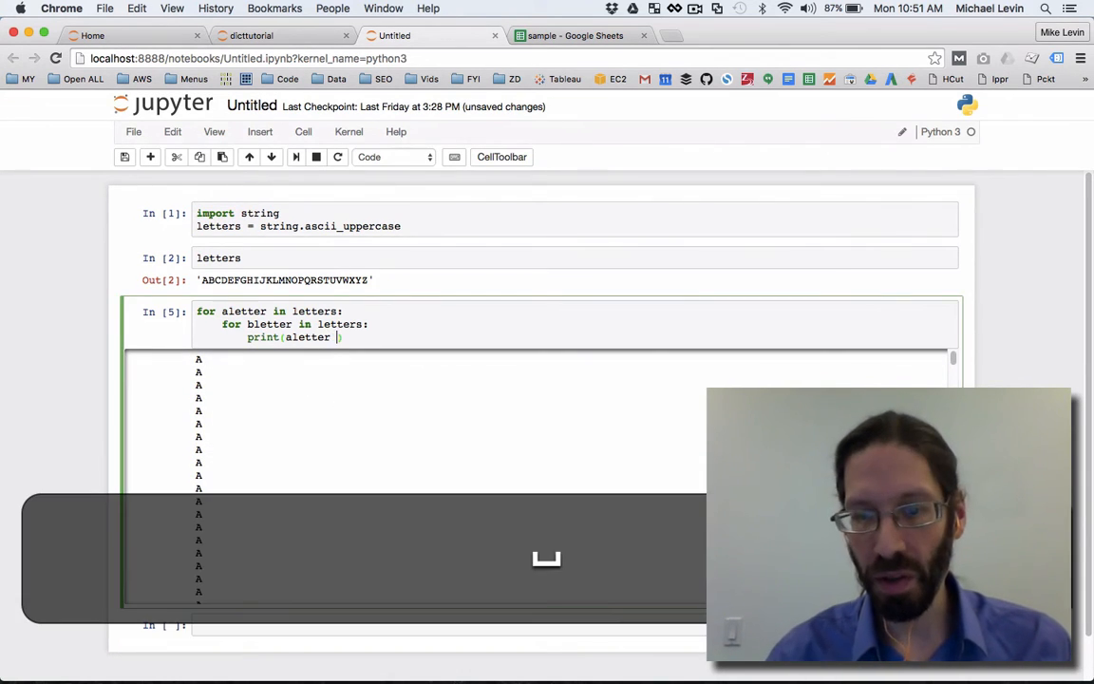
Step: Print aletter + bletter for every letter pair
text(+ blet)
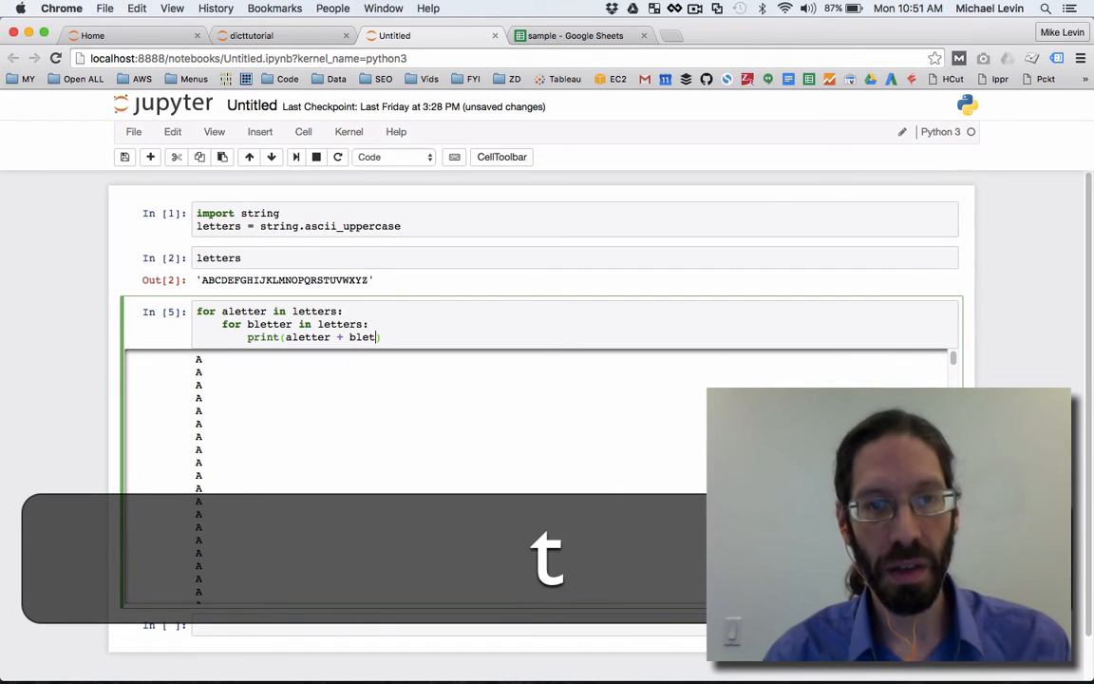
click(296, 157)
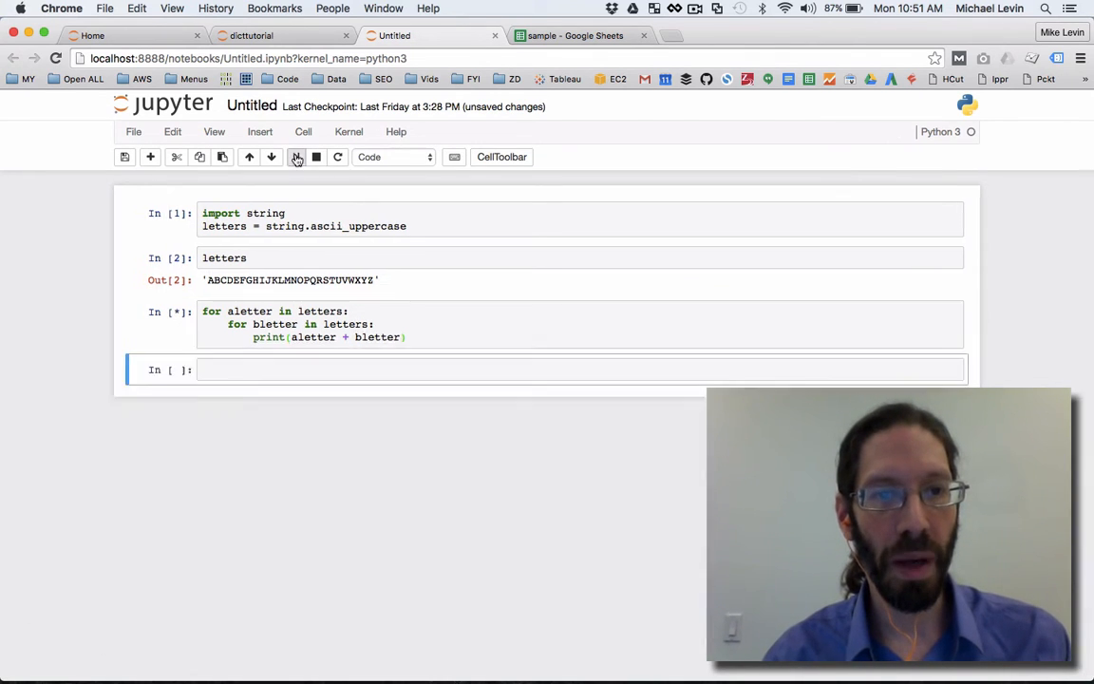
click(295, 157)
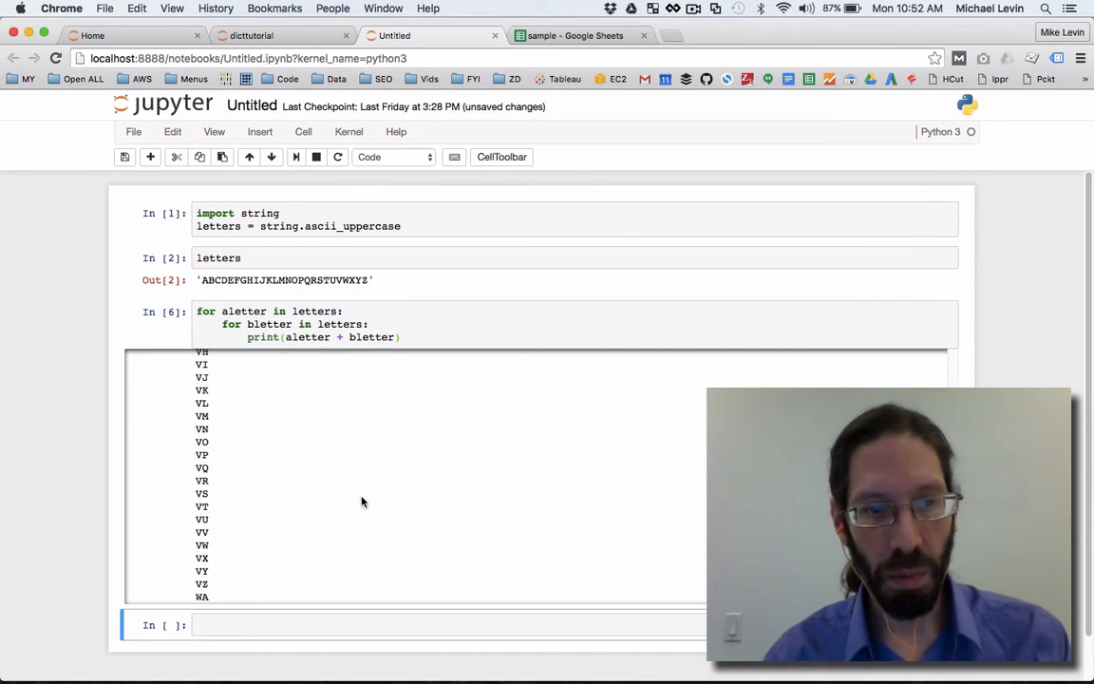
scroll(down, 3)
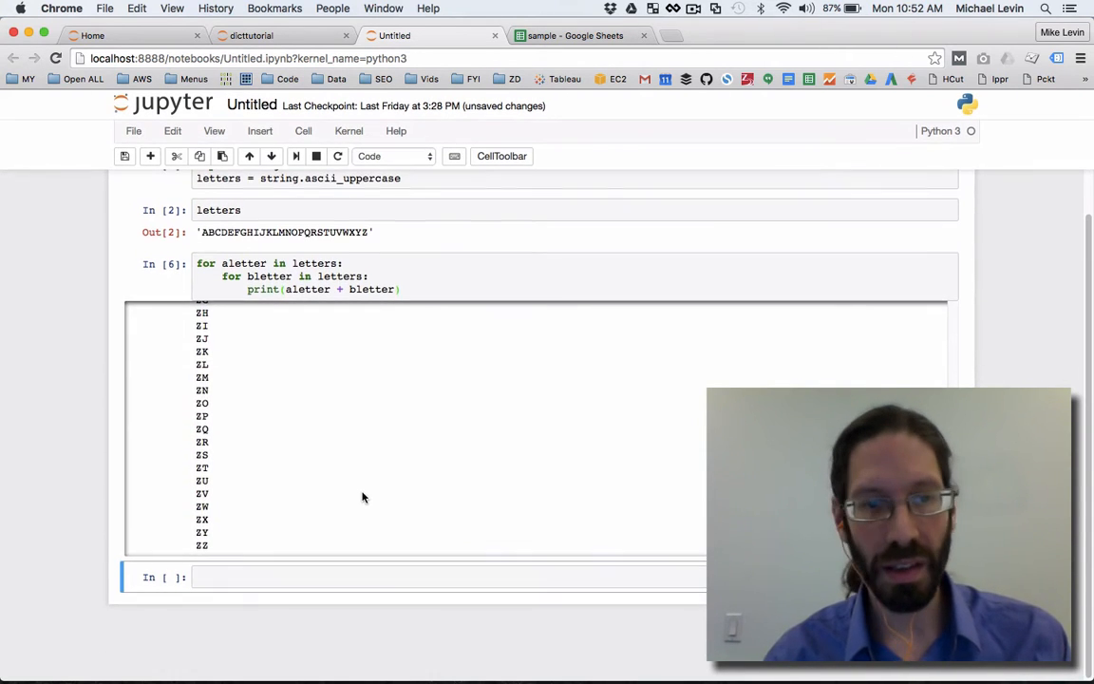
scroll(up, 3)
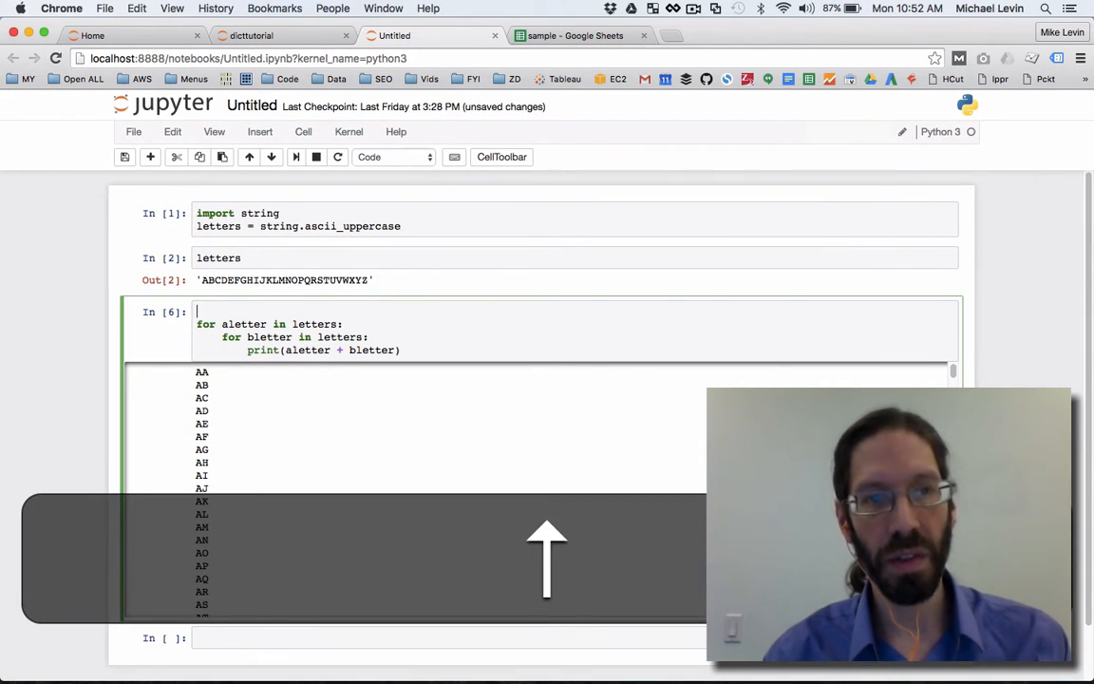
Step: Append each pair to newlist and display newlist, showing 'AA' through 'ZZ'
text(newlist = [)
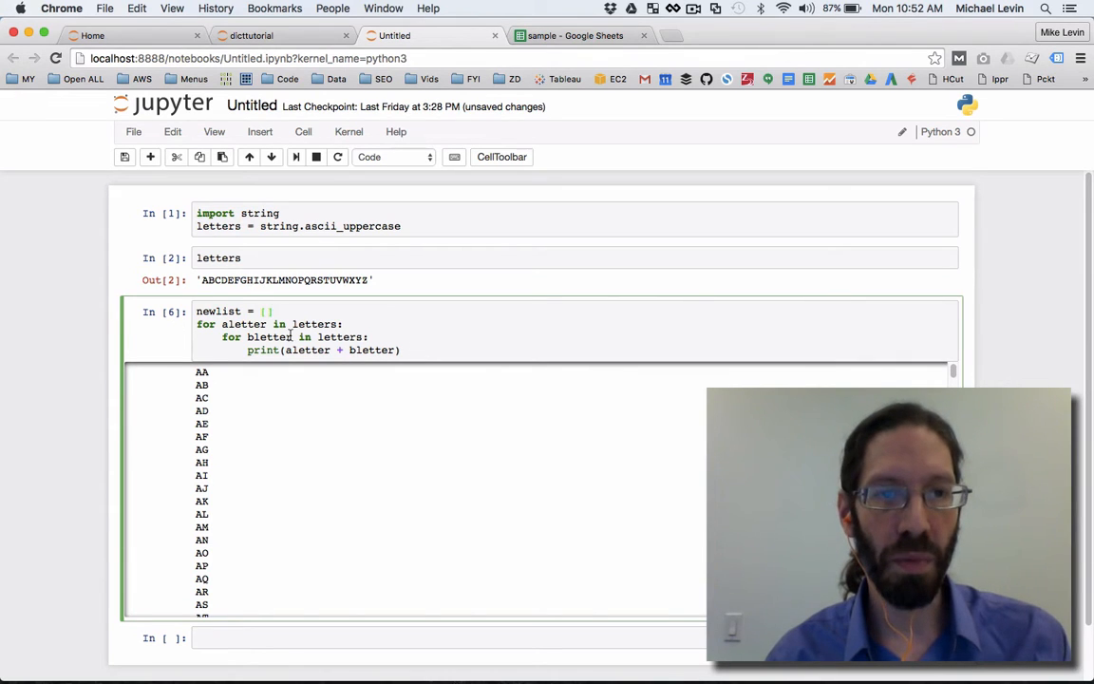
text(n)
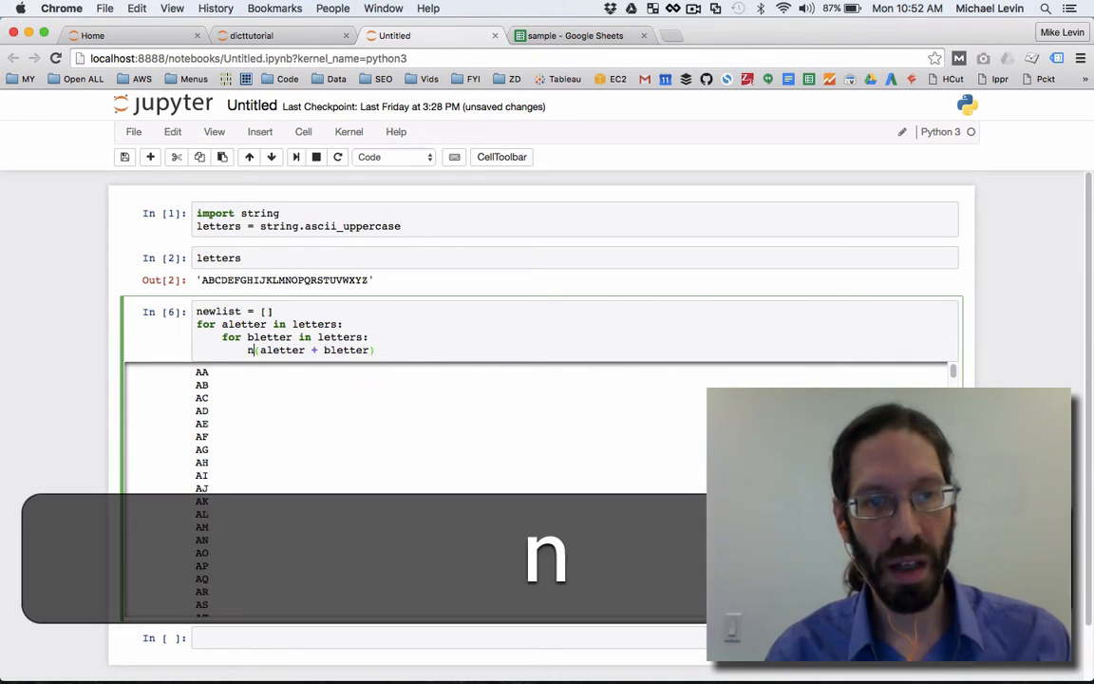
text(ewlist.append)
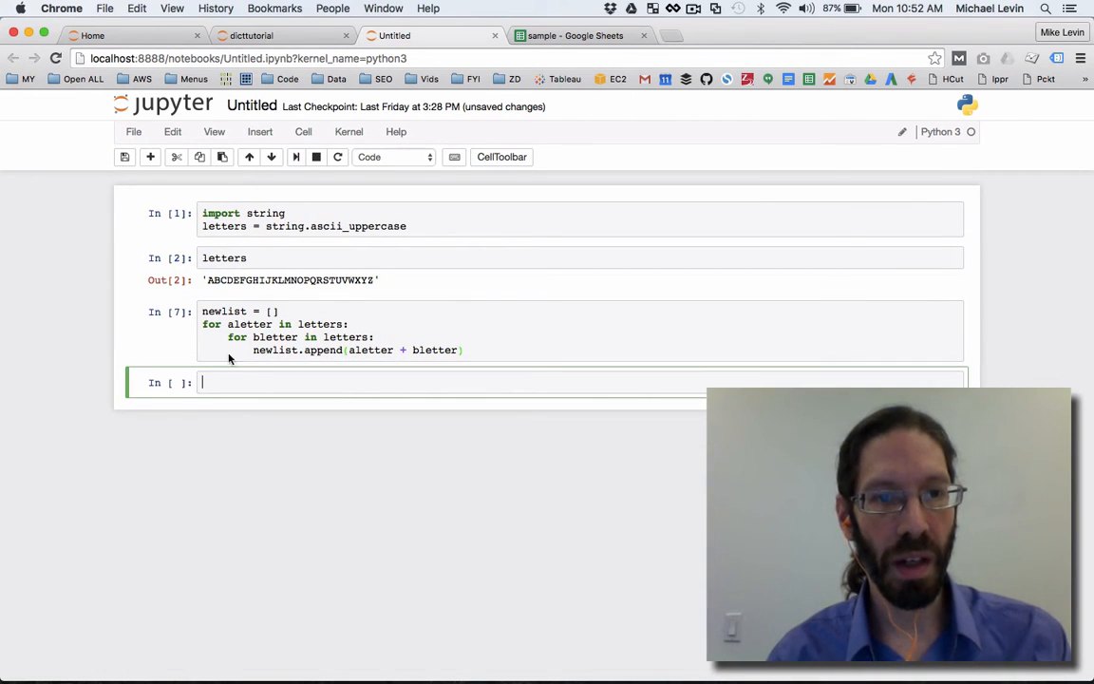
key(cmd+c)
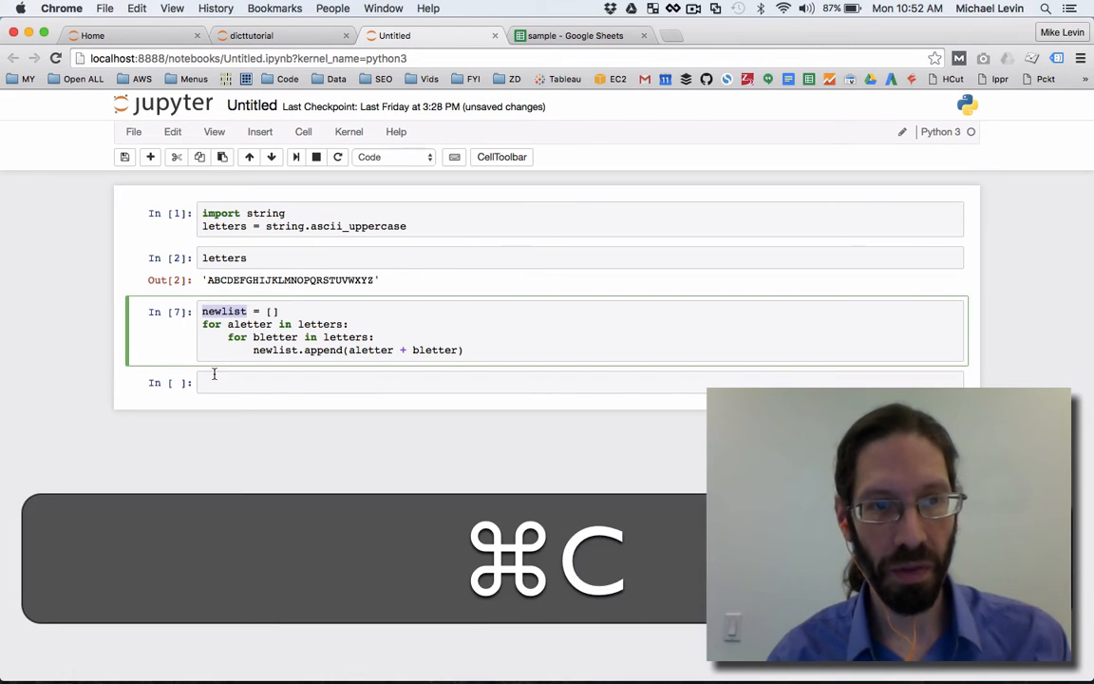
text(newlist)
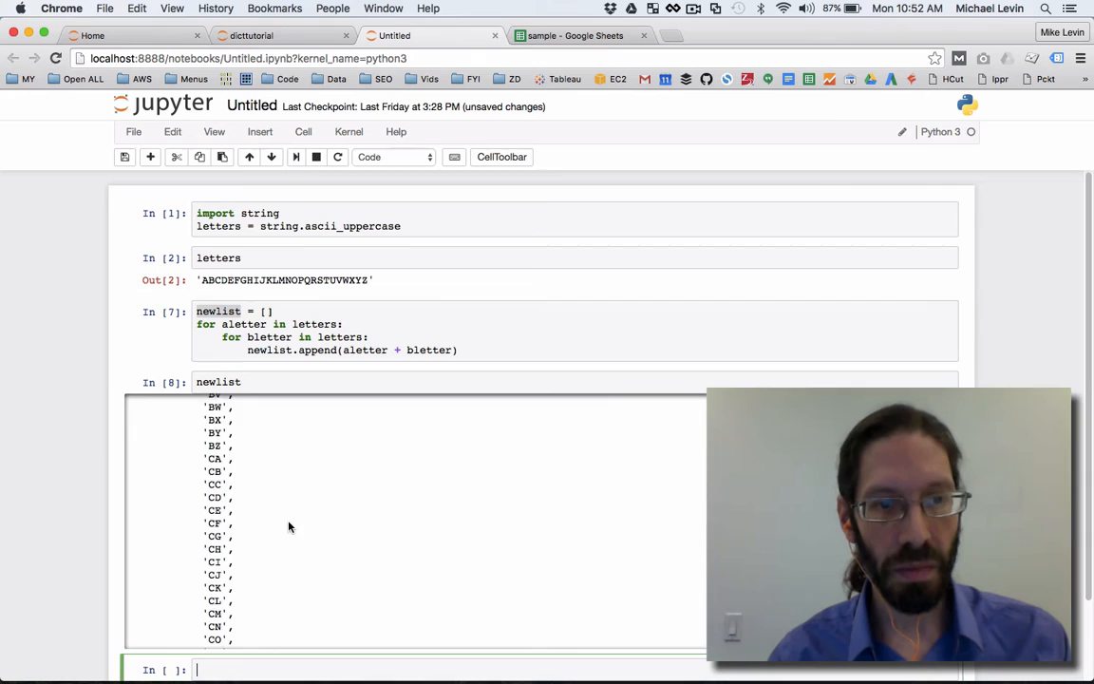
scroll(down, 3)
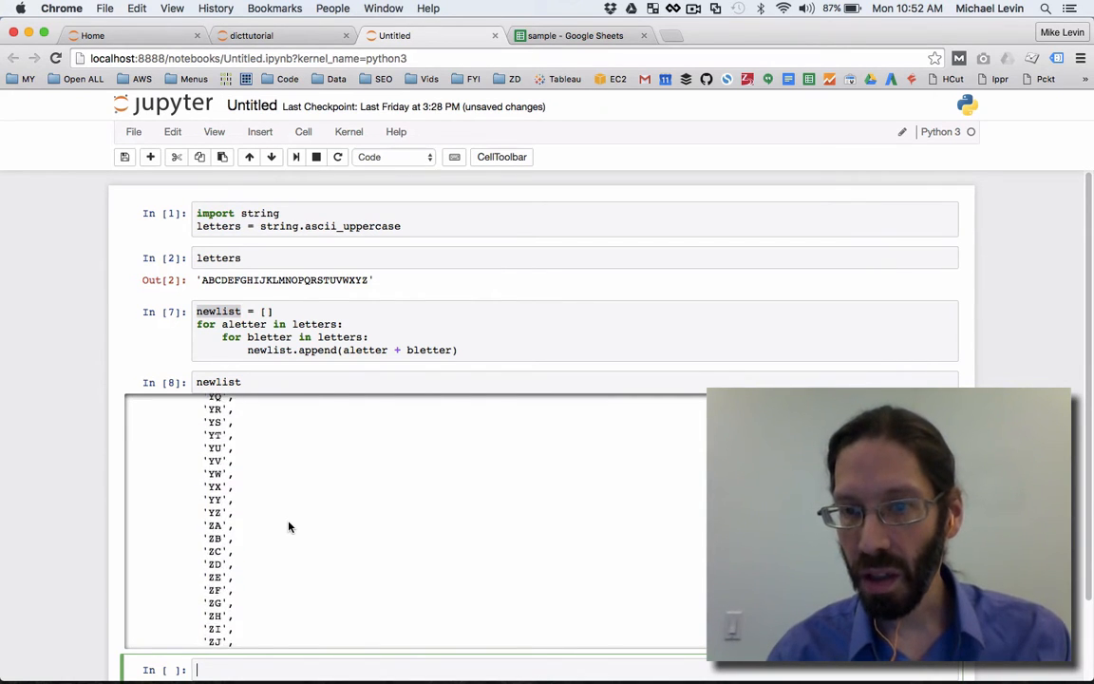
scroll(up, 3)
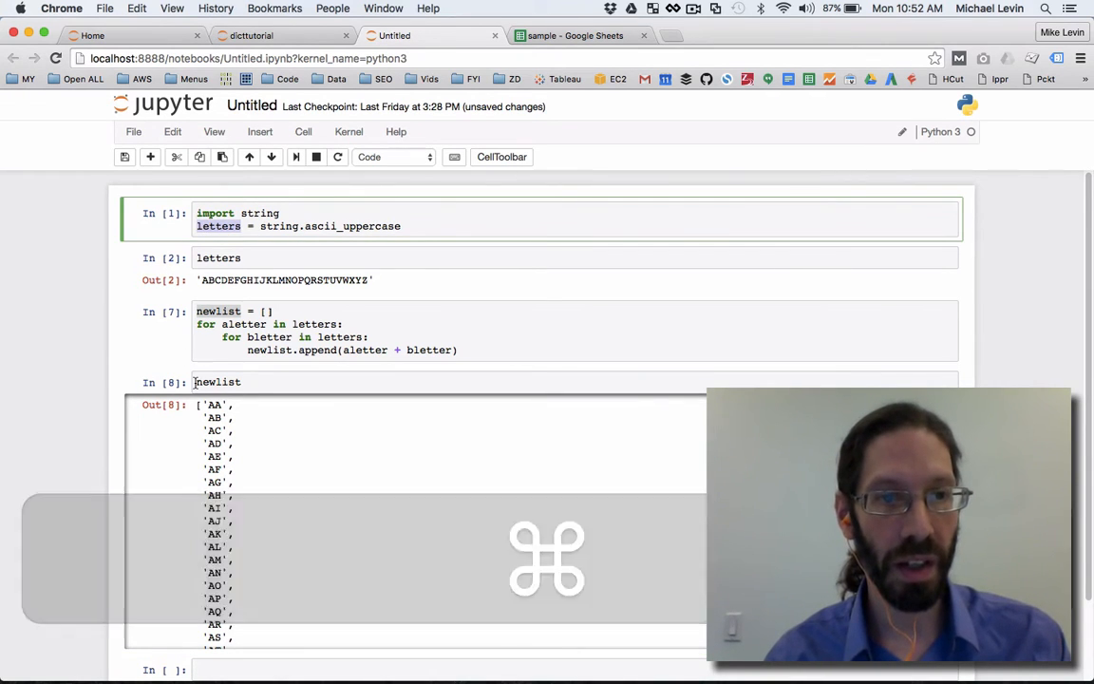
Step: Evaluate list(letters) + newlist and scroll its output from 'A' to 'ZZ'
key(cmd+v)
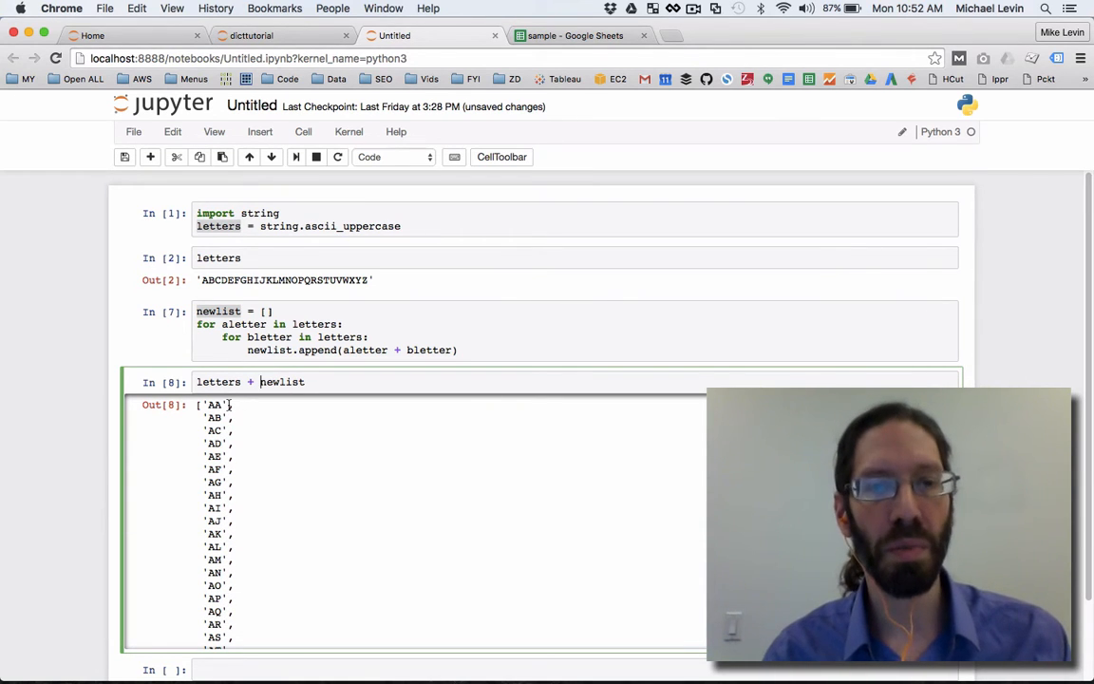
click(298, 156)
text(list()
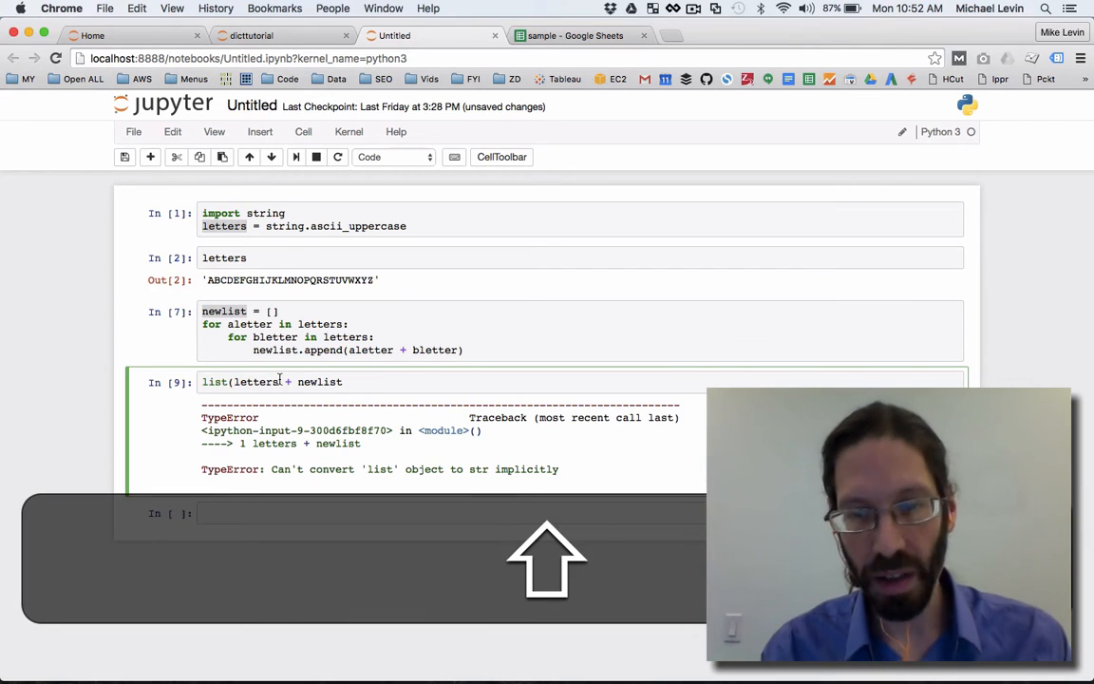
click(298, 157)
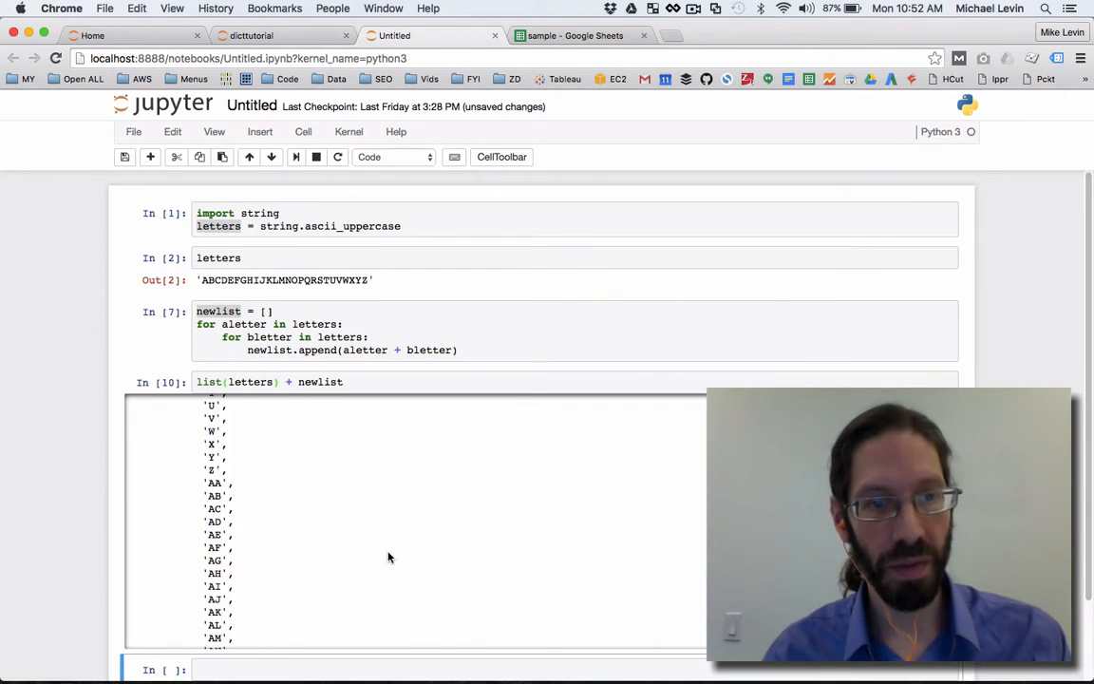
scroll(down, 3)
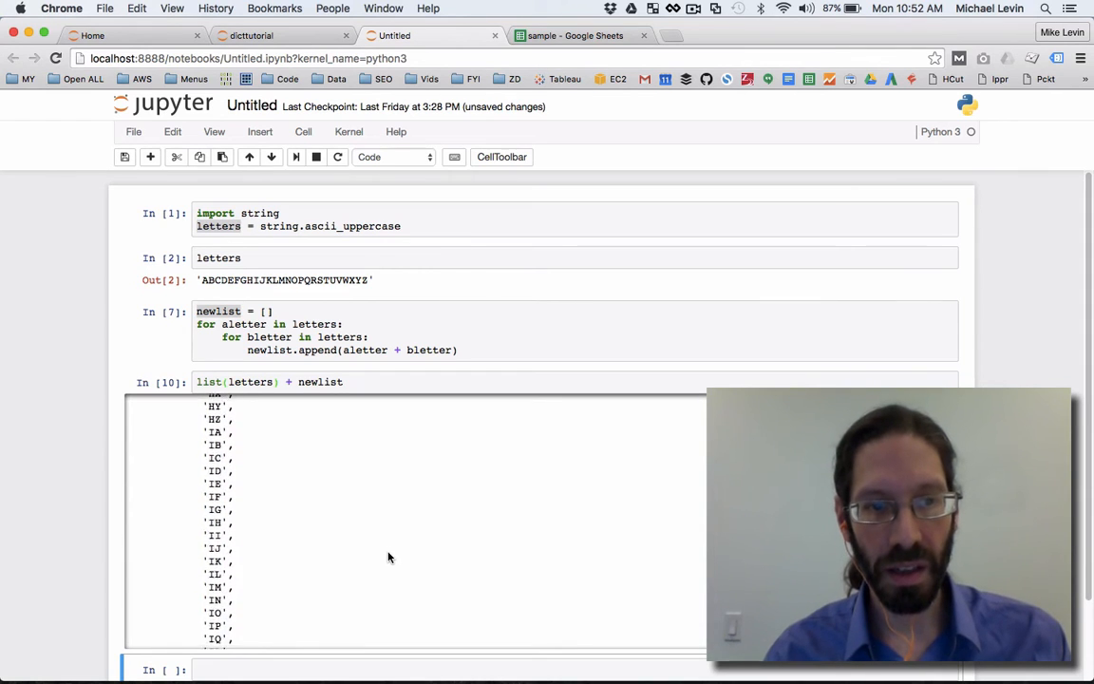
scroll(down, 3)
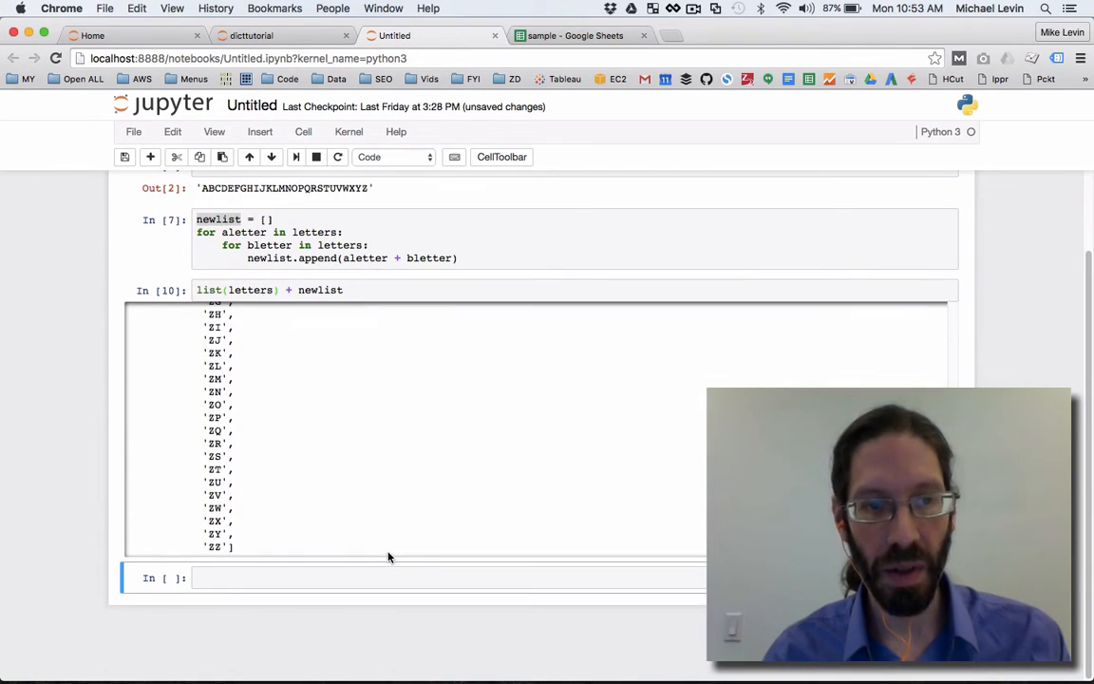
scroll(up, 3)
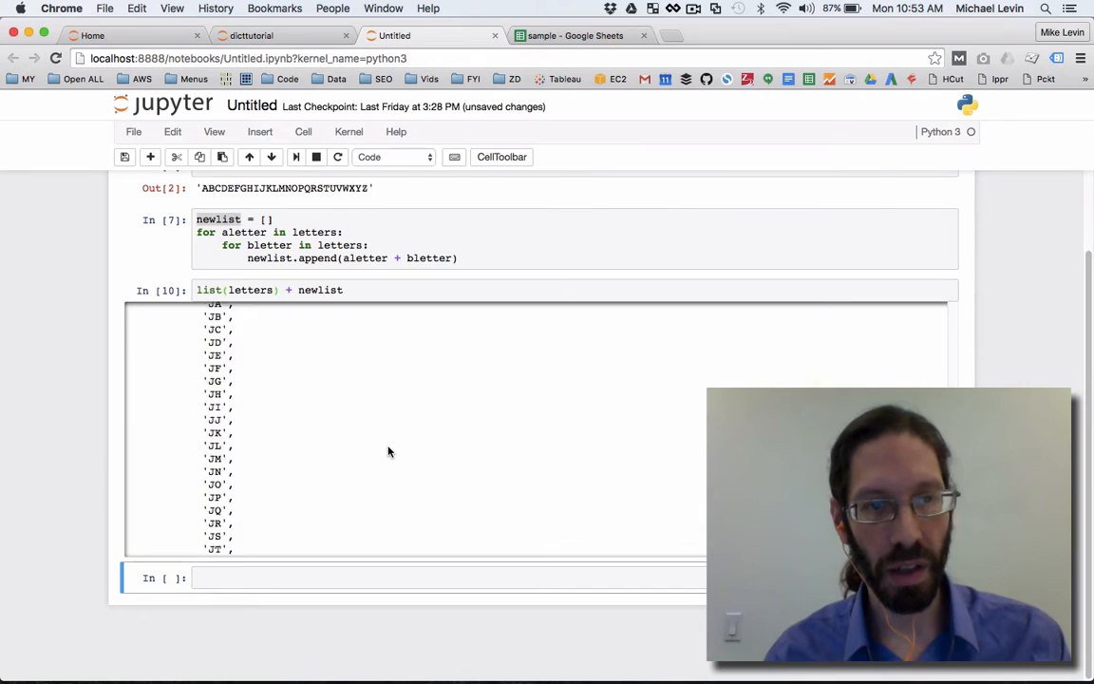
scroll(up, 3)
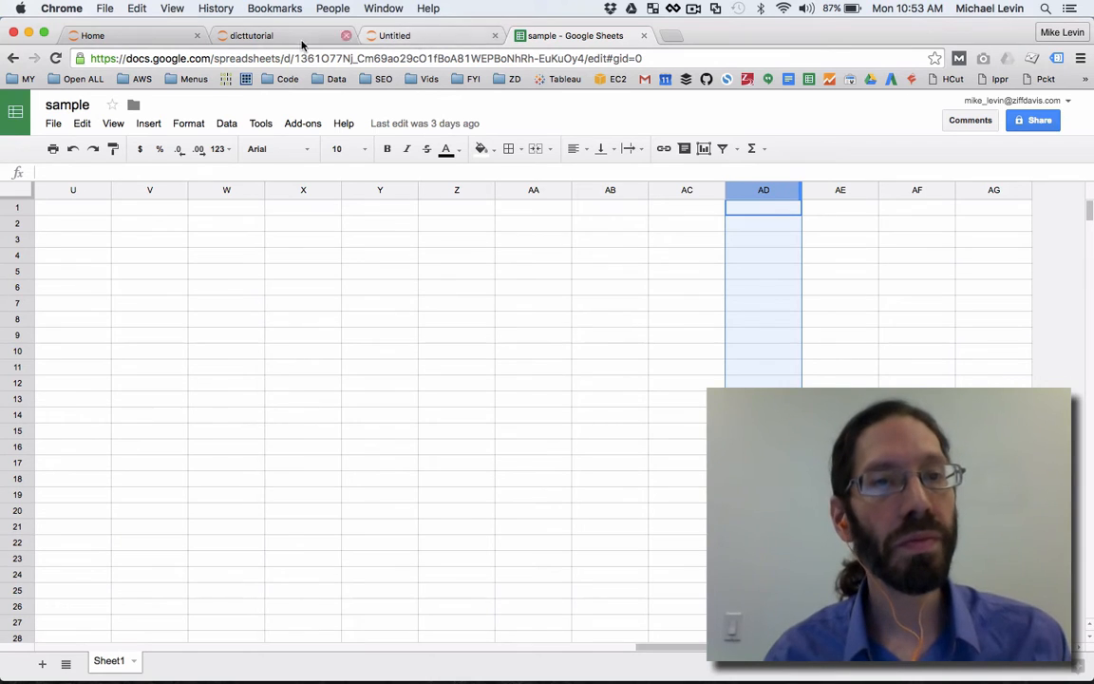
Step: Cut the list(letters) + newlist cell, undoing the accidental removal of the loop cell
click(428, 35)
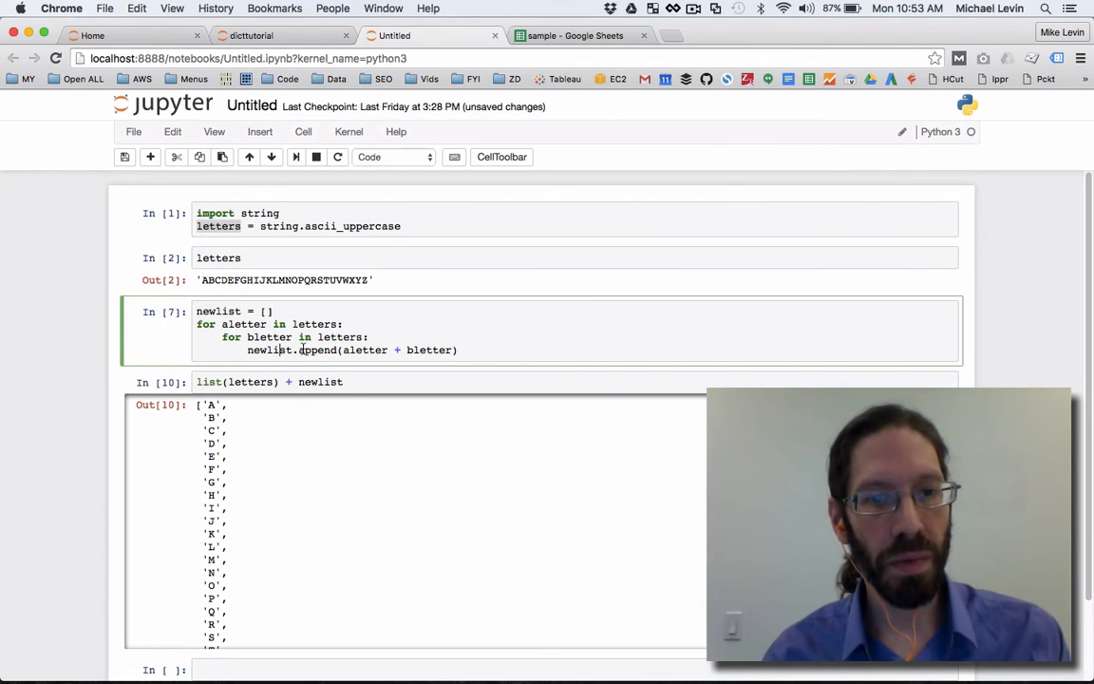
click(383, 374)
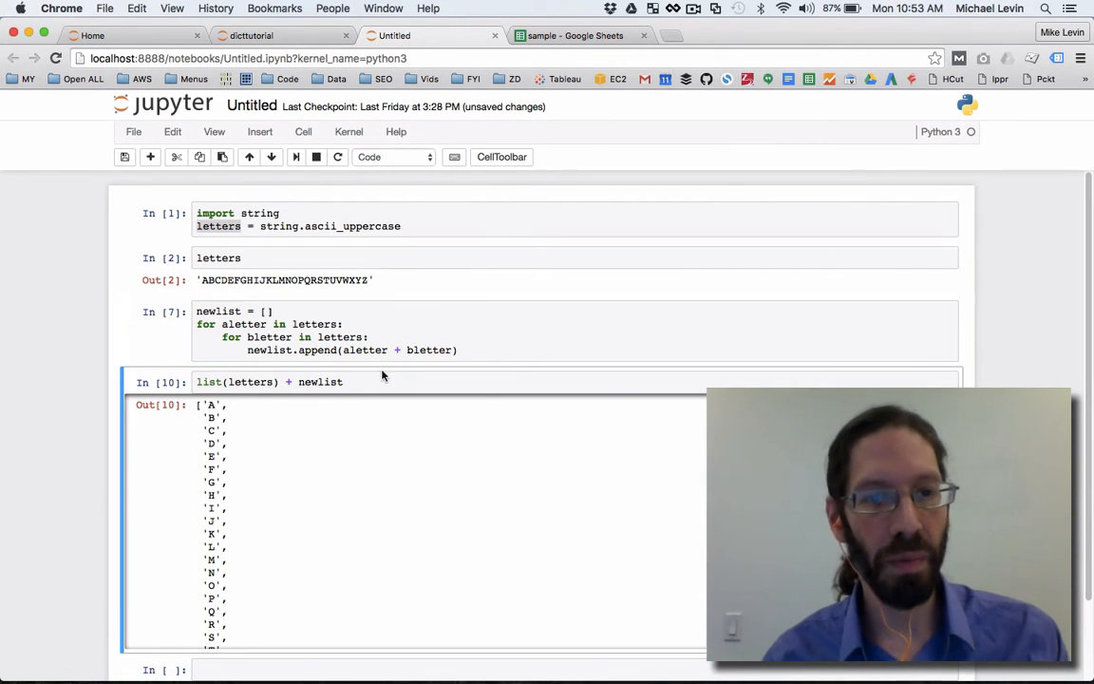
click(344, 382)
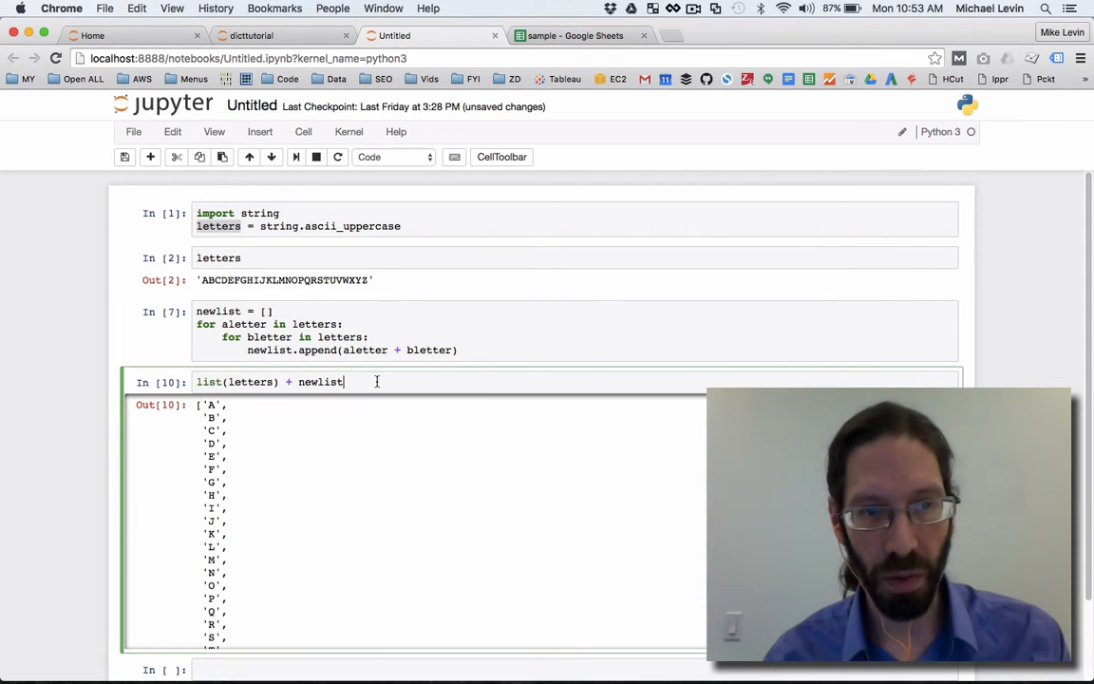
click(176, 157)
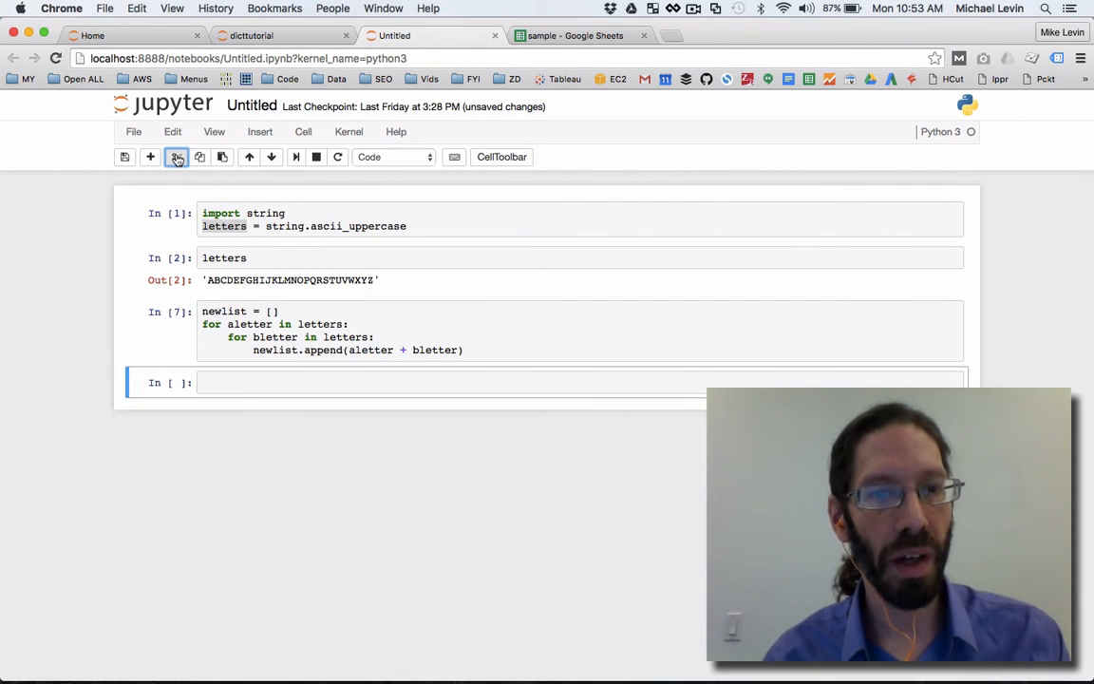
click(176, 157)
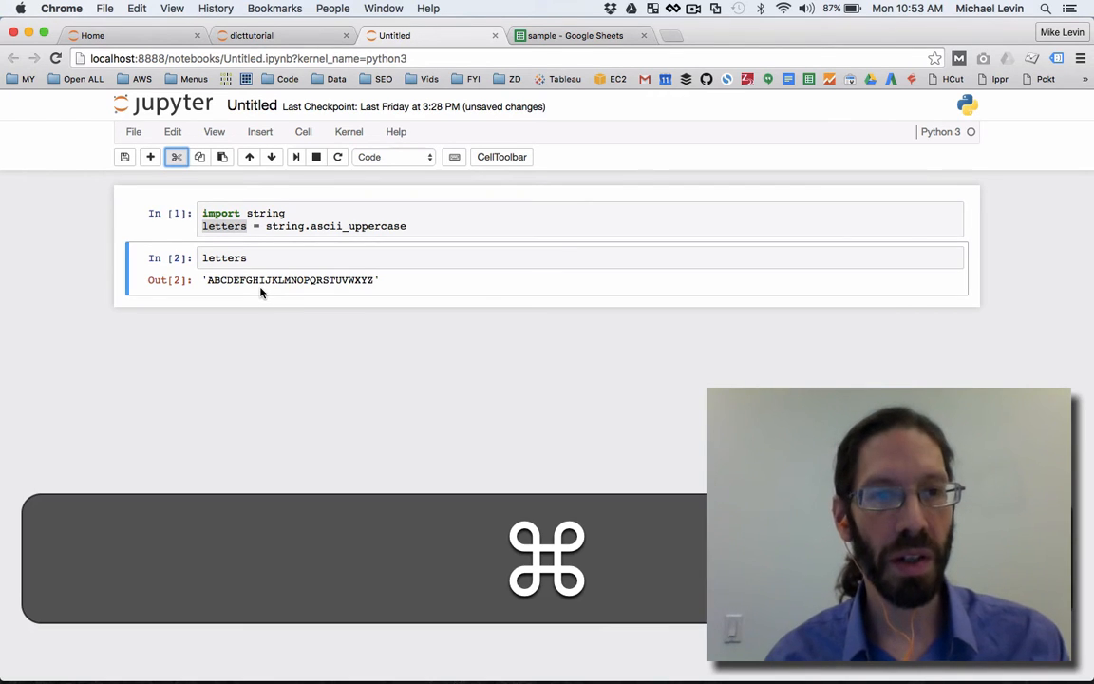
key(cmd+z)
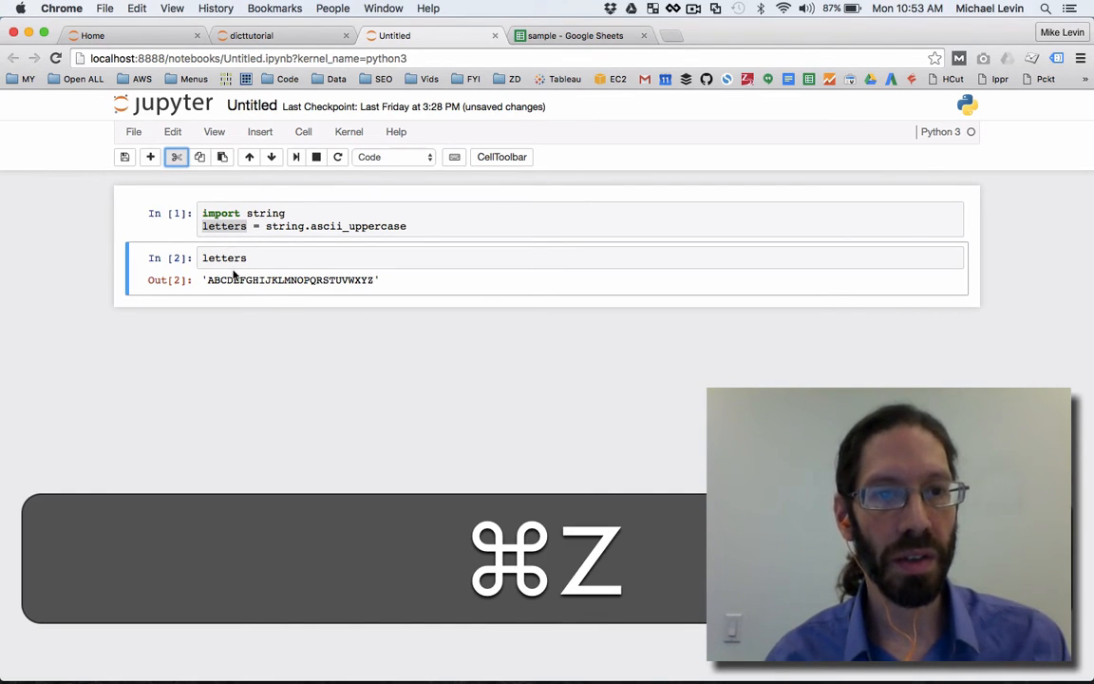
click(172, 131)
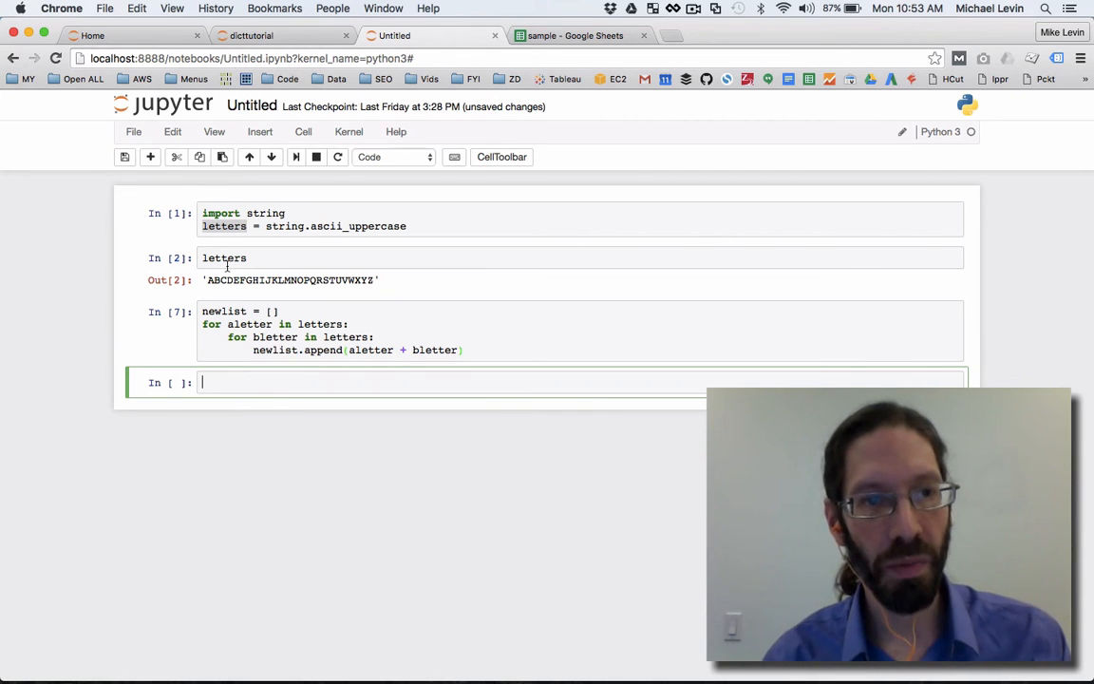
Step: Paste letters into a new cell, make it [x for x in letters], and run it
key(cmd+c)
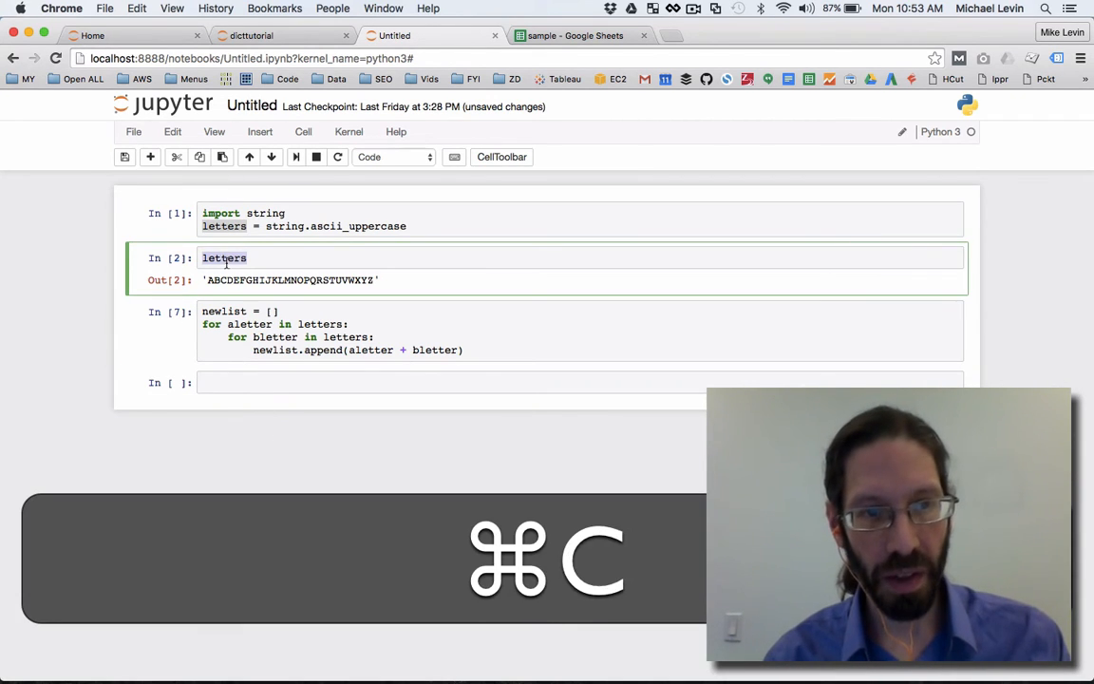
key(cmd+v)
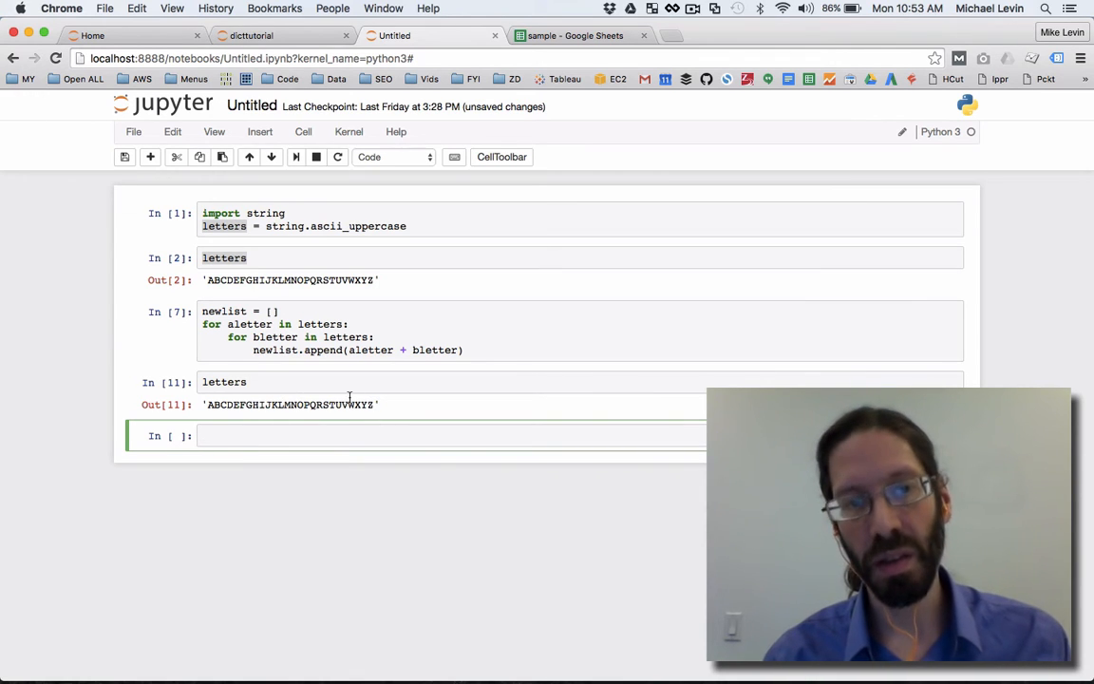
click(357, 436)
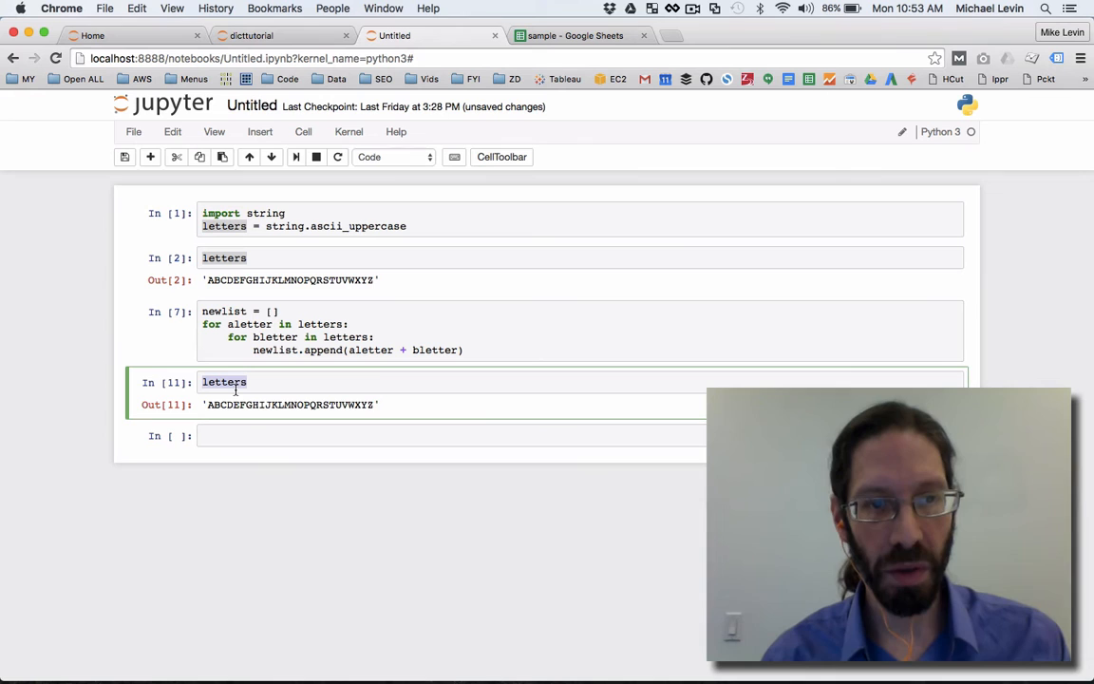
text([)
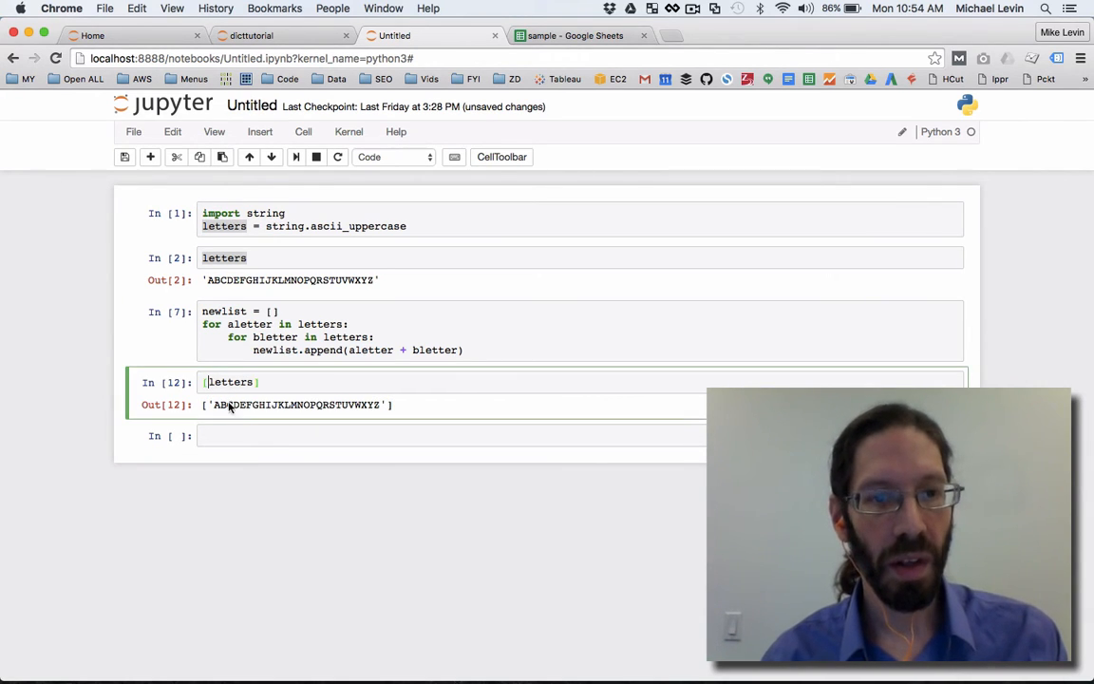
mouse_move(291, 397)
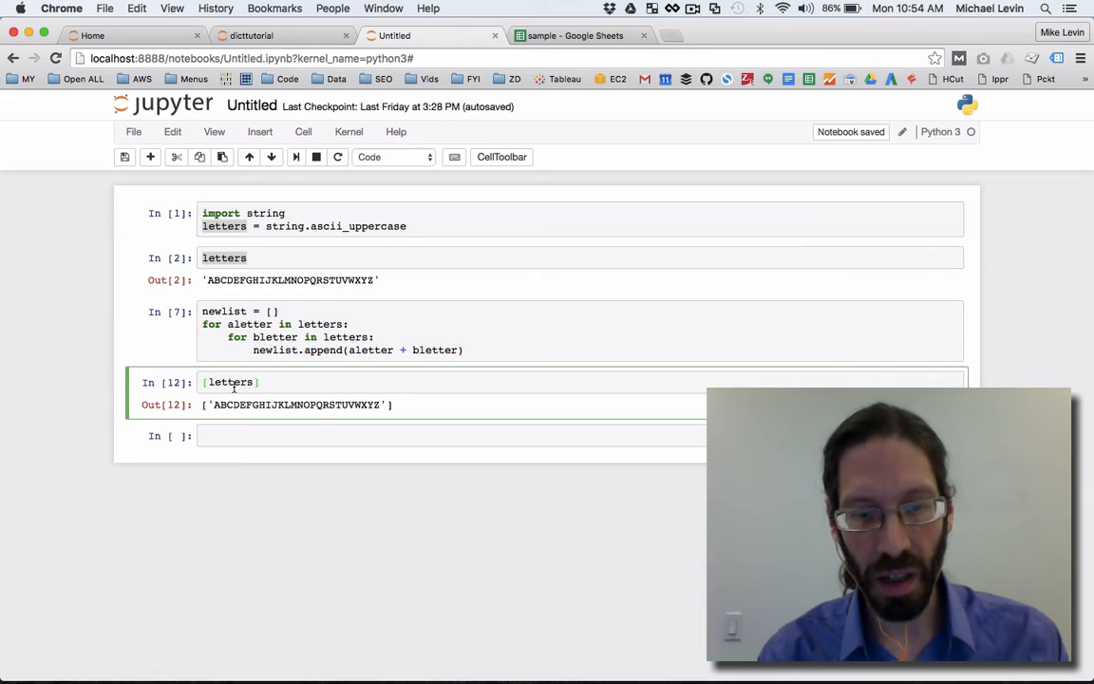
text(x for x in)
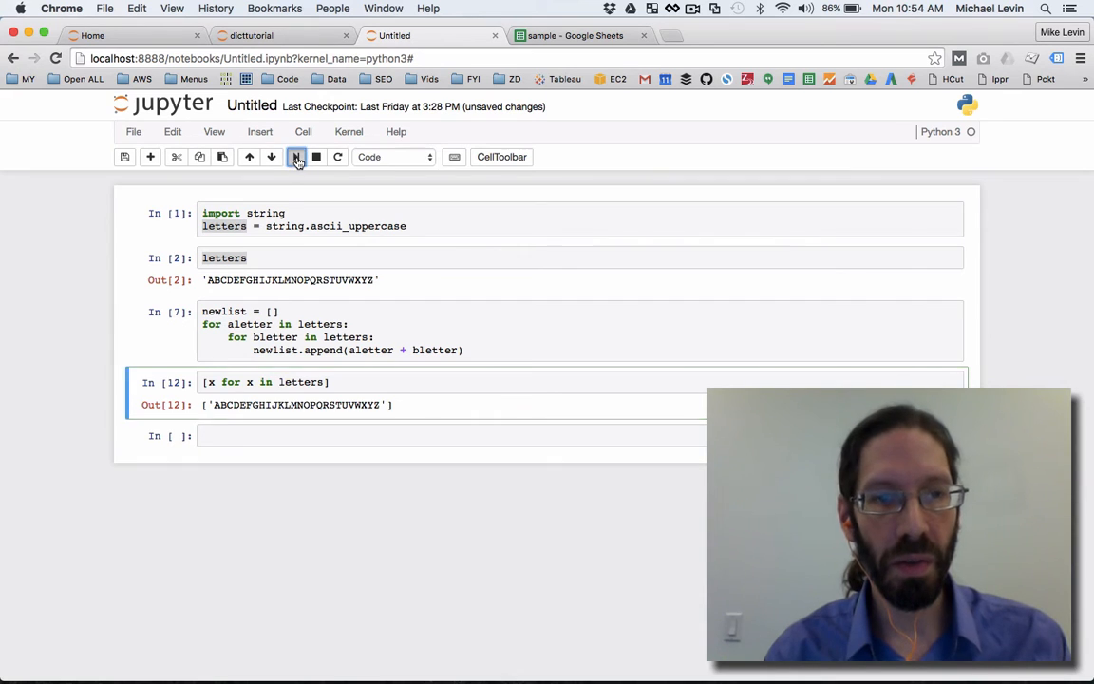
click(295, 157)
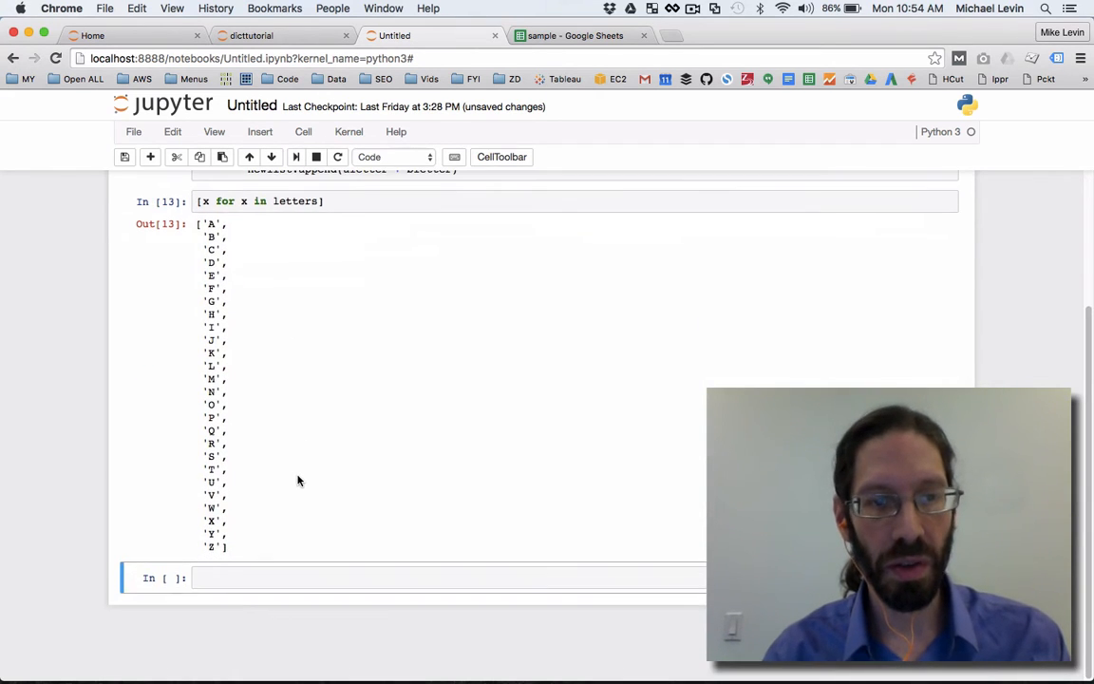
Step: Try the nested comprehension [[x for x in letters] for y in letters], repeating the alphabet
scroll(up, 3)
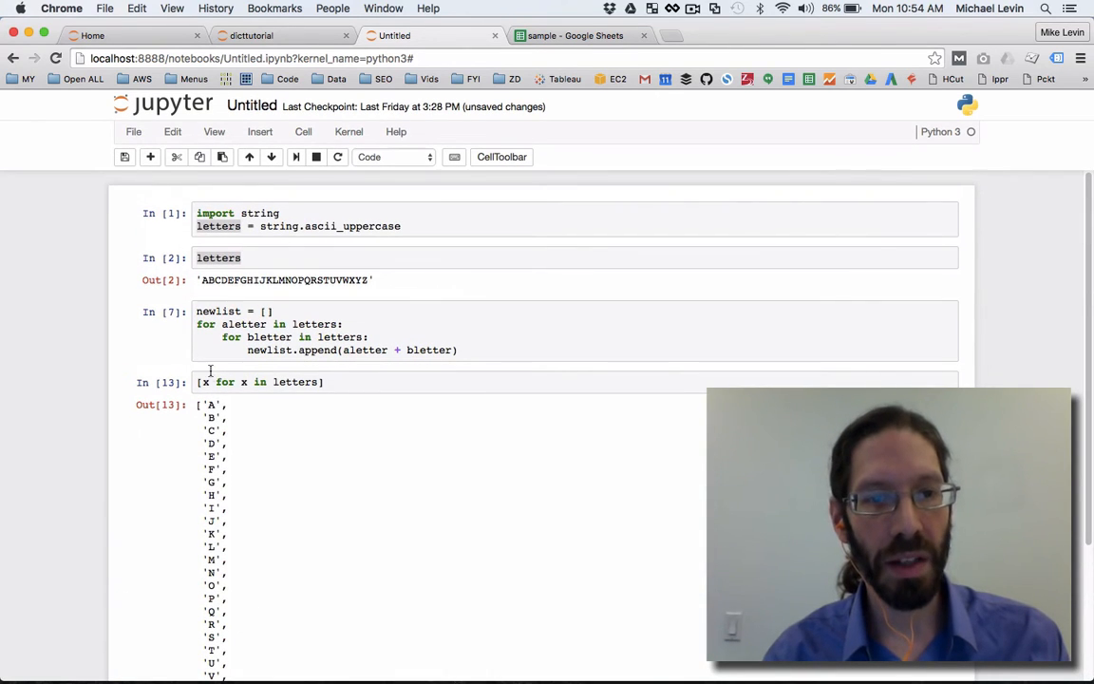
click(238, 382)
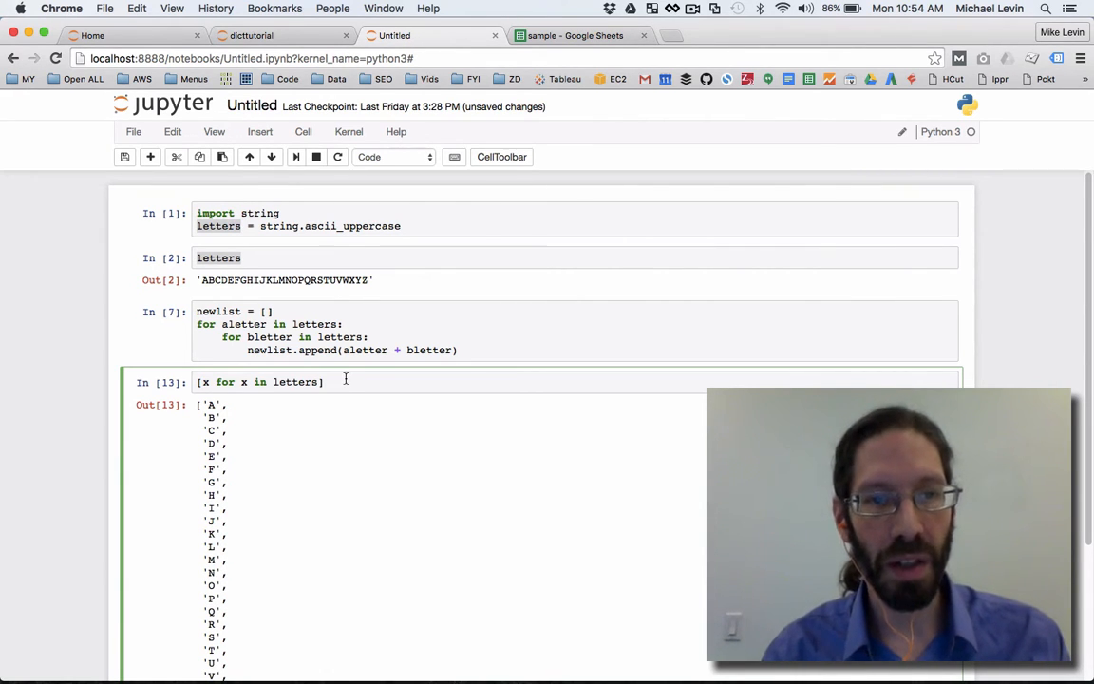
mouse_move(322, 434)
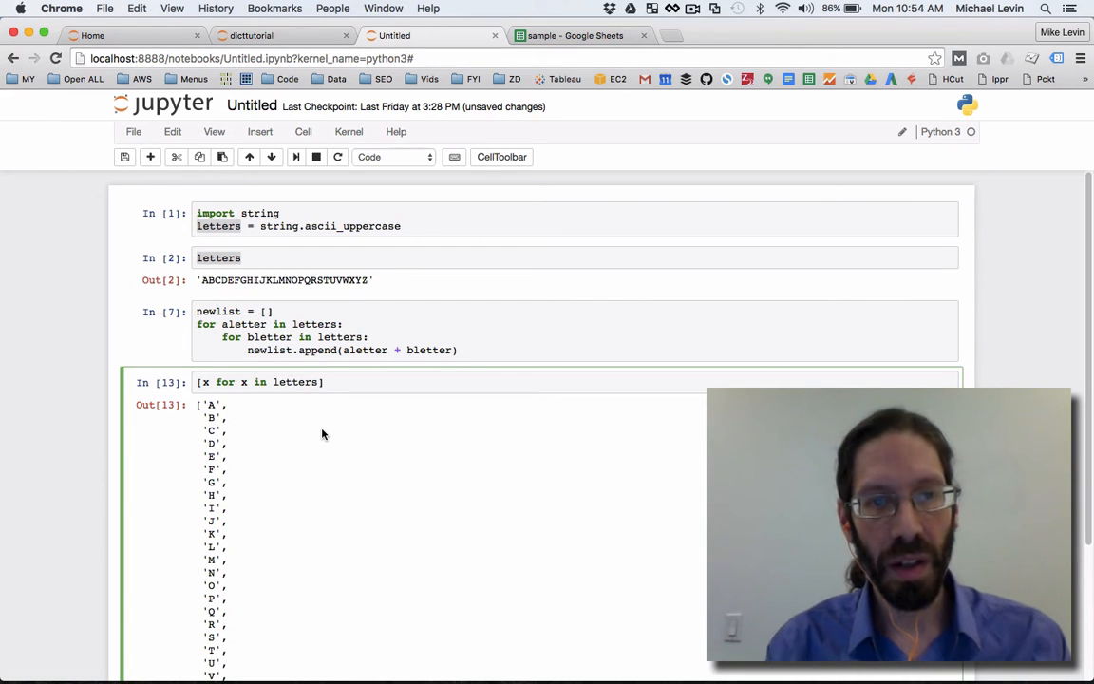
text(for)
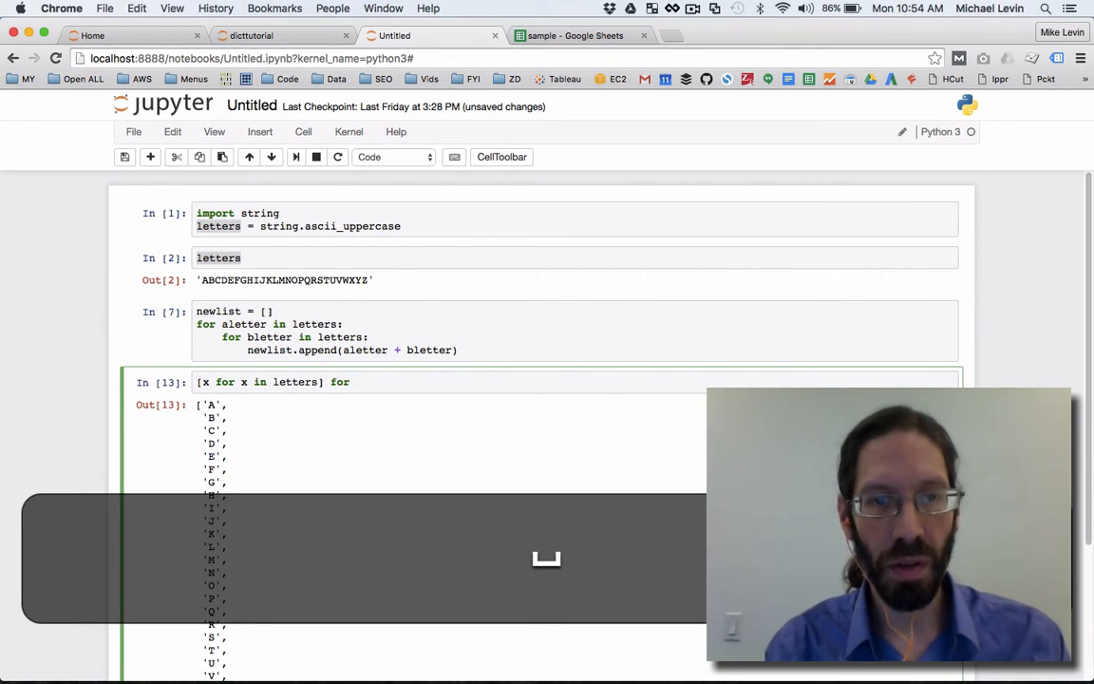
text(y in letters)
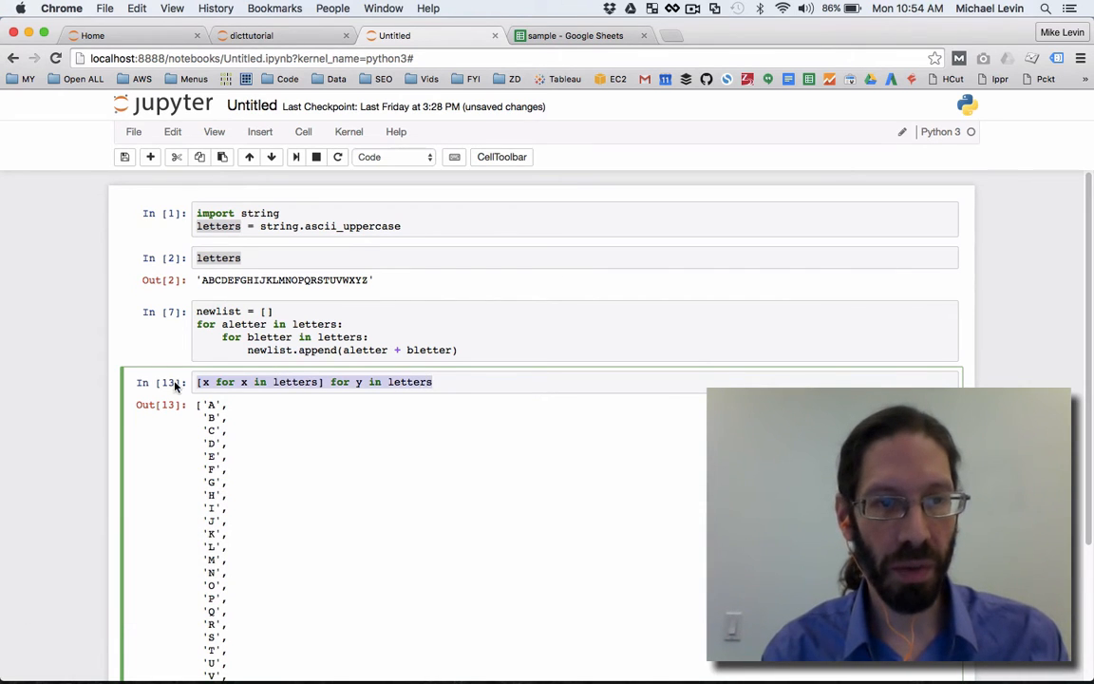
mouse_move(425, 345)
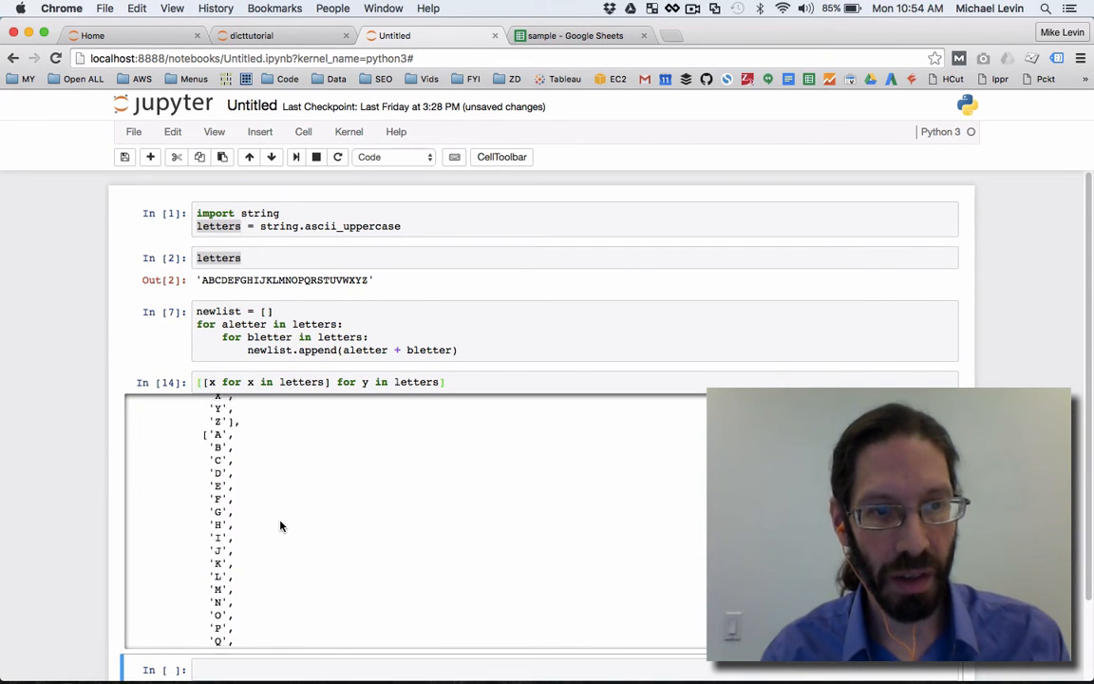
scroll(down, 3)
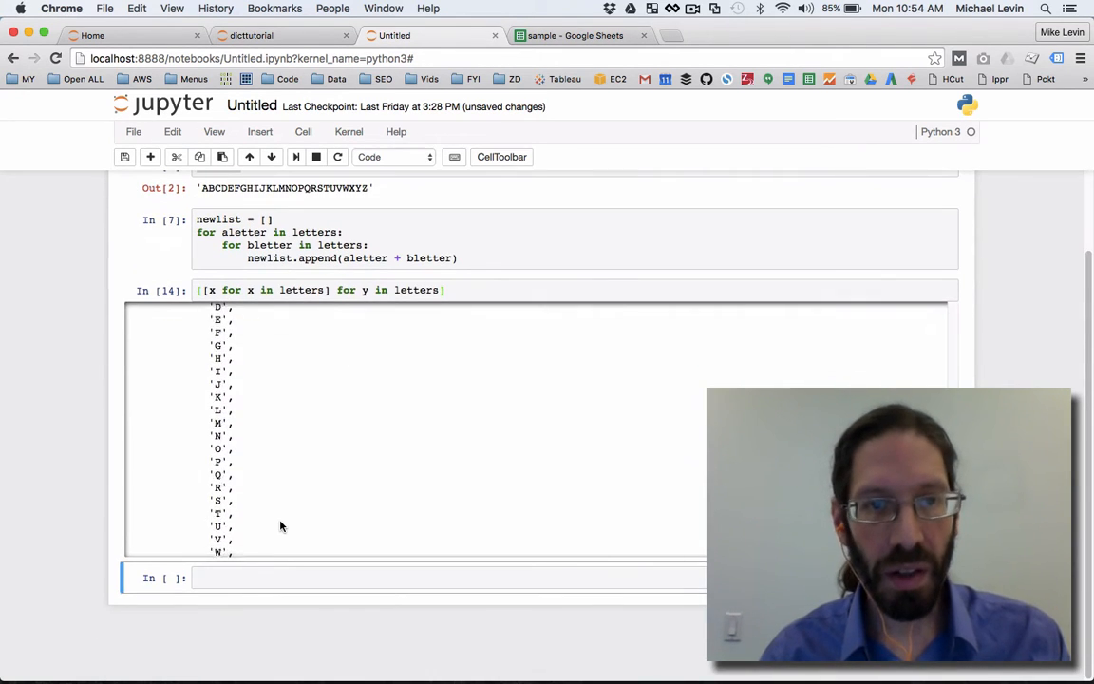
scroll(up, 3)
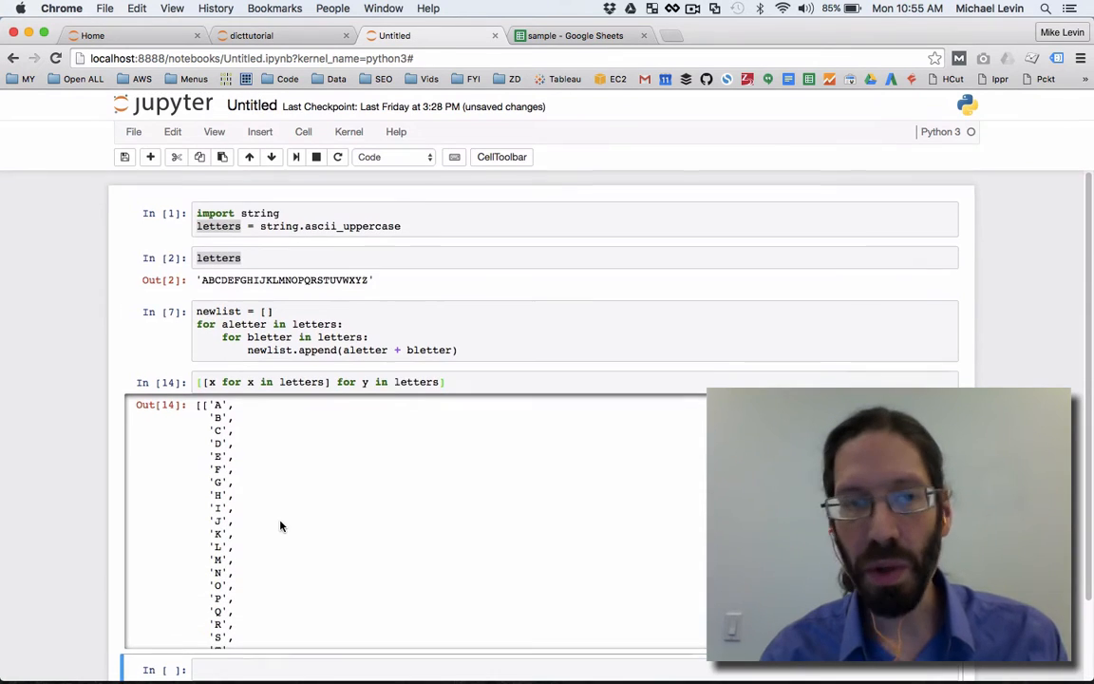
Step: Change the comprehension to [y for y in letters] and run it
click(397, 382)
text(le)
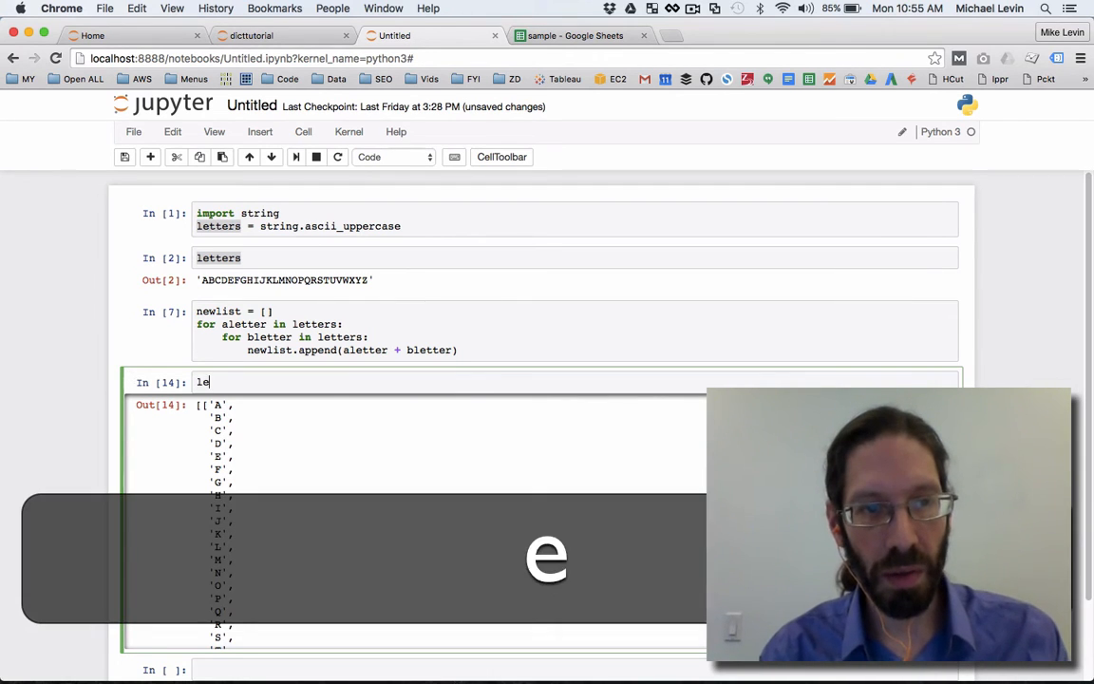
text(tters])
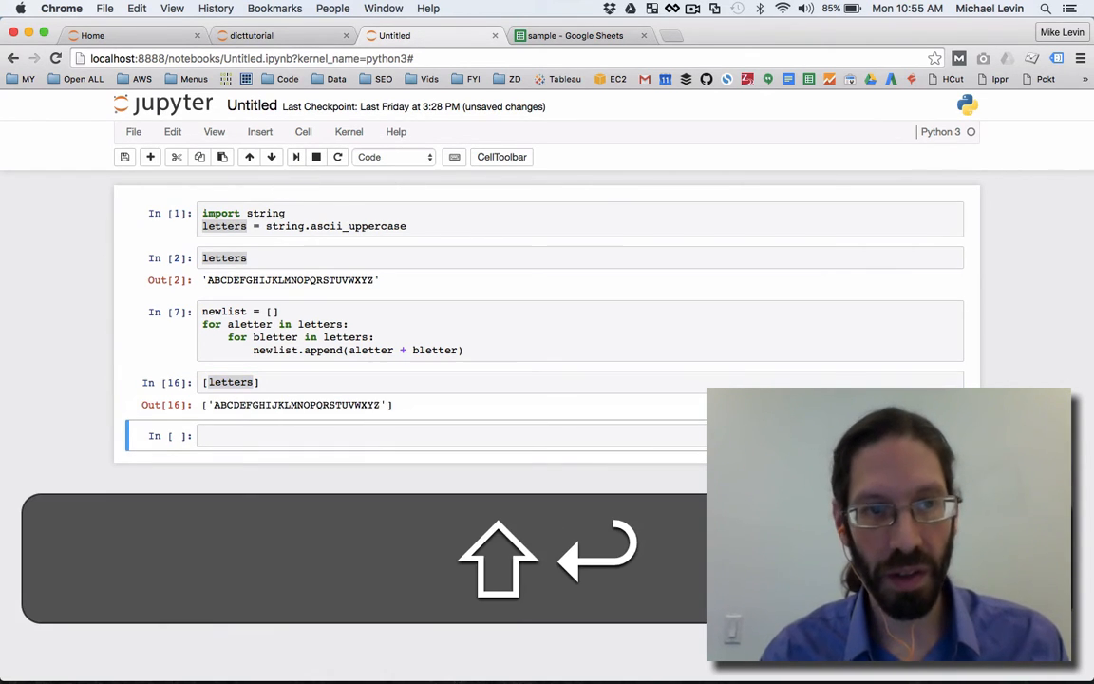
click(228, 382)
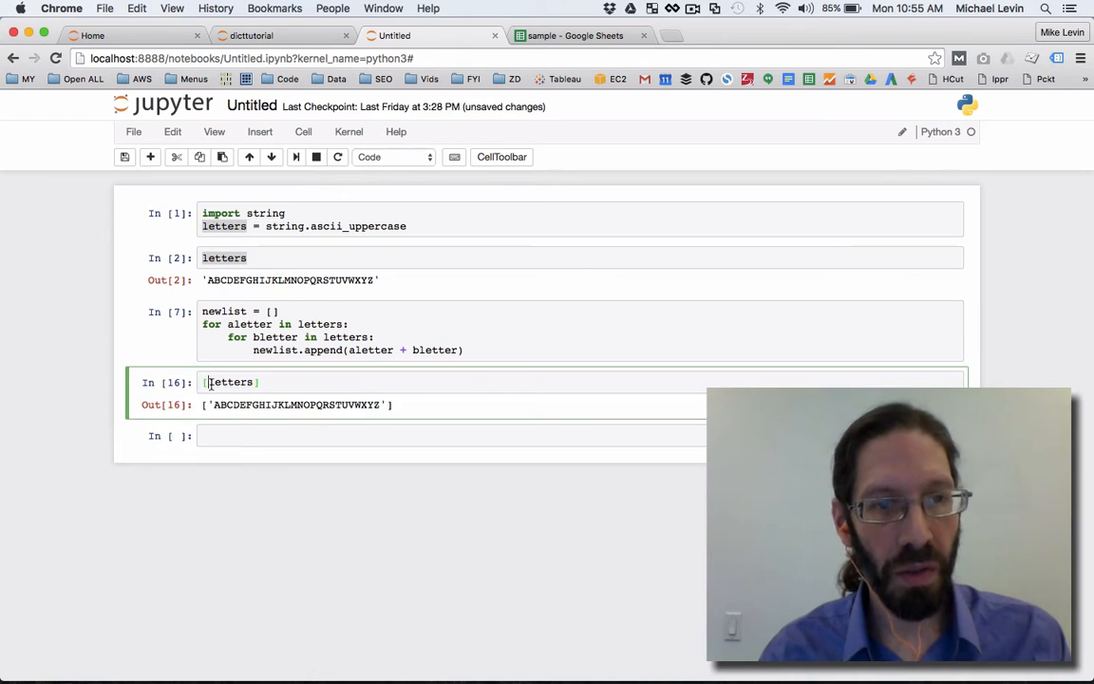
text(x)
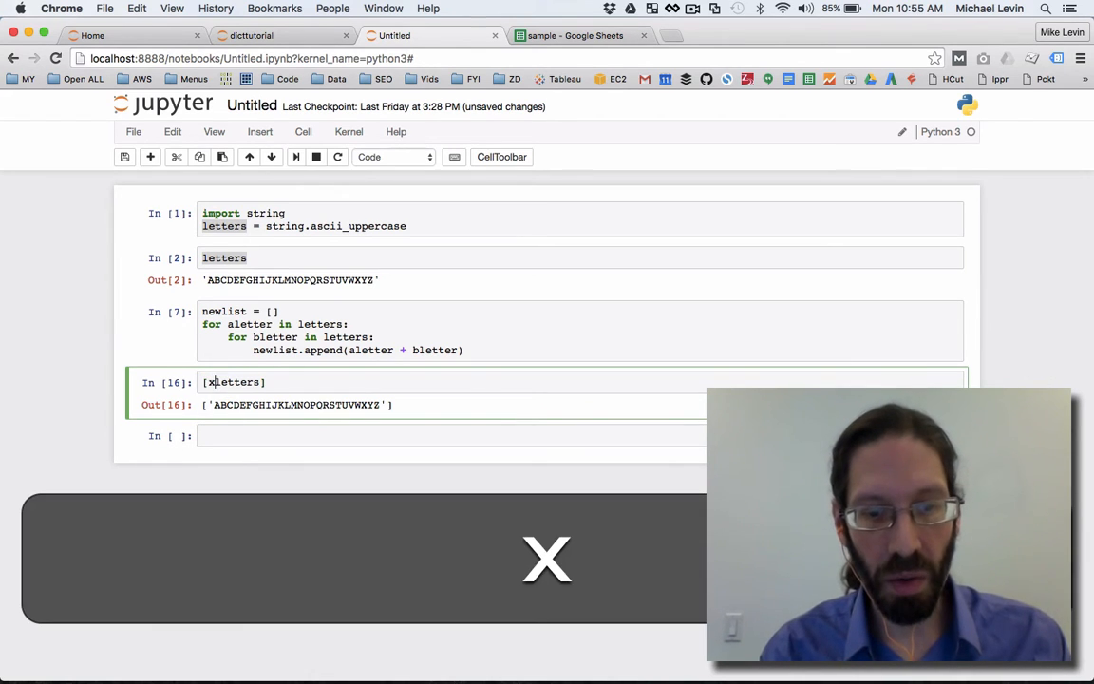
text(y for y i)
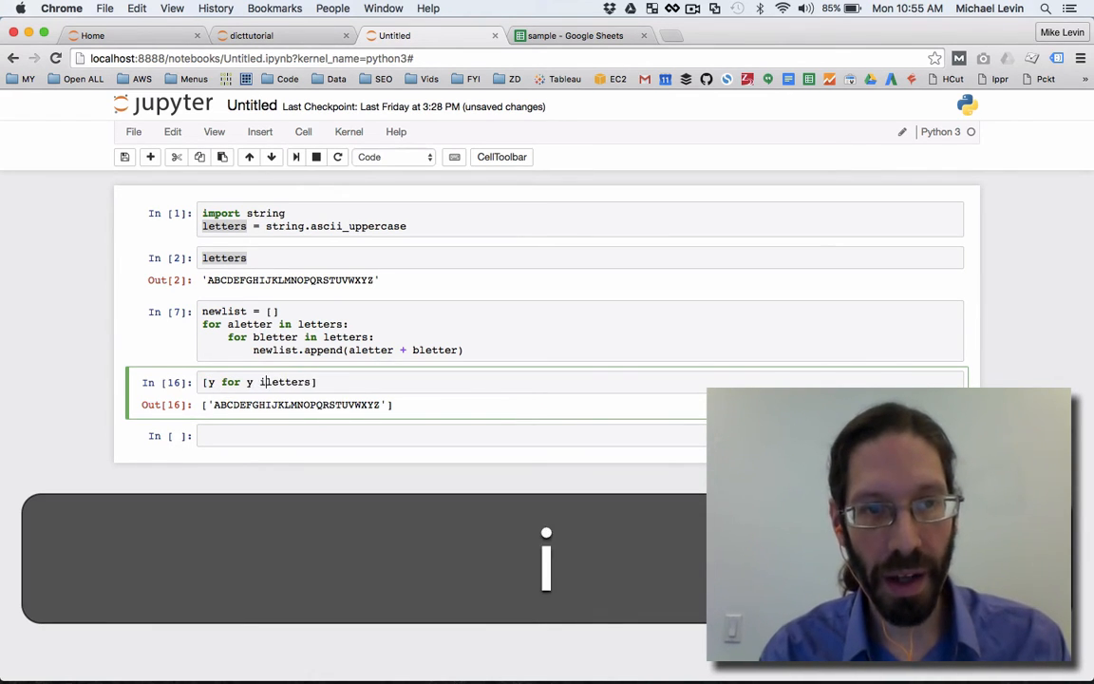
click(295, 157)
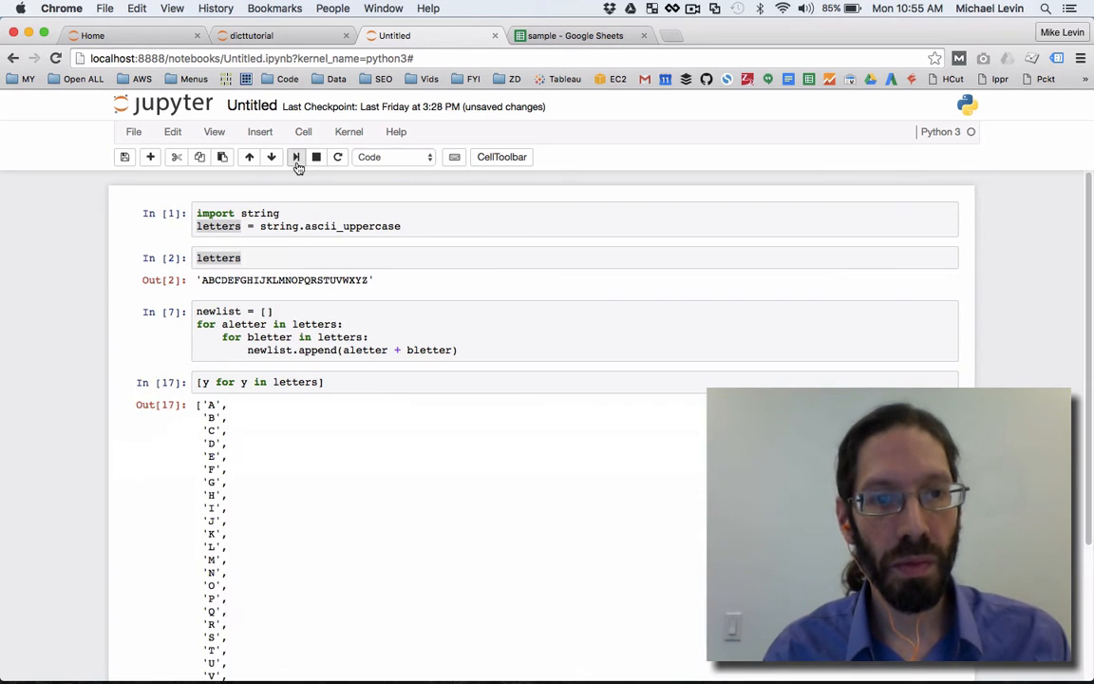
mouse_move(254, 482)
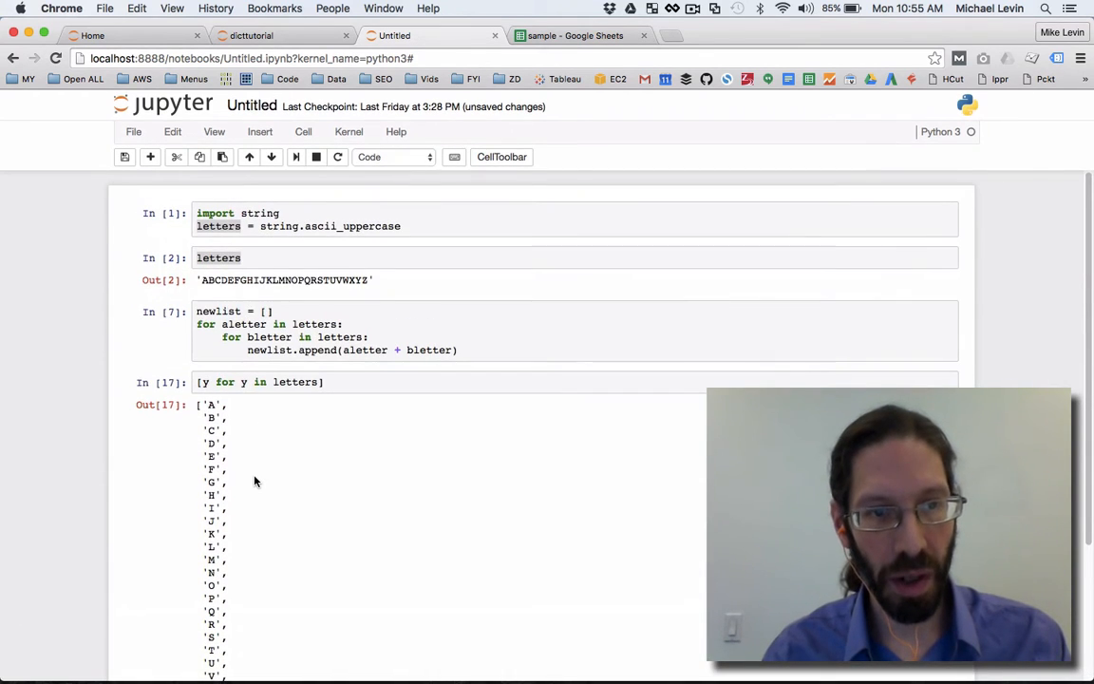
mouse_move(209, 371)
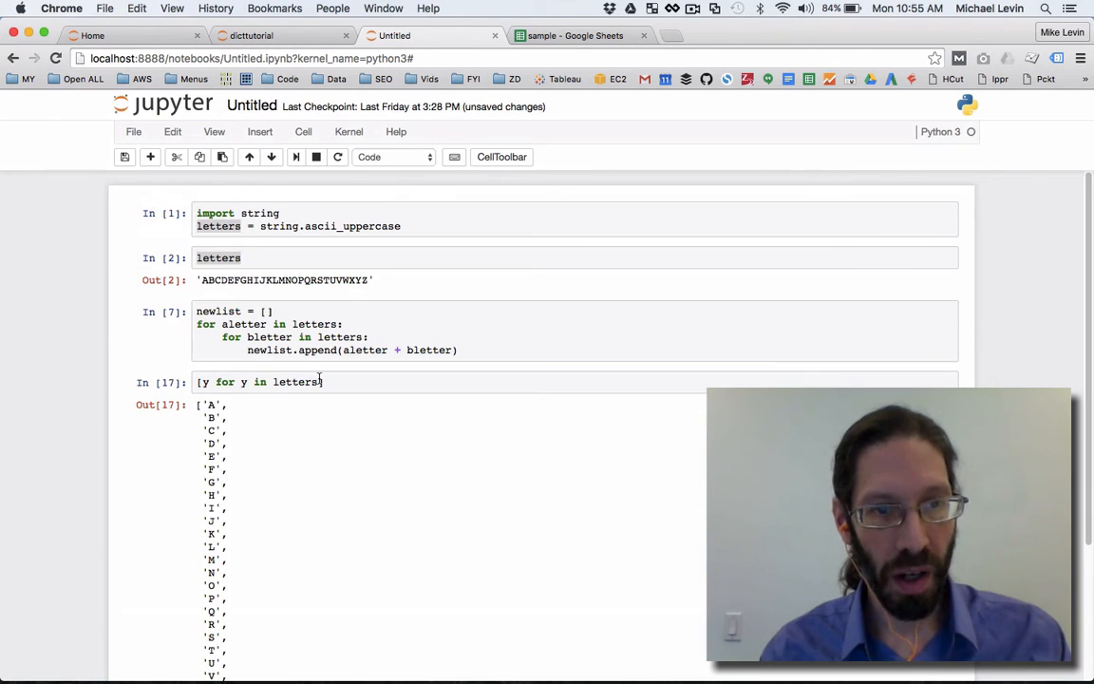
click(285, 381)
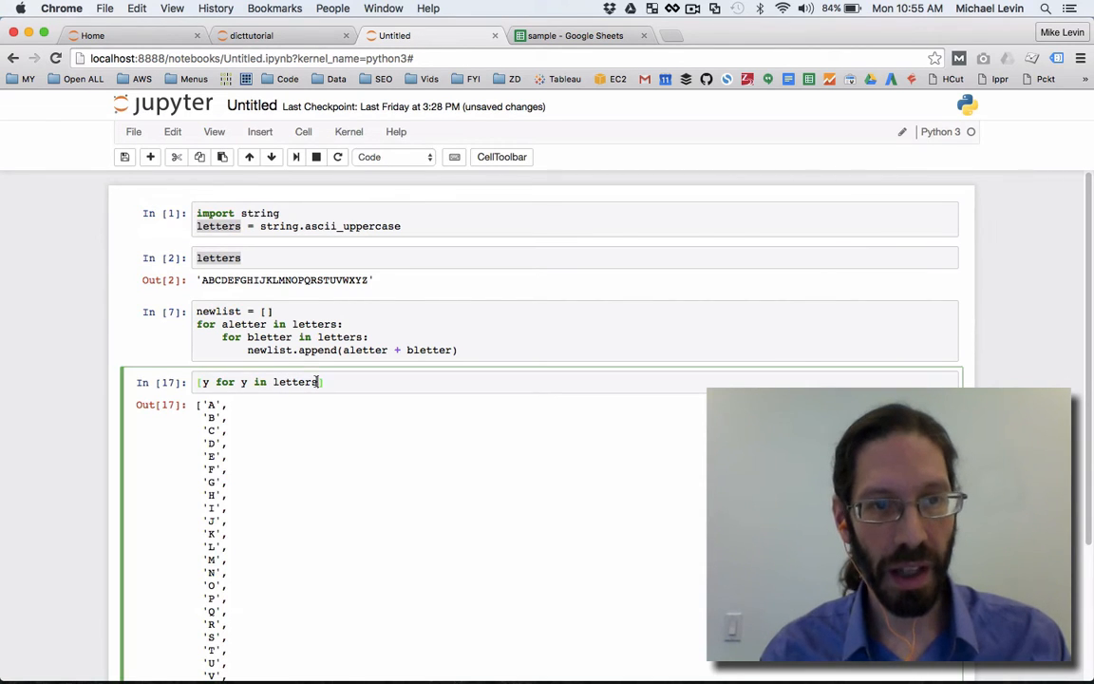
Step: Make it [y+x for y in letters for x in letters], outputting 'AA' through 'ZZ'
text(for)
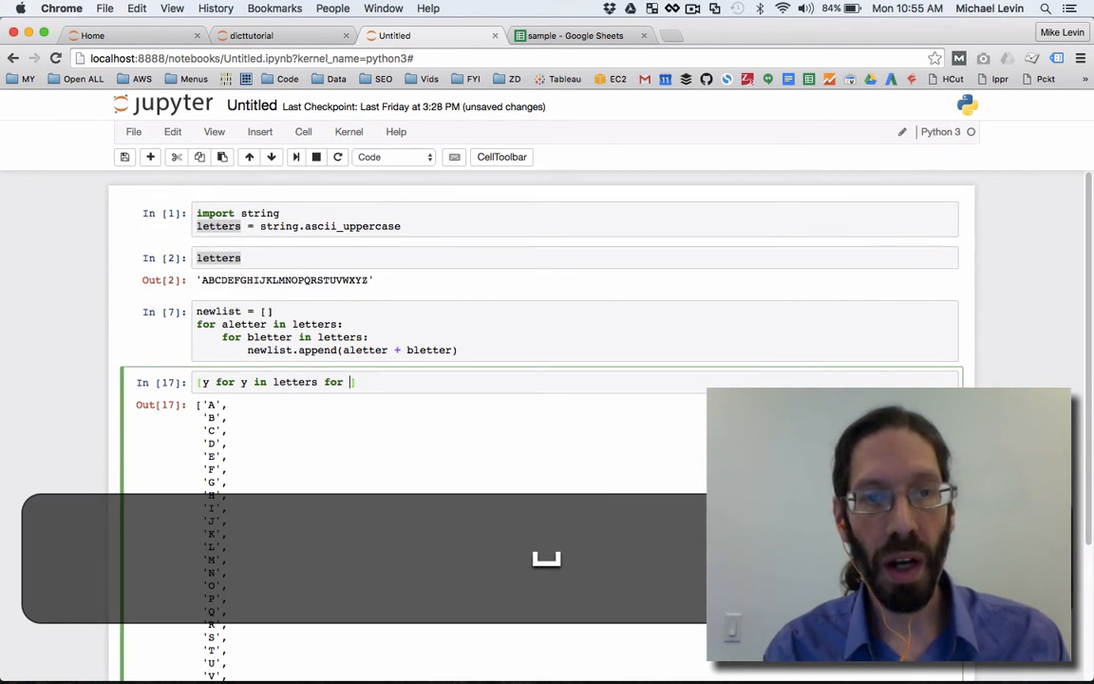
text(x in let)
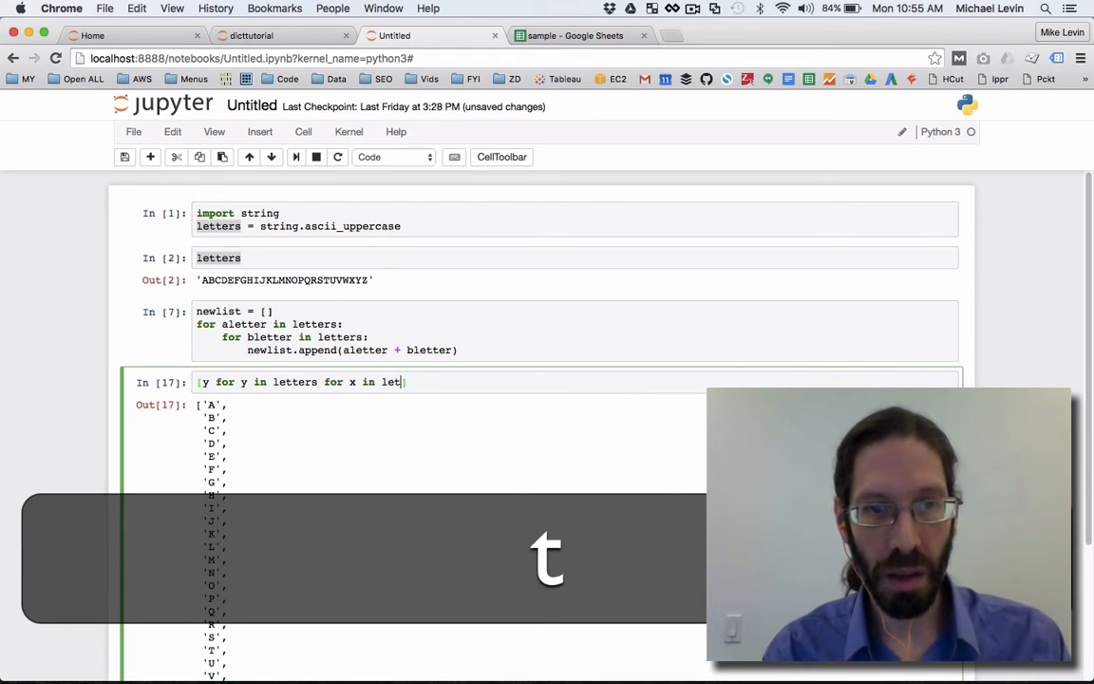
text(ters)
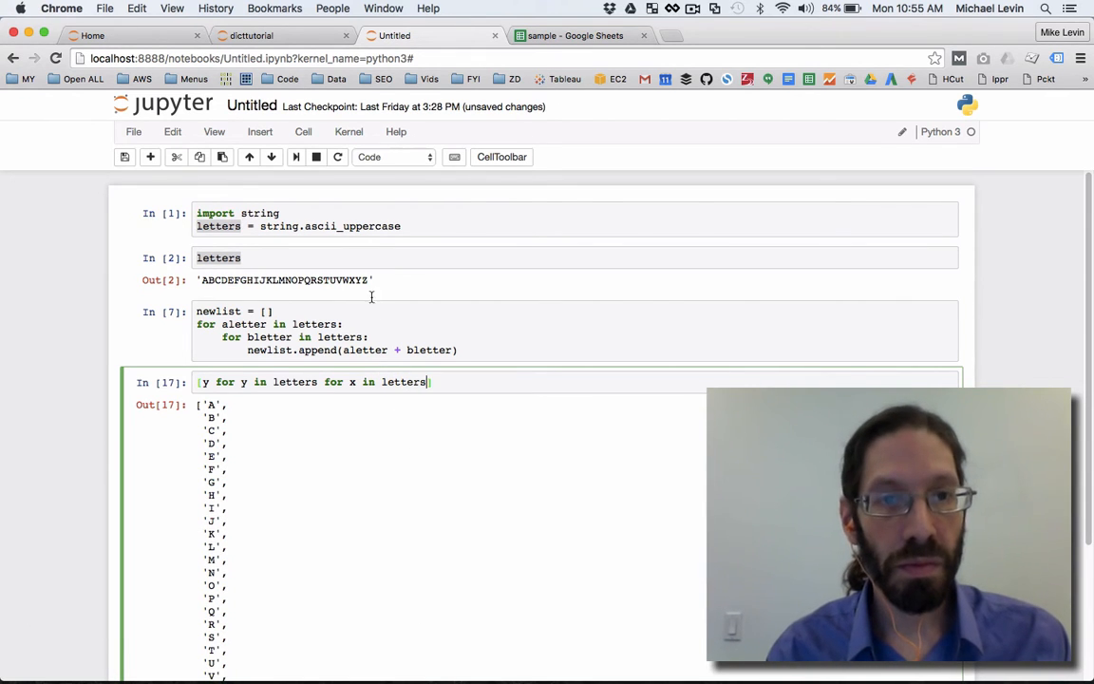
click(296, 157)
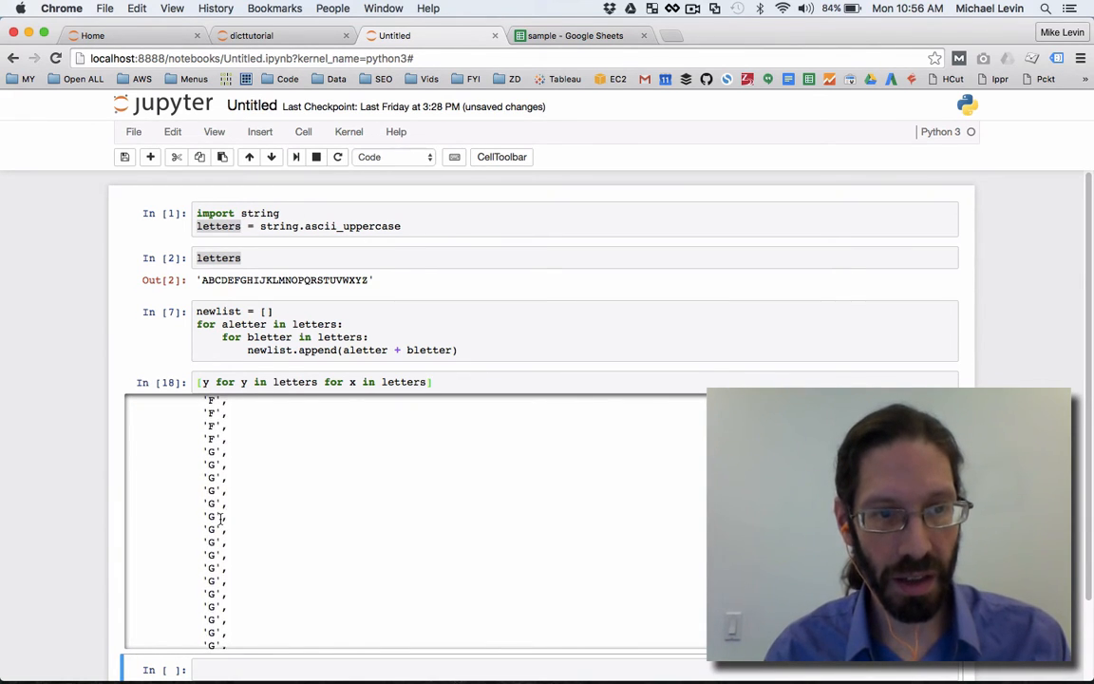
scroll(down, 3)
text(+)
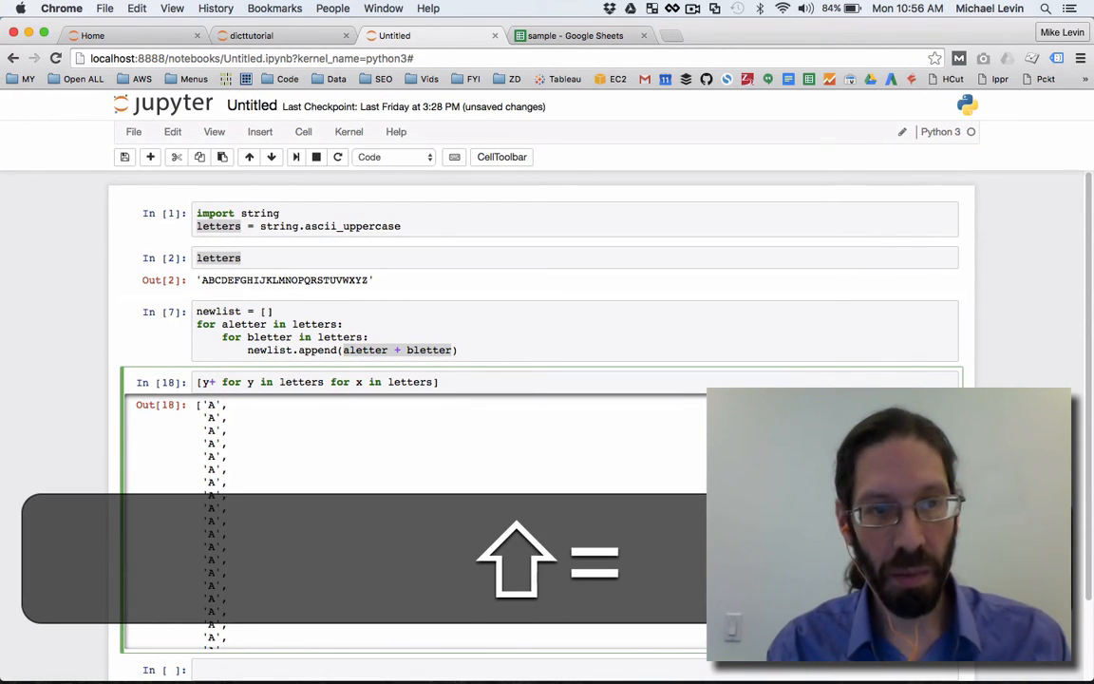
text(x)
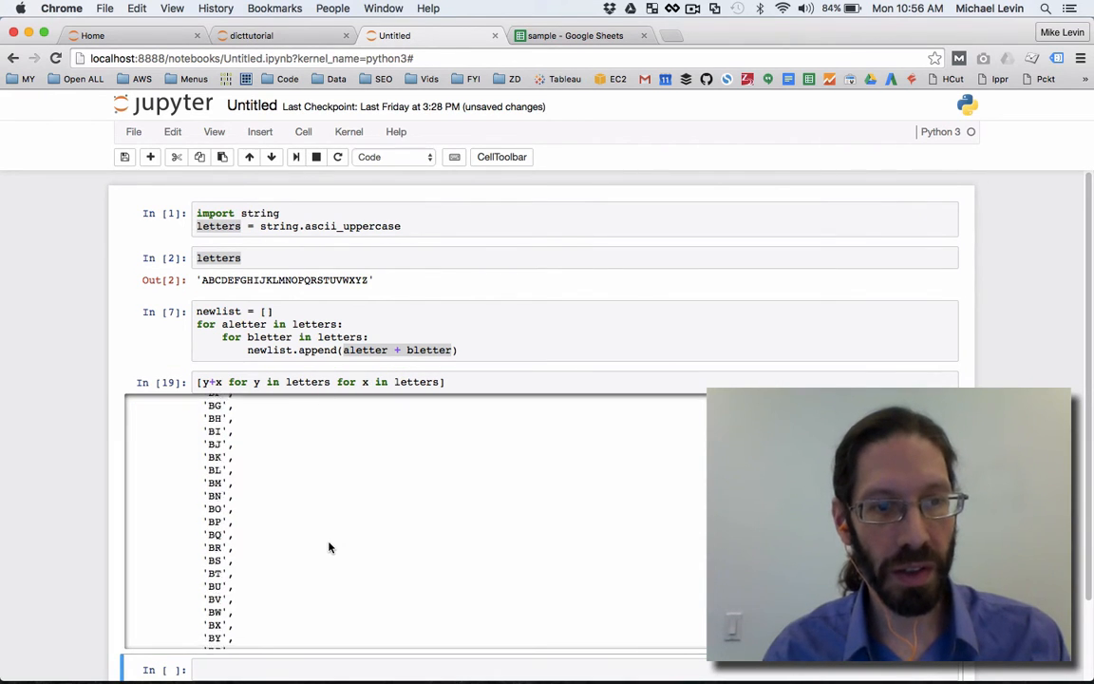
scroll(down, 3)
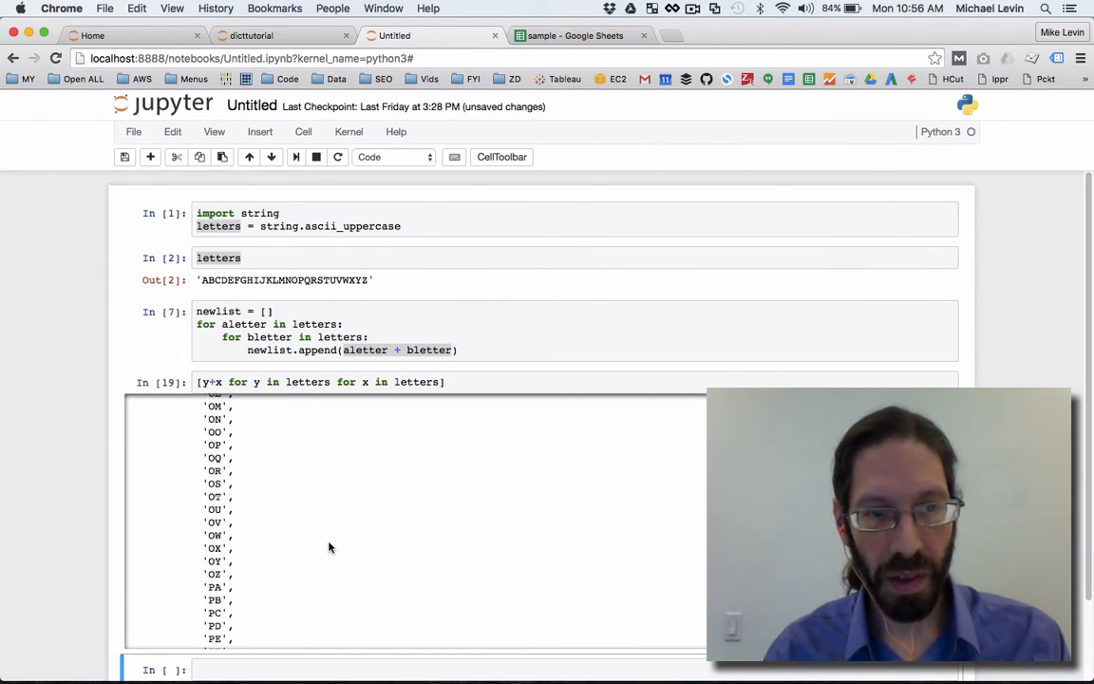
scroll(down, 3)
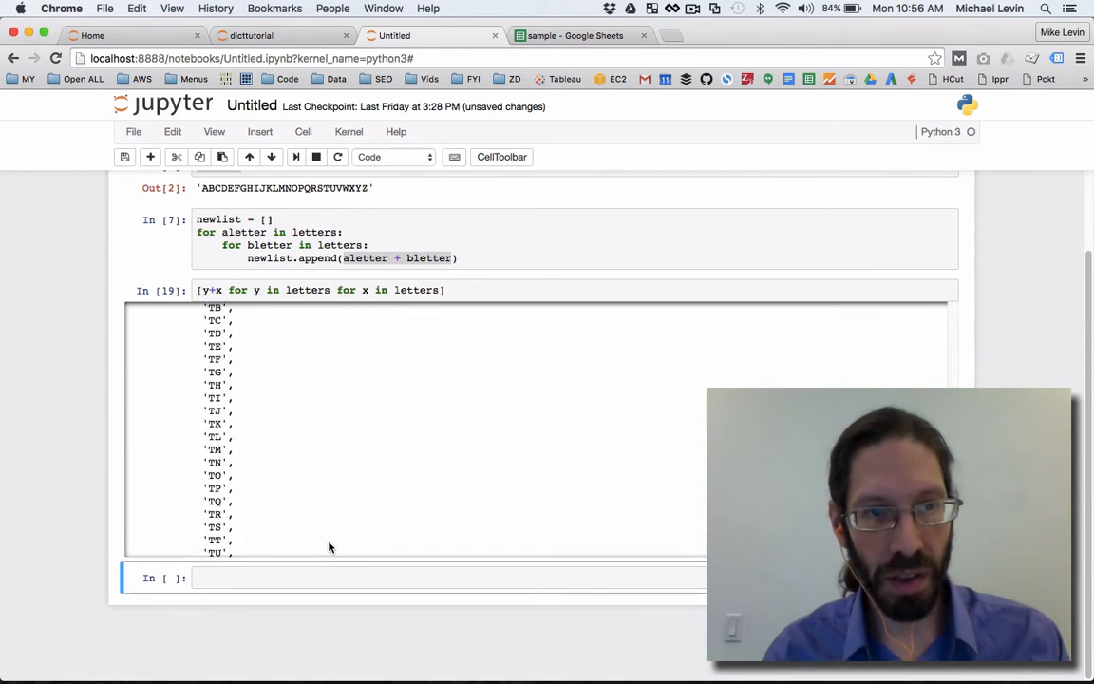
scroll(up, 3)
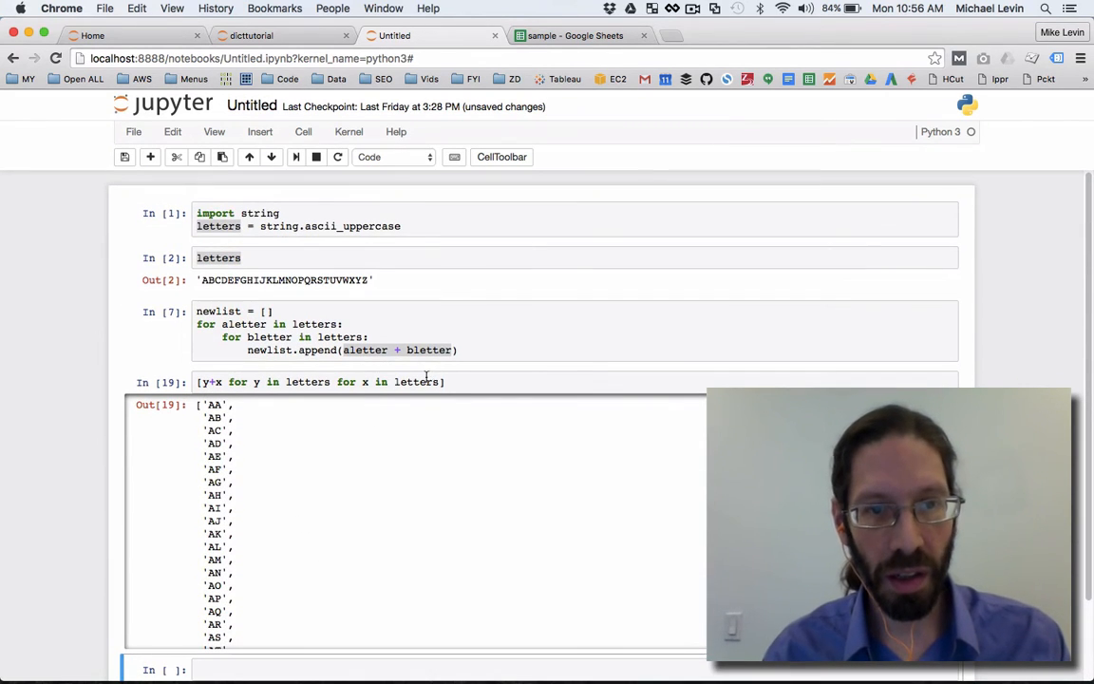
click(323, 382)
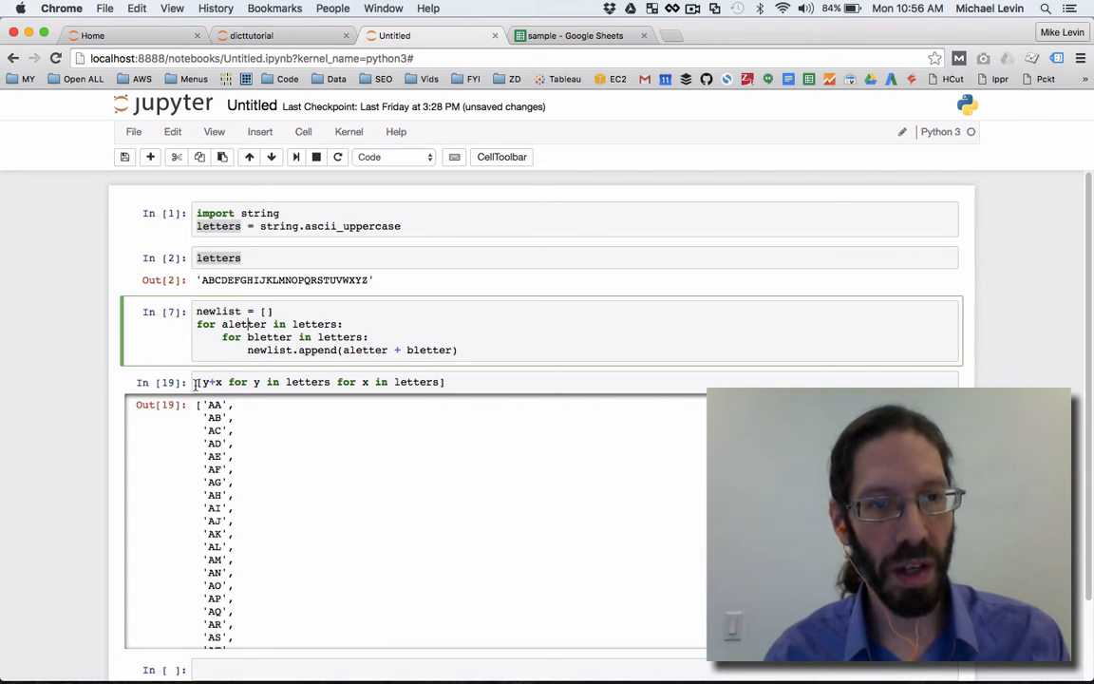
Step: Prepend list(letters) + to the two-letter comprehension
click(323, 381)
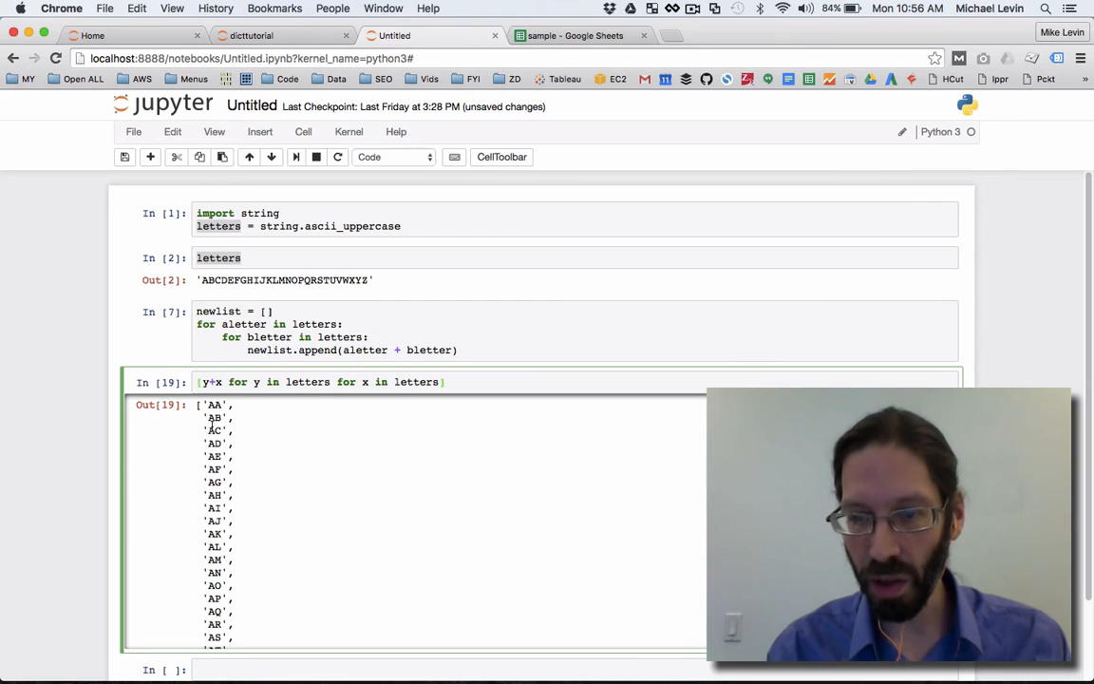
text(list()
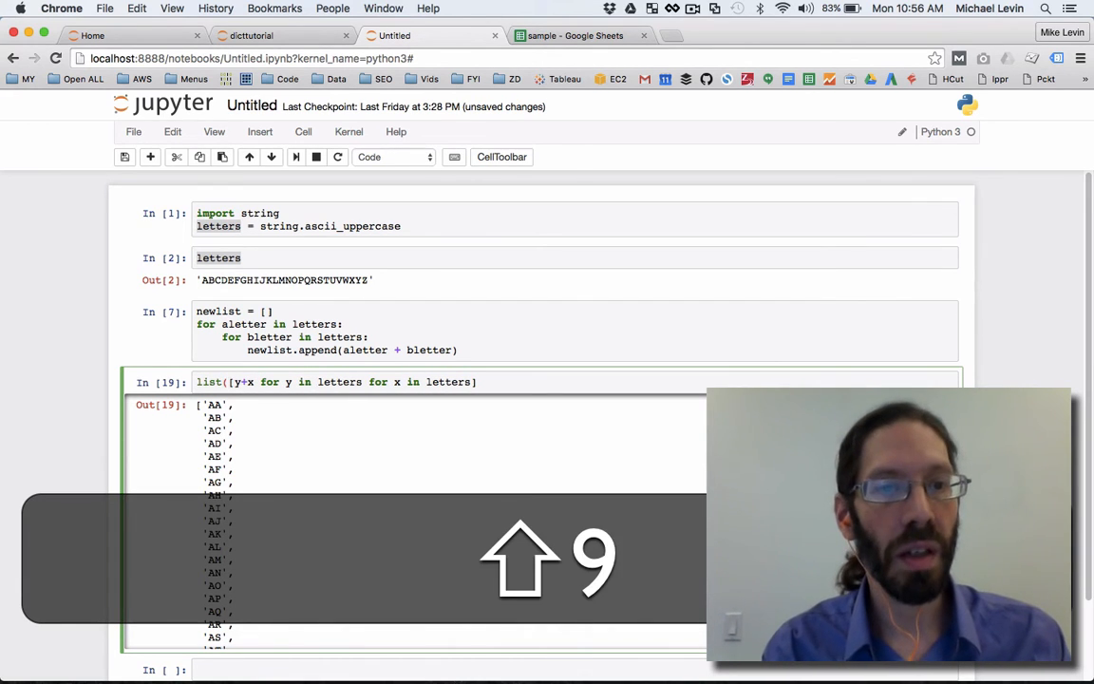
text(letters) +)
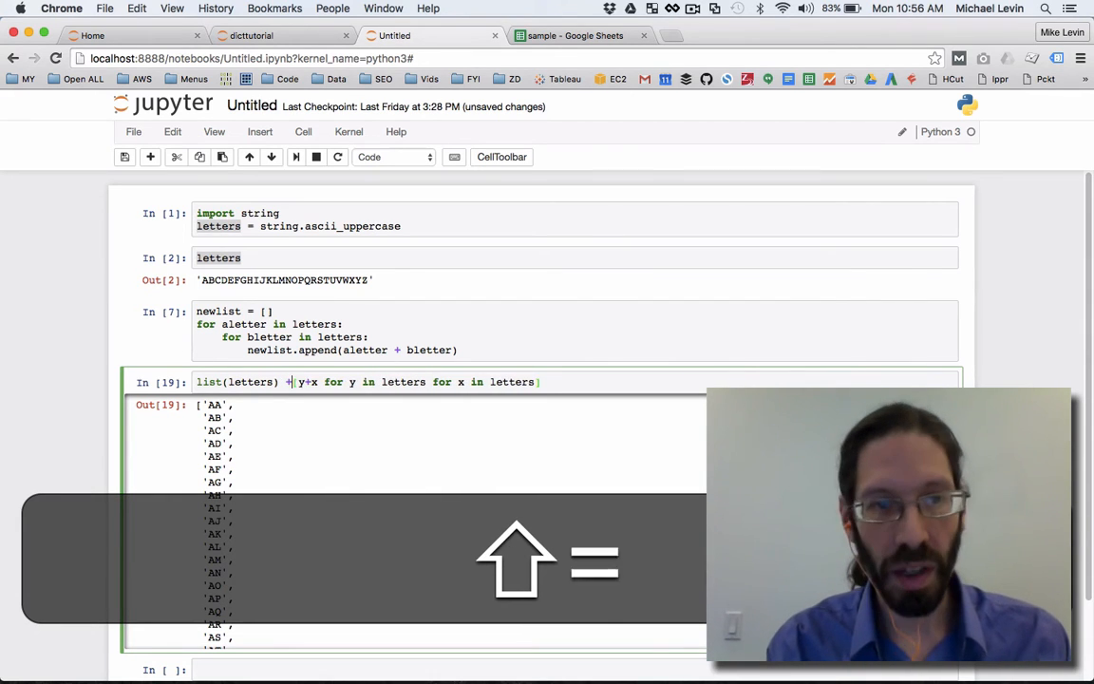
Step: Run the combined expression, outputting 'A' through 'ZZ', and copy its code
click(295, 156)
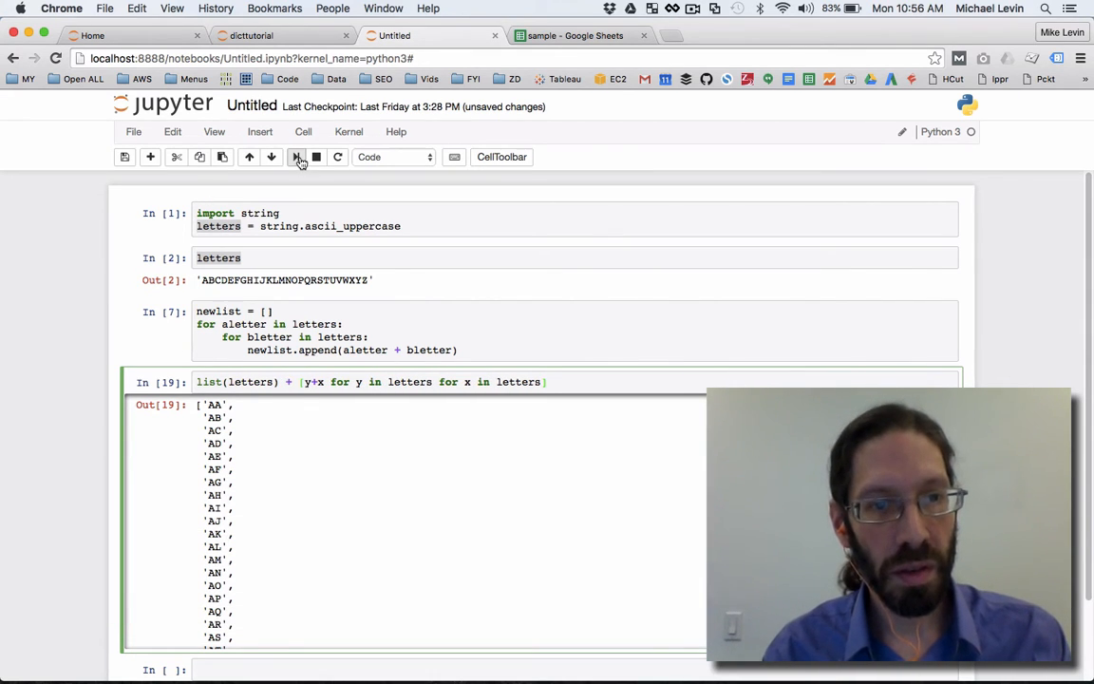
click(295, 157)
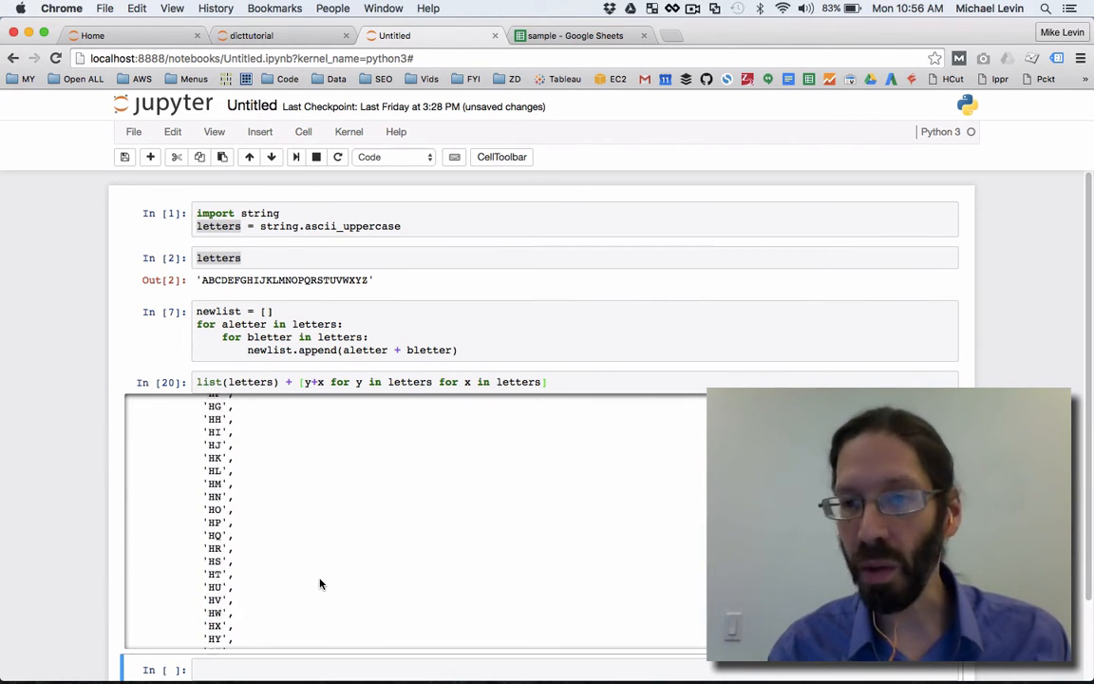
scroll(down, 3)
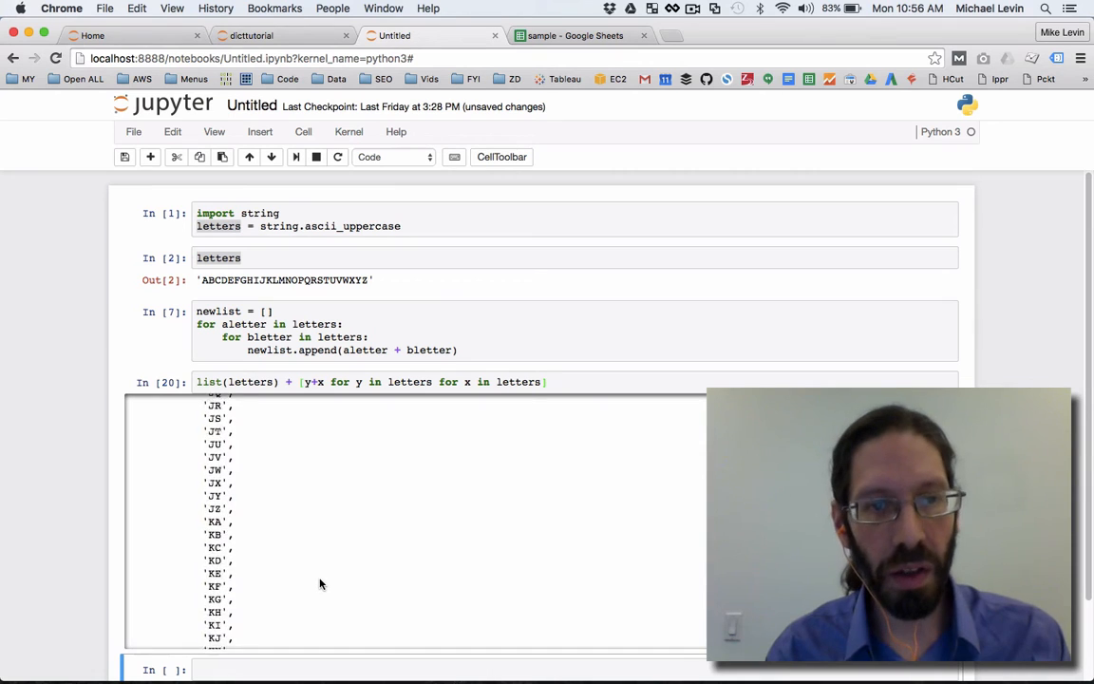
scroll(up, 3)
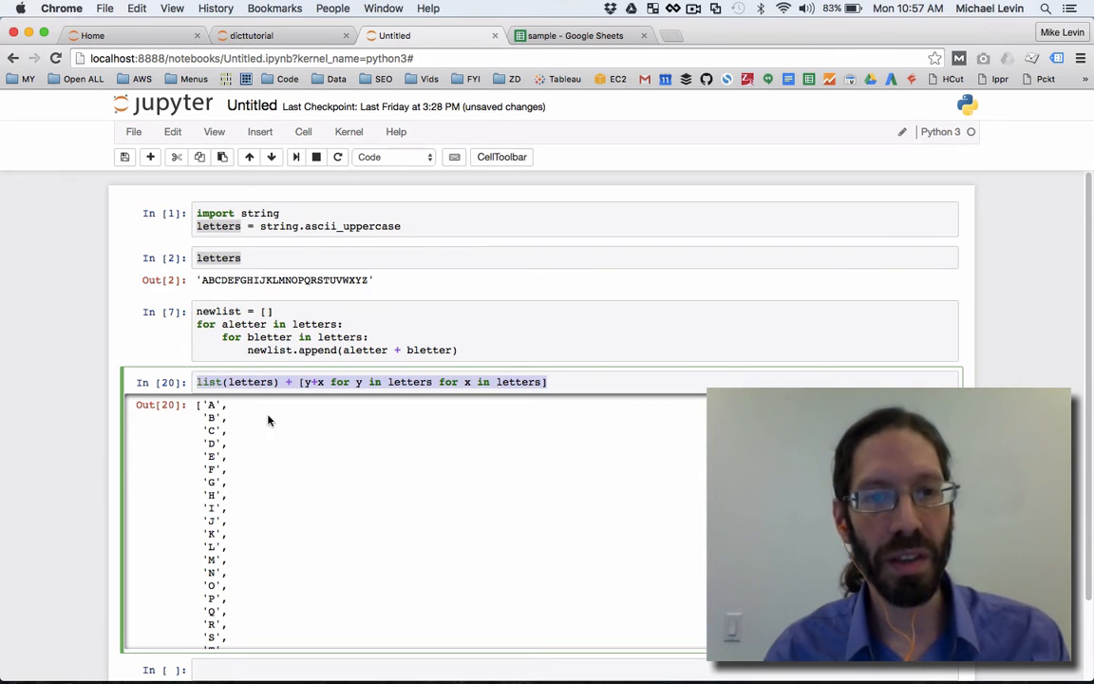
mouse_move(378, 472)
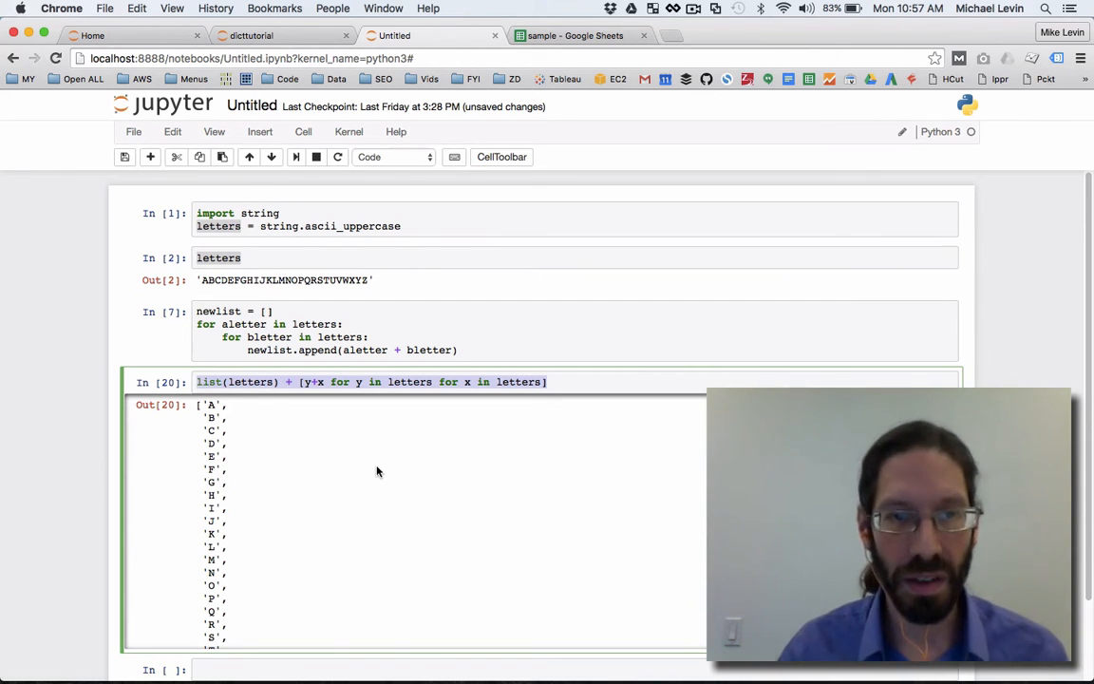
right_click(380, 382)
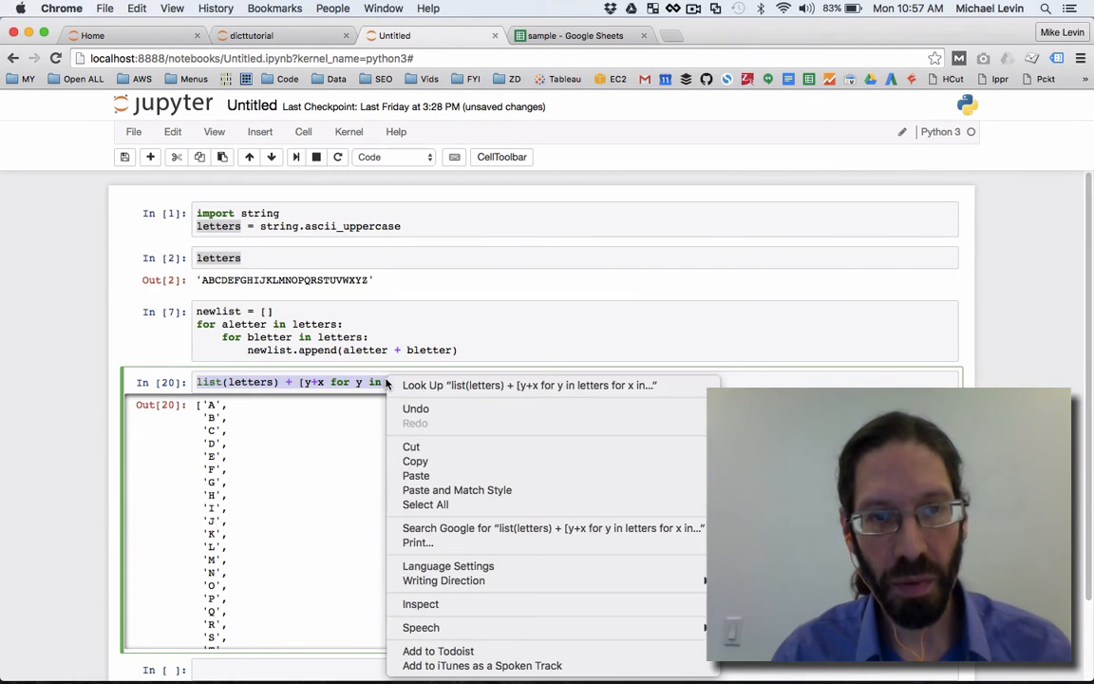
click(441, 467)
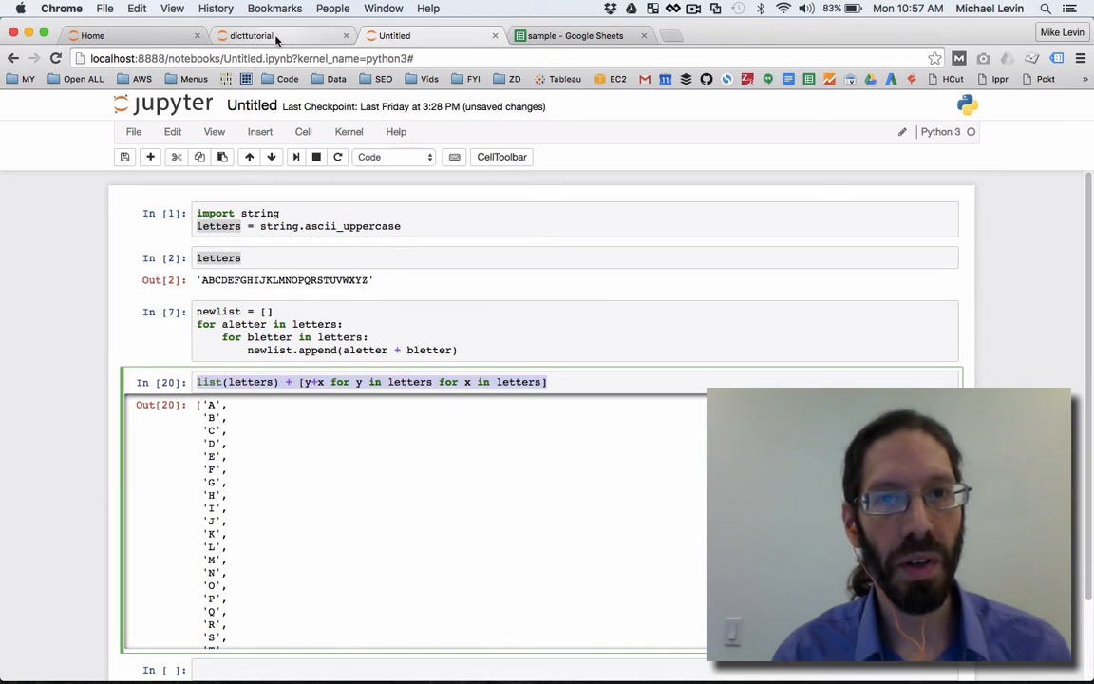
Step: In dicttutorial, rerun the letters cell with ascii_uppercase instead of ascii_lowercase
click(275, 35)
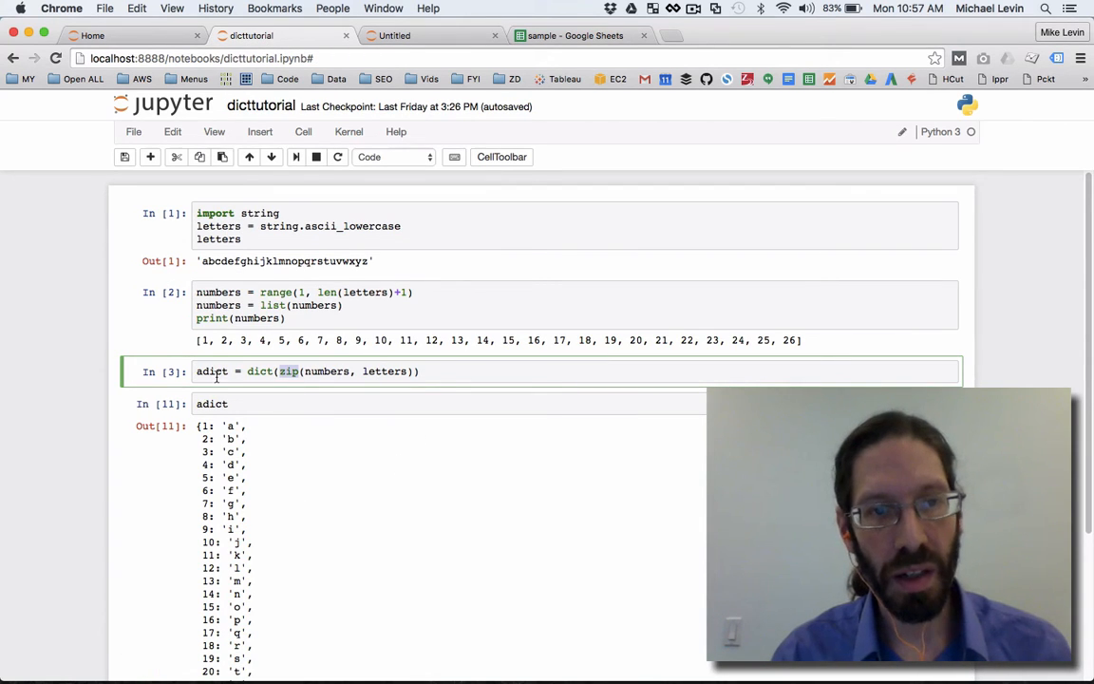
mouse_move(335, 387)
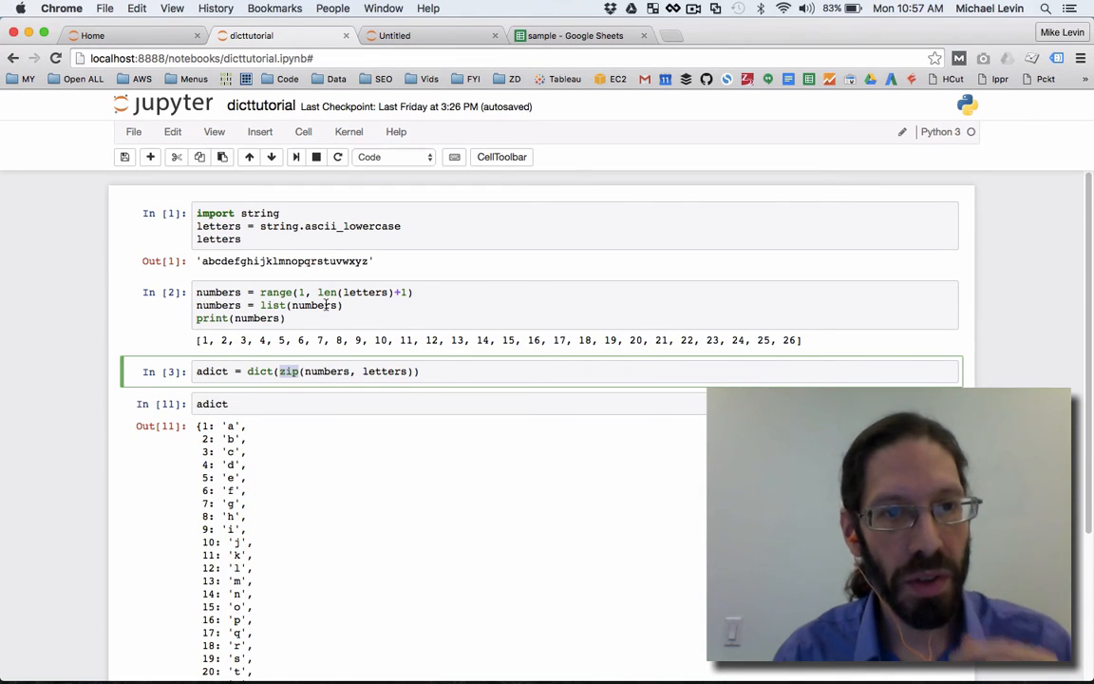
mouse_move(273, 249)
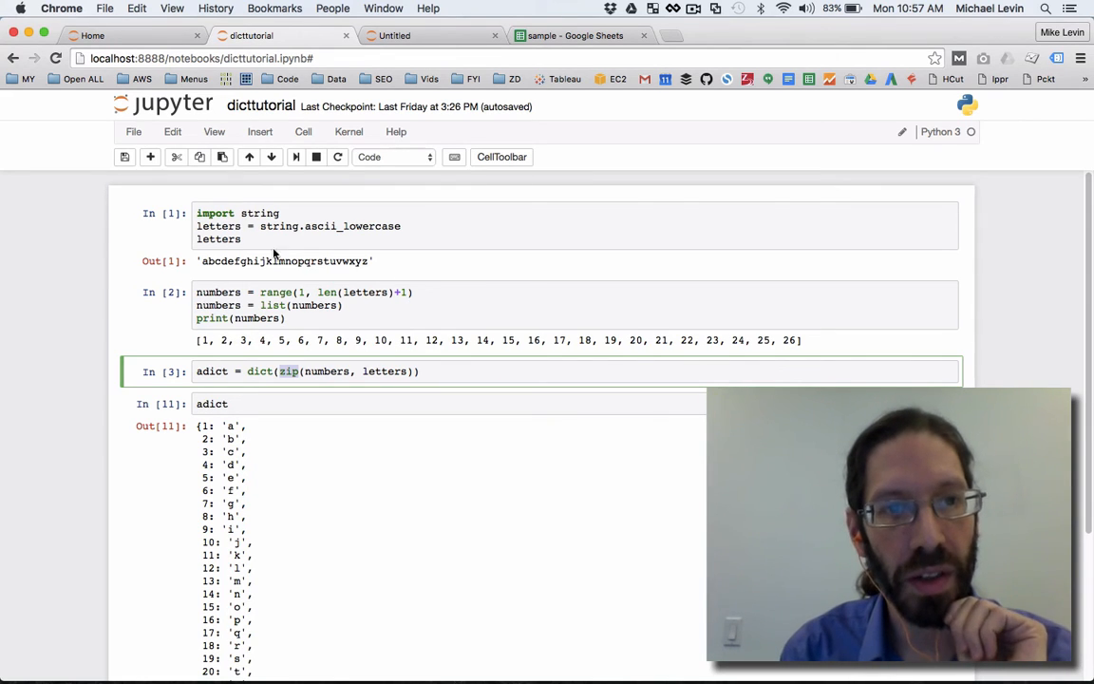
mouse_move(358, 226)
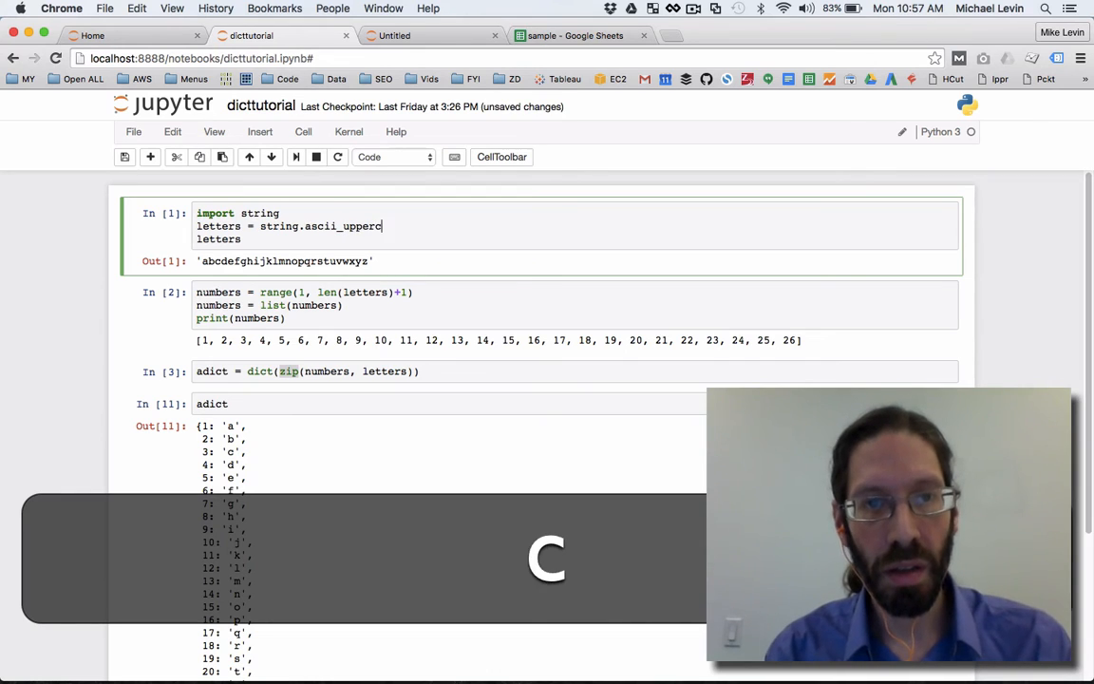
click(297, 157)
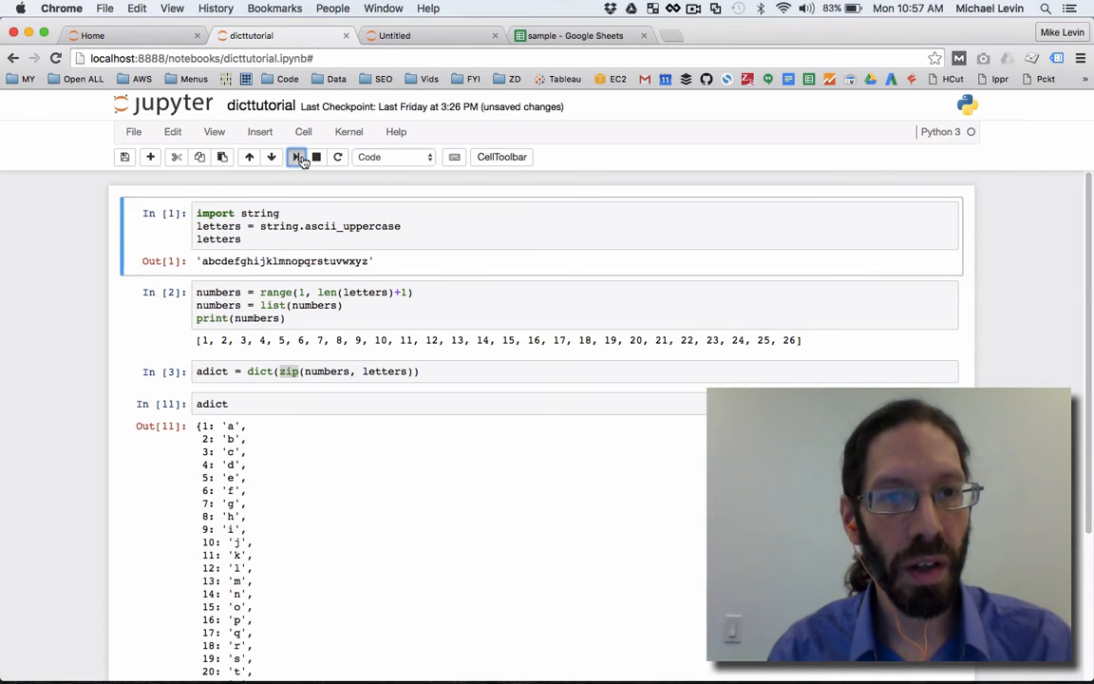
click(295, 157)
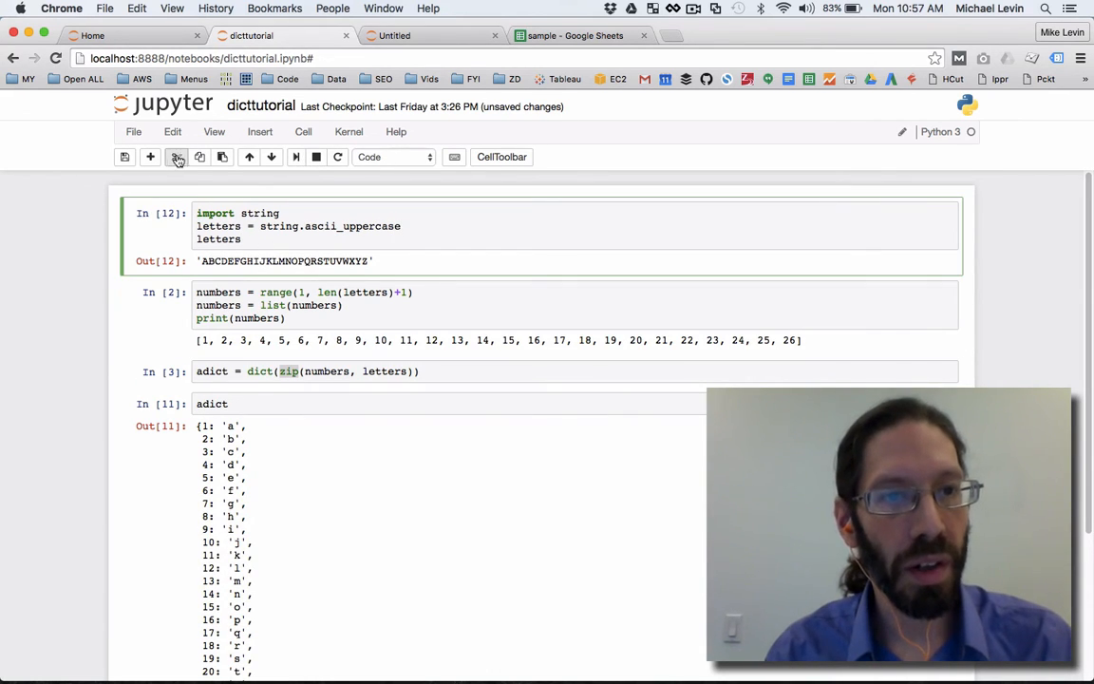
Step: Add and run a cell with list(letters) + [y+x for y in letters for x in letters]
click(149, 157)
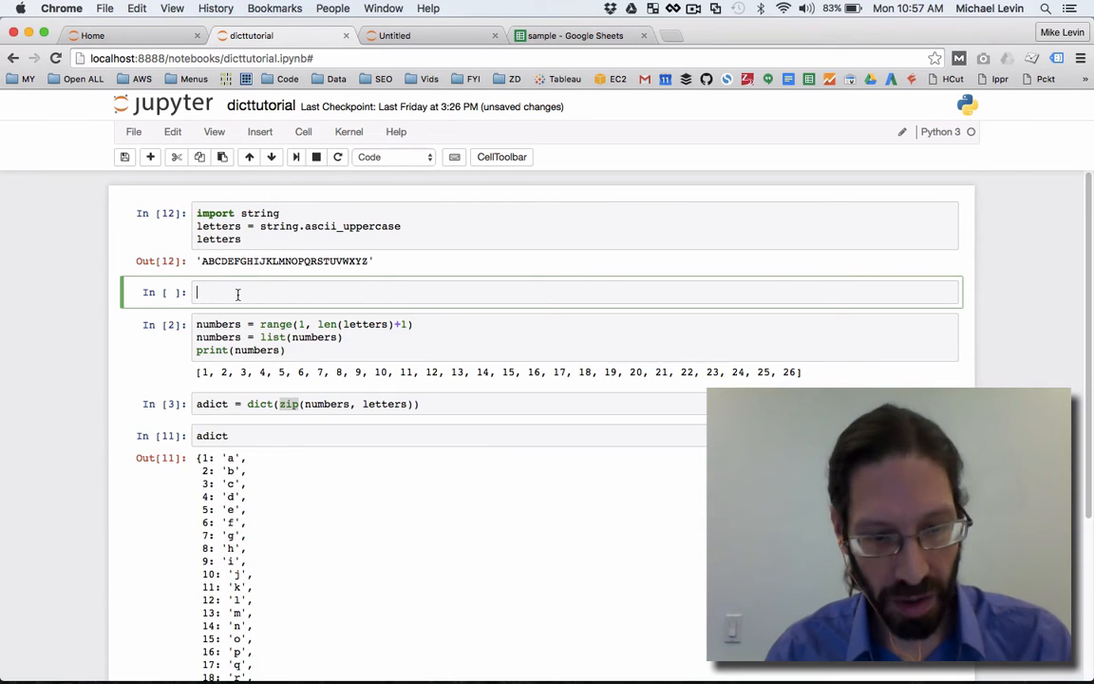
text(list(letters) + [y+x for y in letters for x in letters])
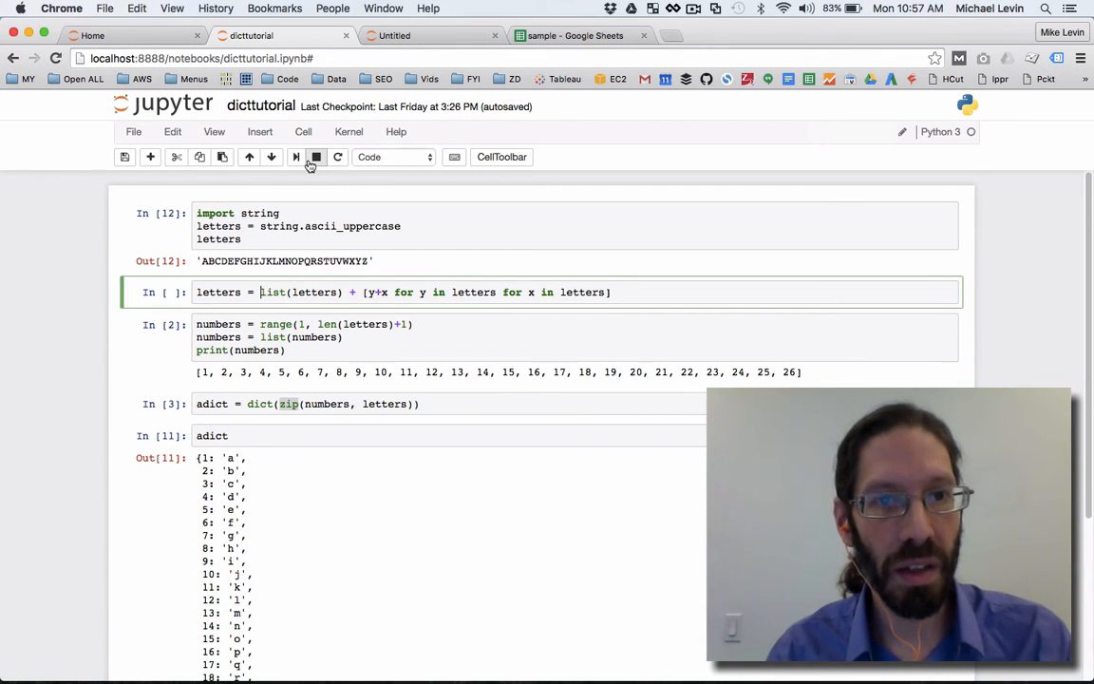
click(295, 156)
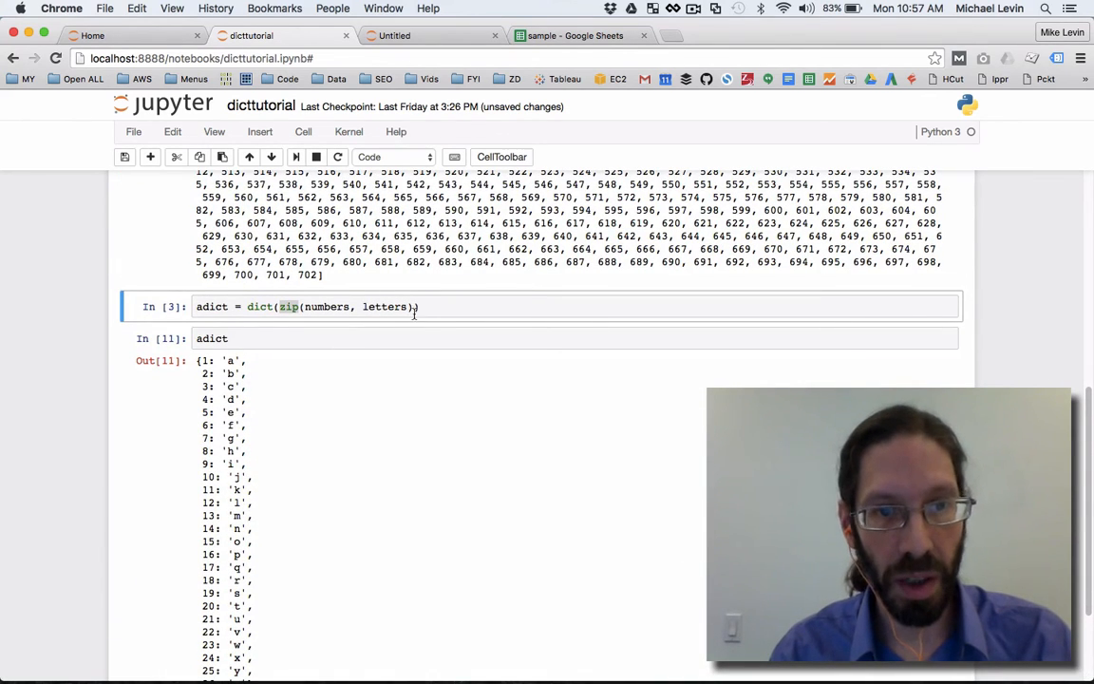
Step: Rebuild and display adict, now mapping 27 onward to AA, AB…
click(295, 157)
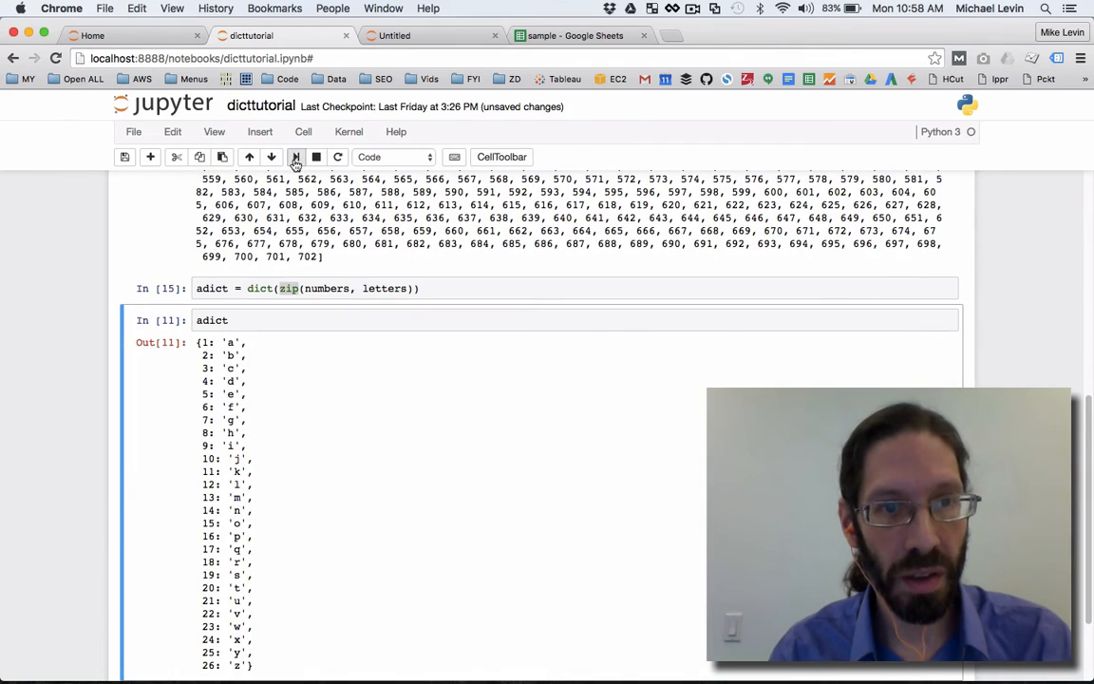
scroll(down, 3)
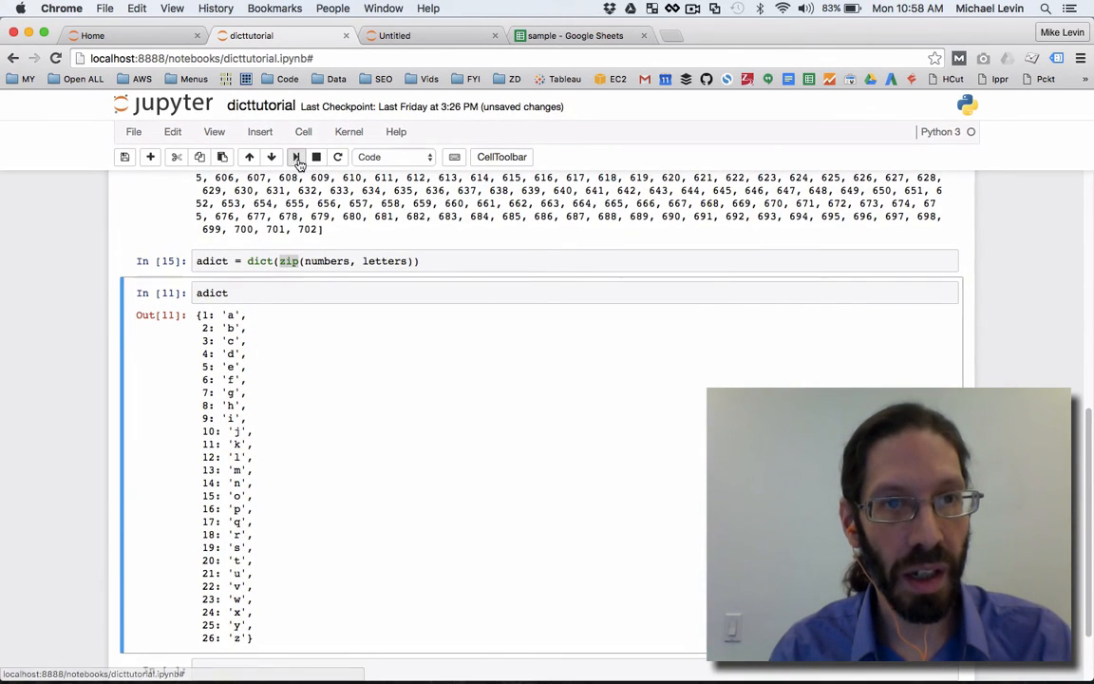
click(295, 157)
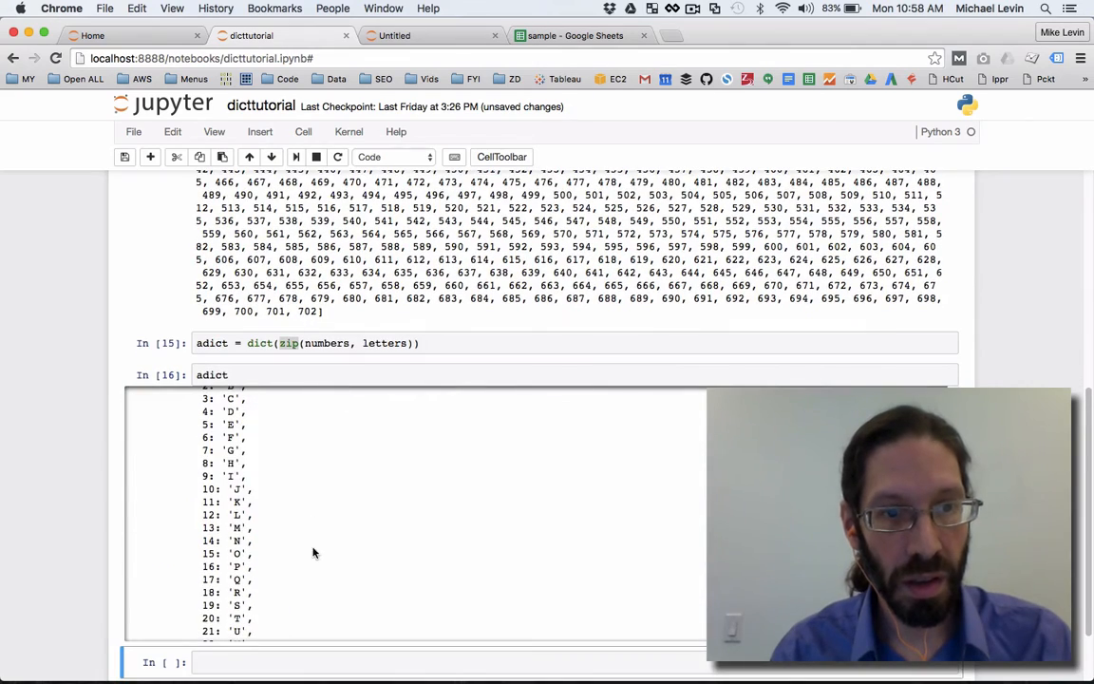
scroll(down, 3)
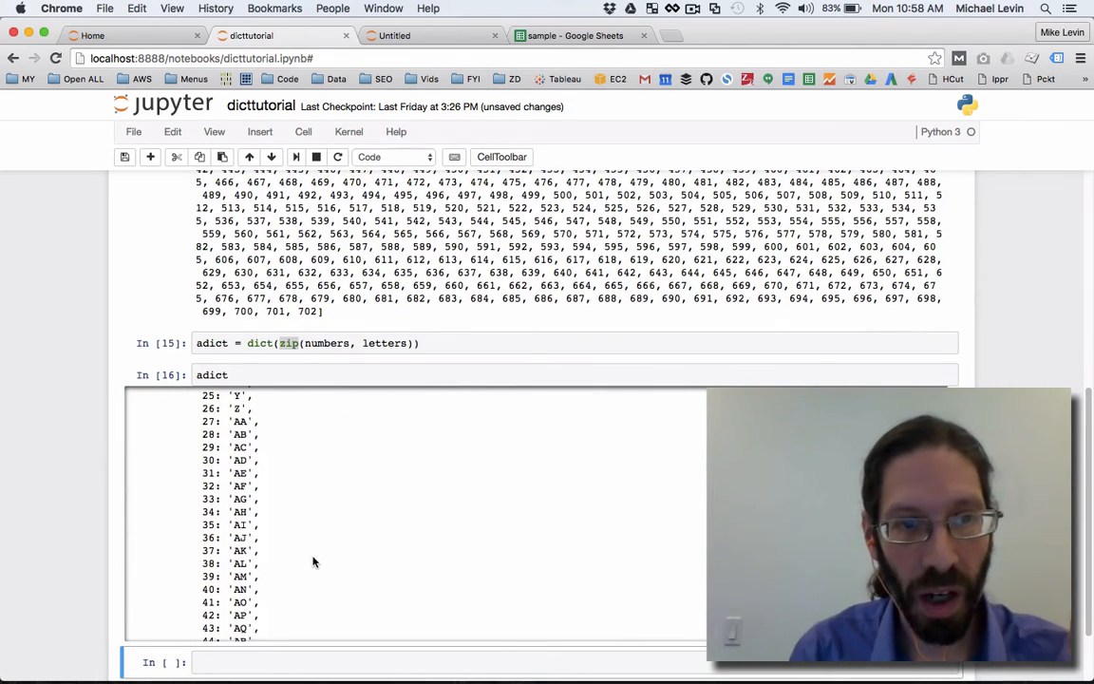
scroll(up, 3)
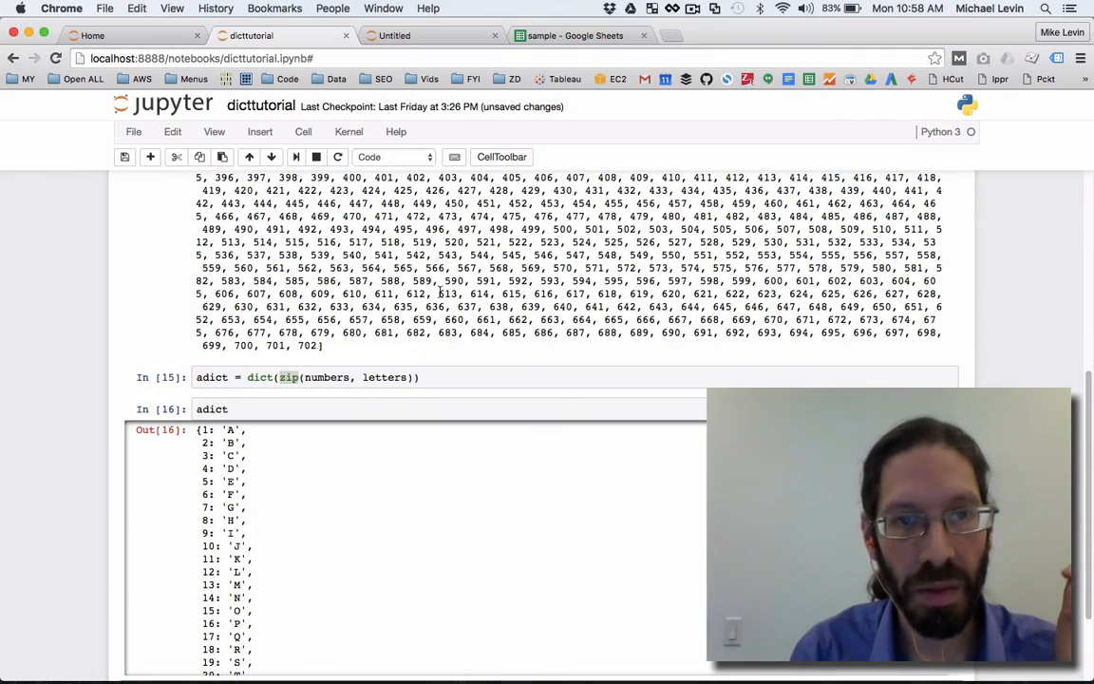
scroll(up, 3)
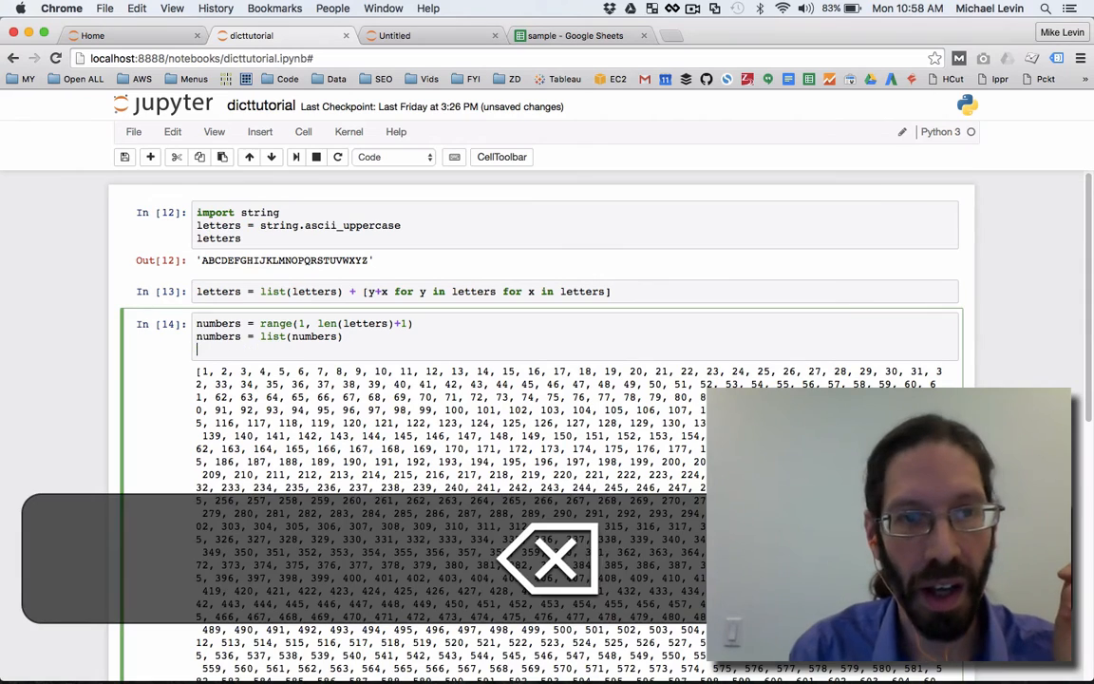
click(296, 157)
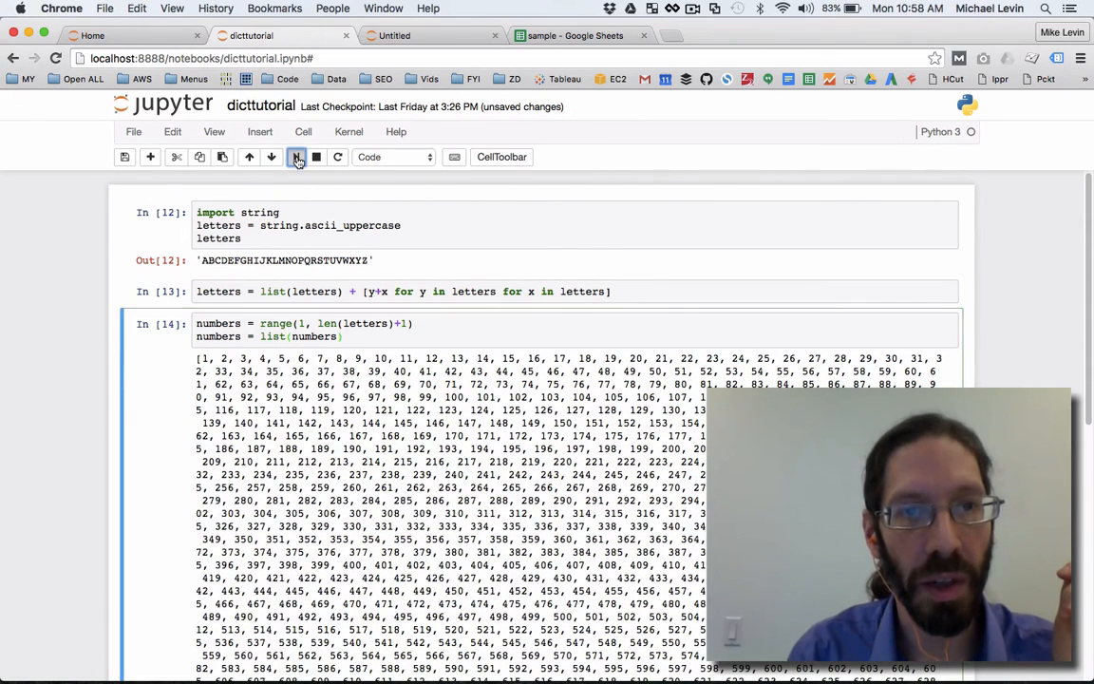
click(295, 156)
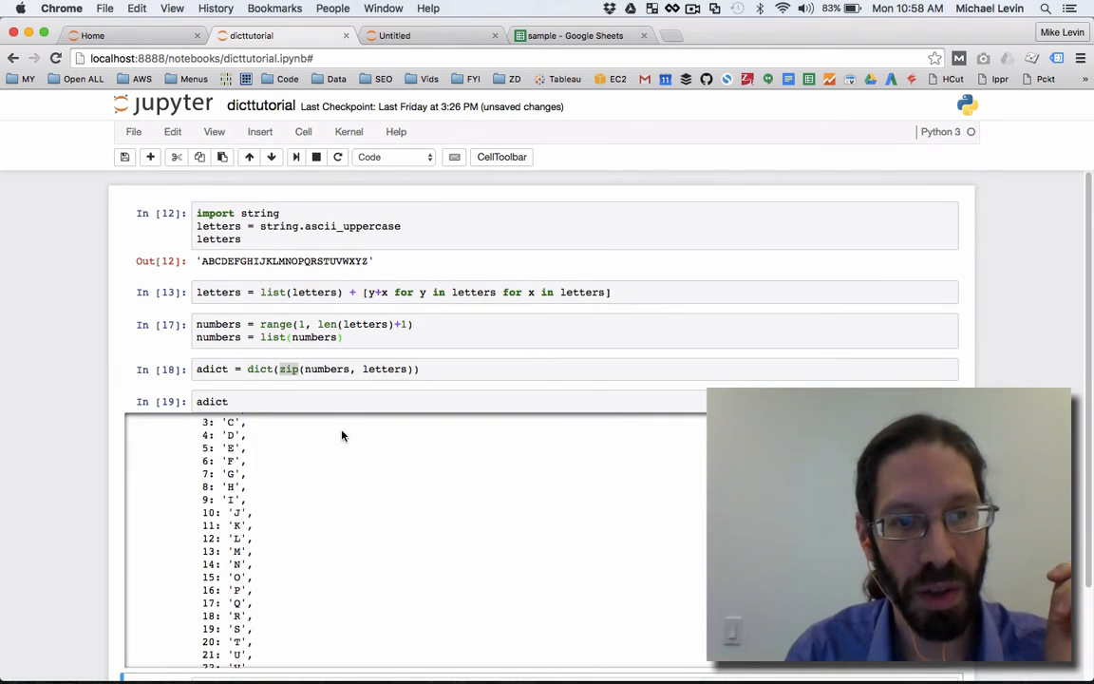
scroll(down, 3)
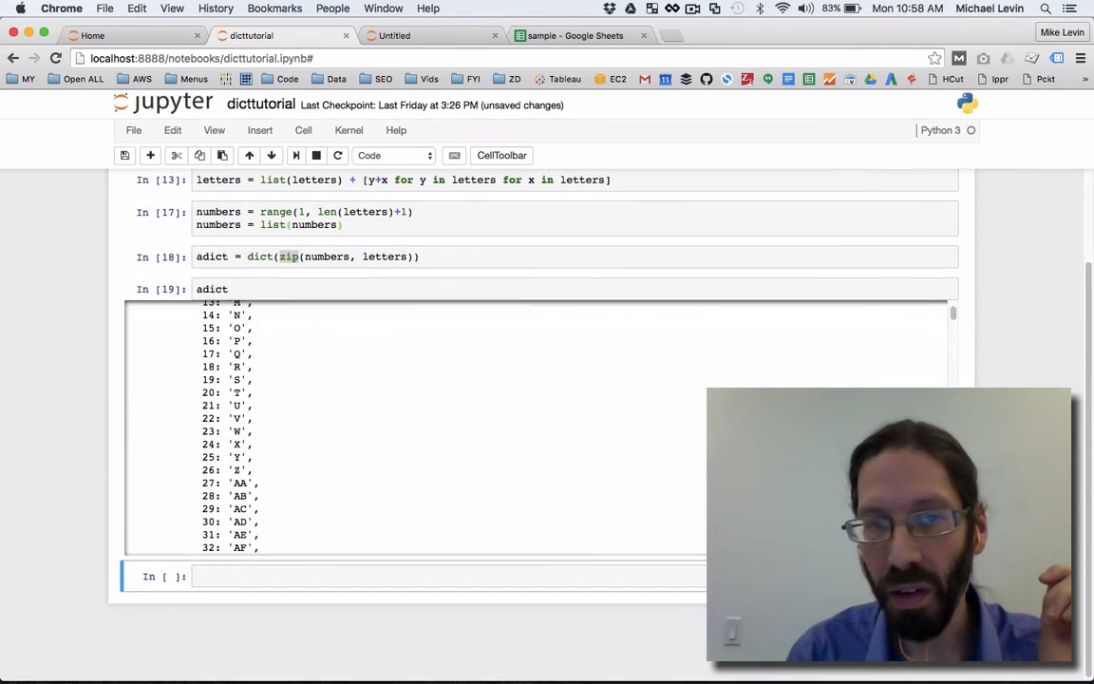
scroll(down, 3)
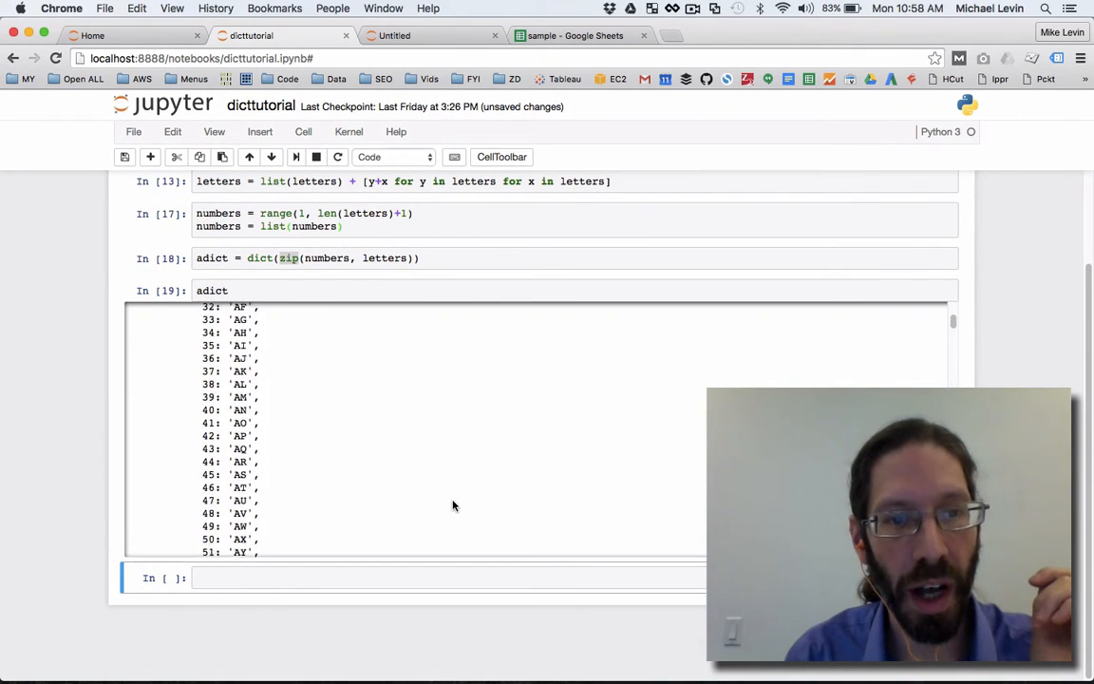
scroll(down, 3)
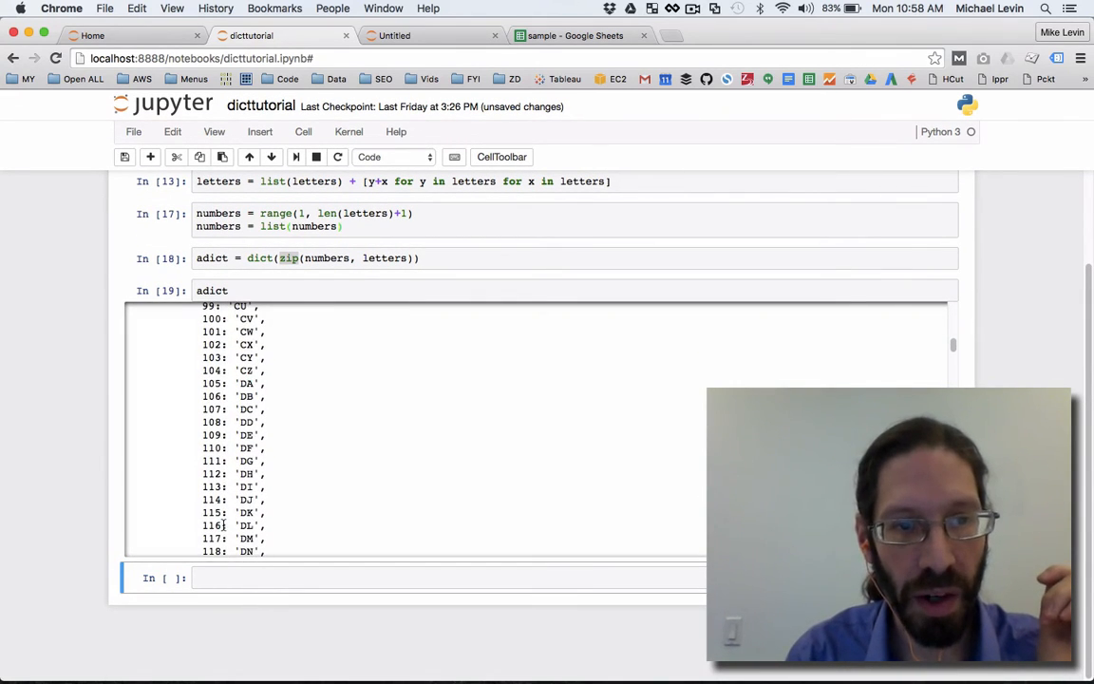
scroll(down, 3)
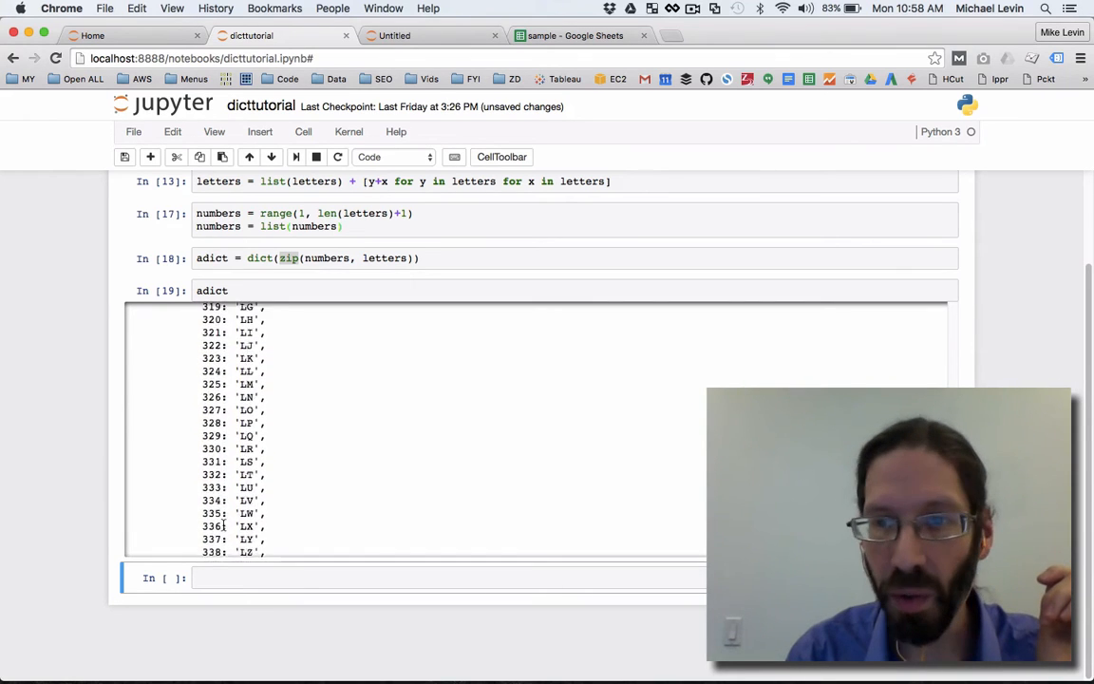
scroll(down, 3)
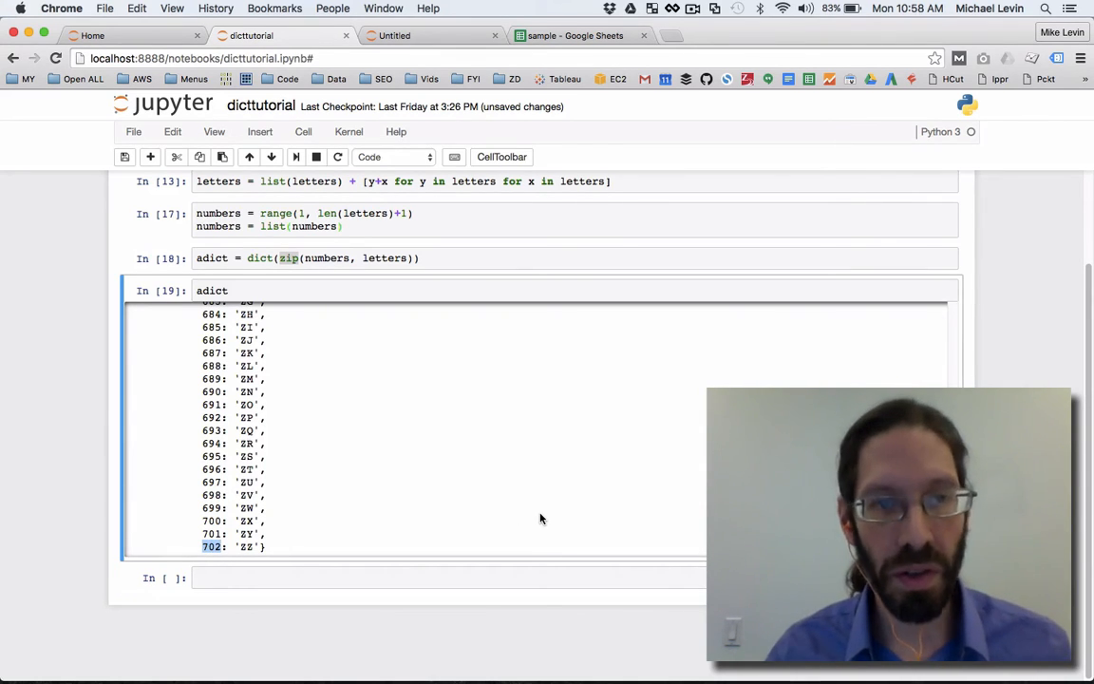
mouse_move(511, 449)
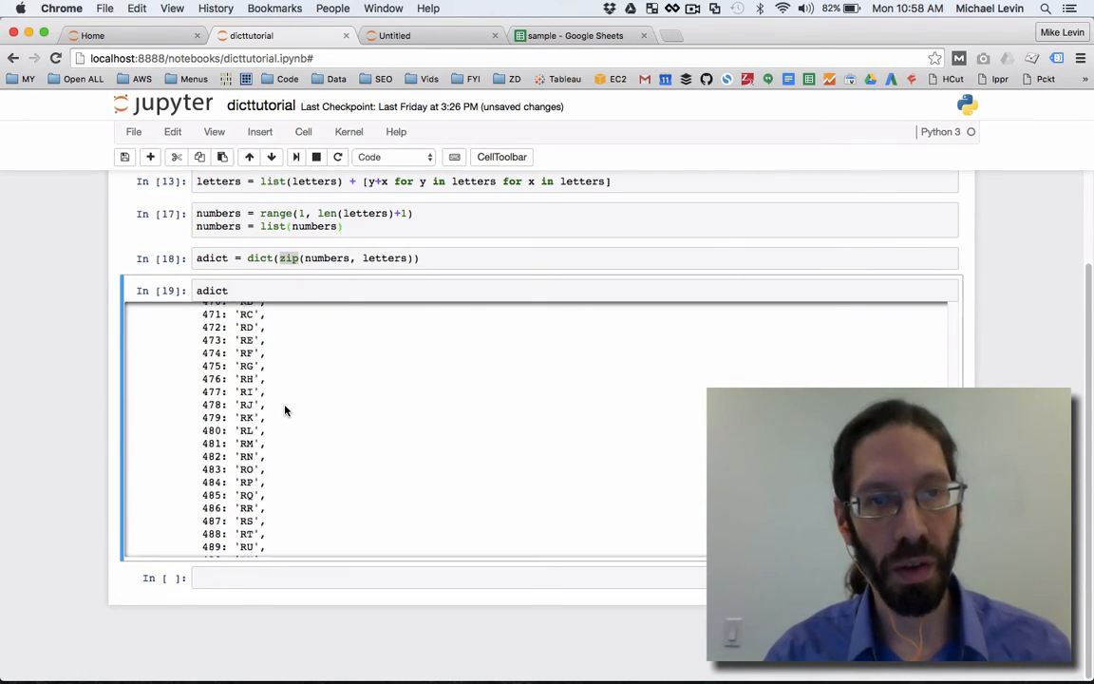
scroll(up, 3)
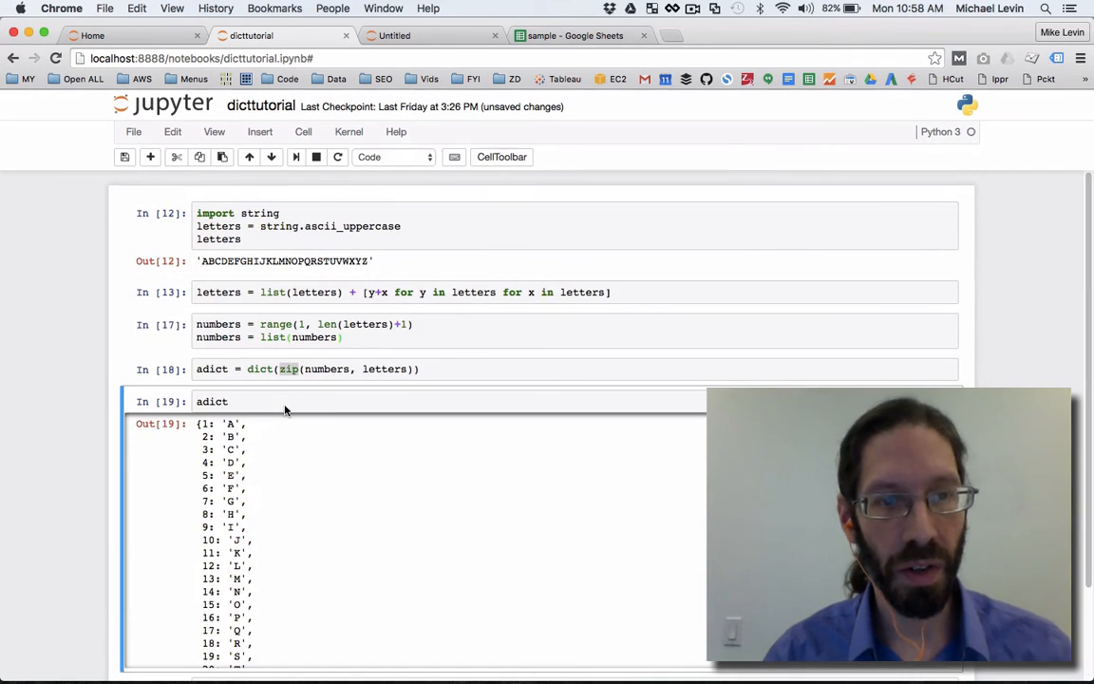
mouse_move(264, 631)
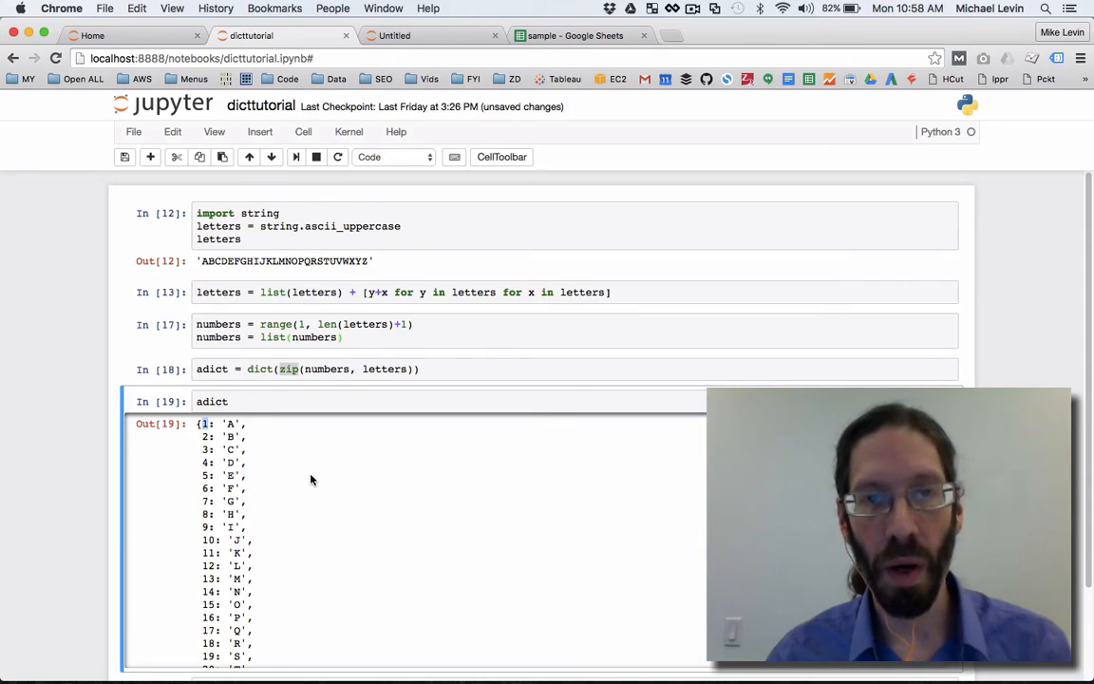
mouse_move(406, 566)
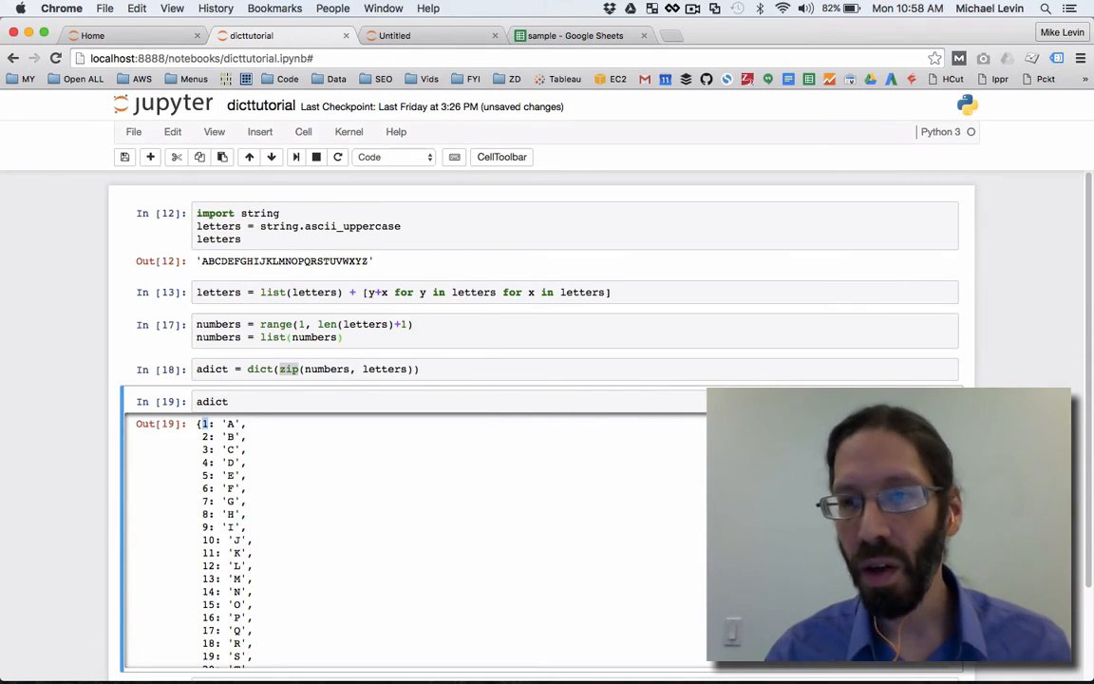
scroll(down, 3)
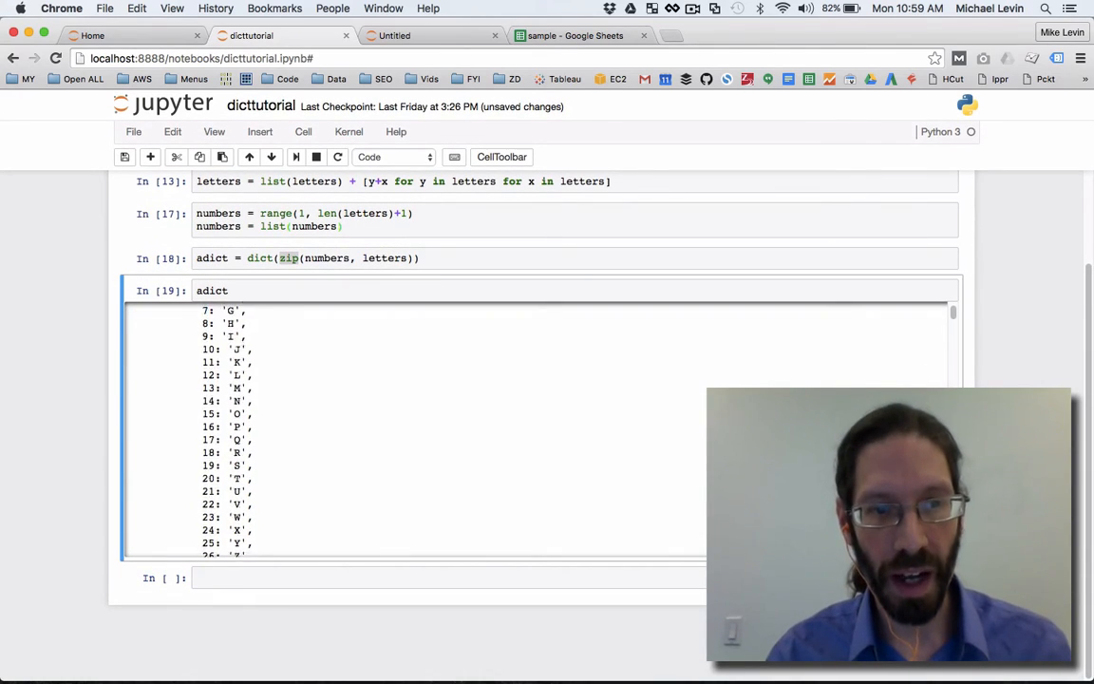
scroll(down, 3)
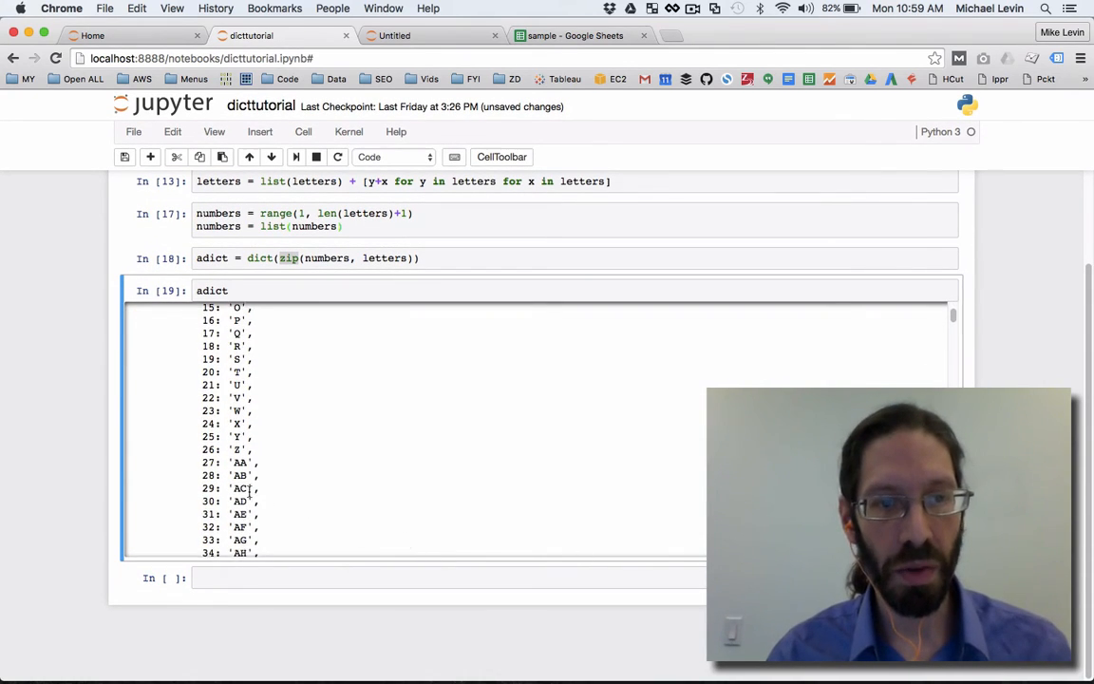
scroll(down, 3)
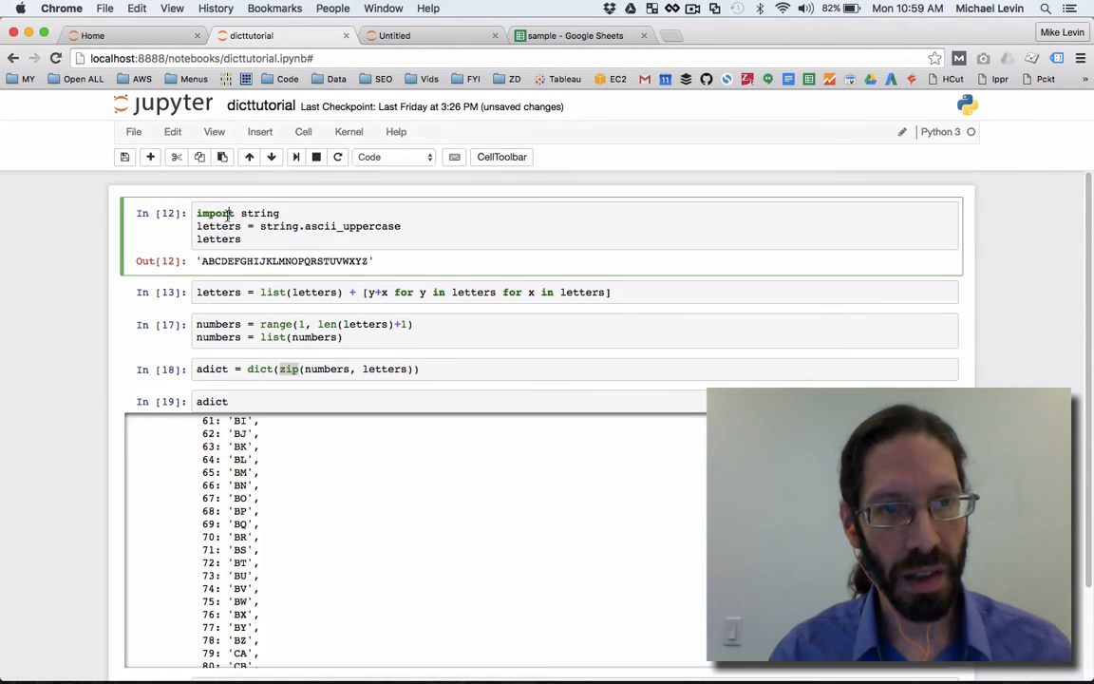
click(404, 291)
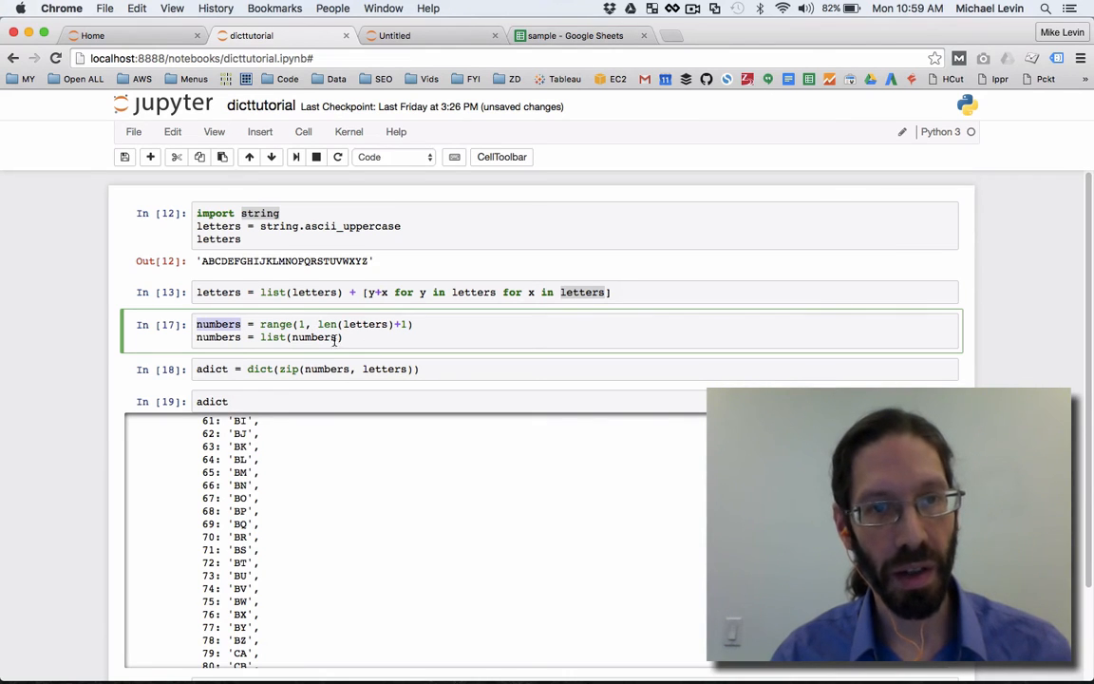
scroll(down, 3)
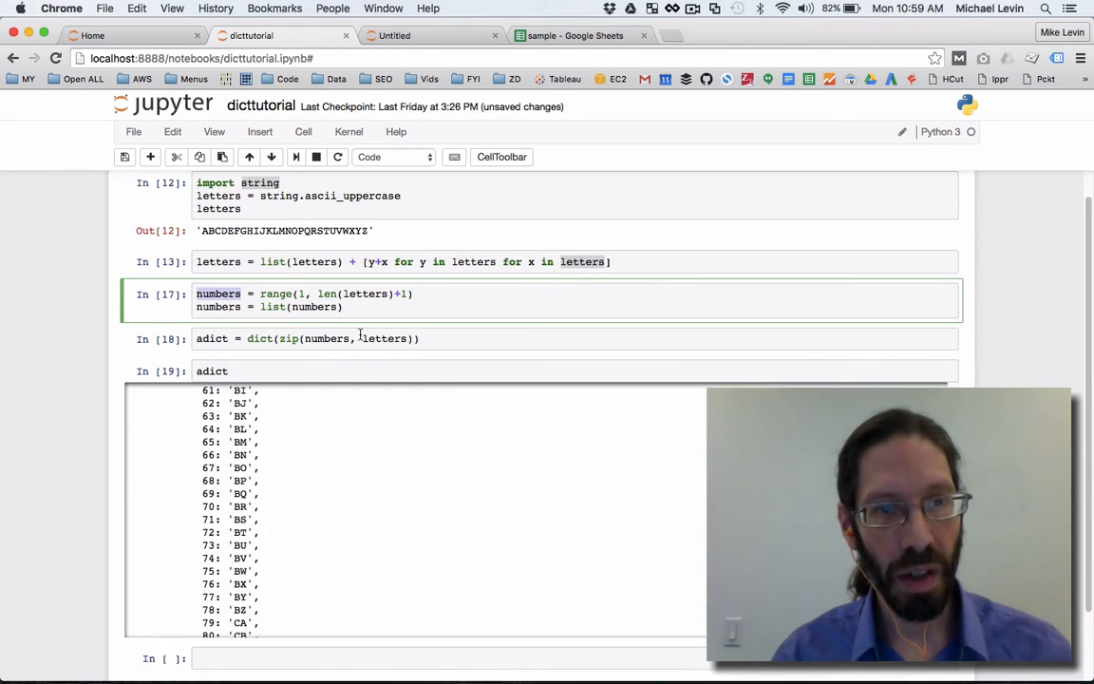
click(333, 338)
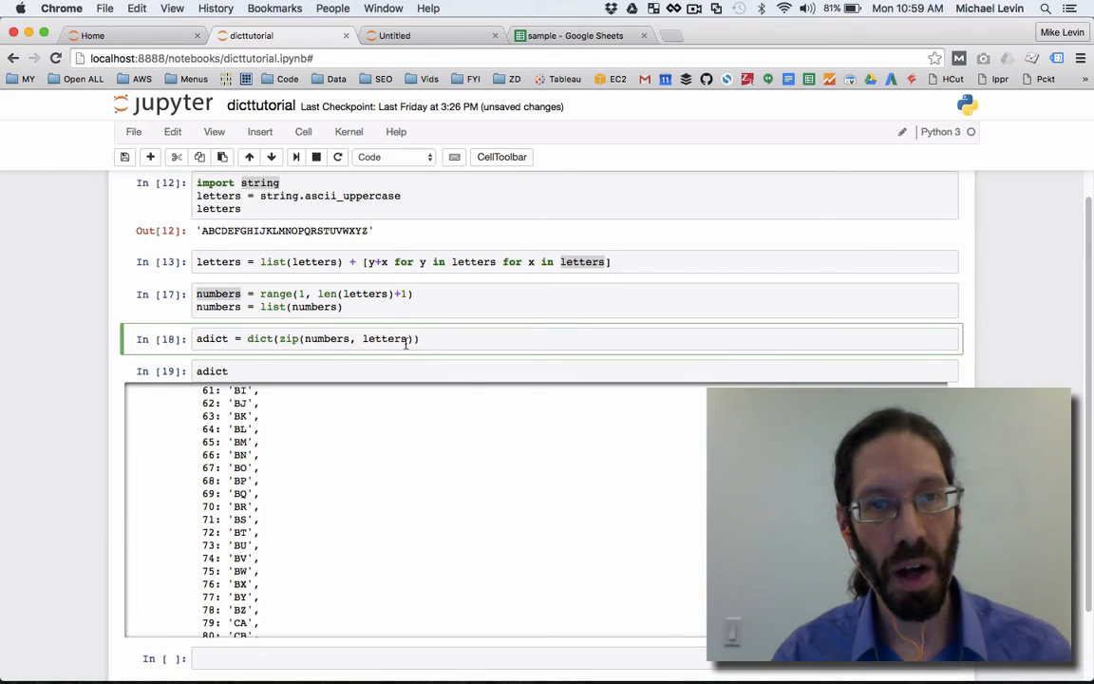
click(227, 371)
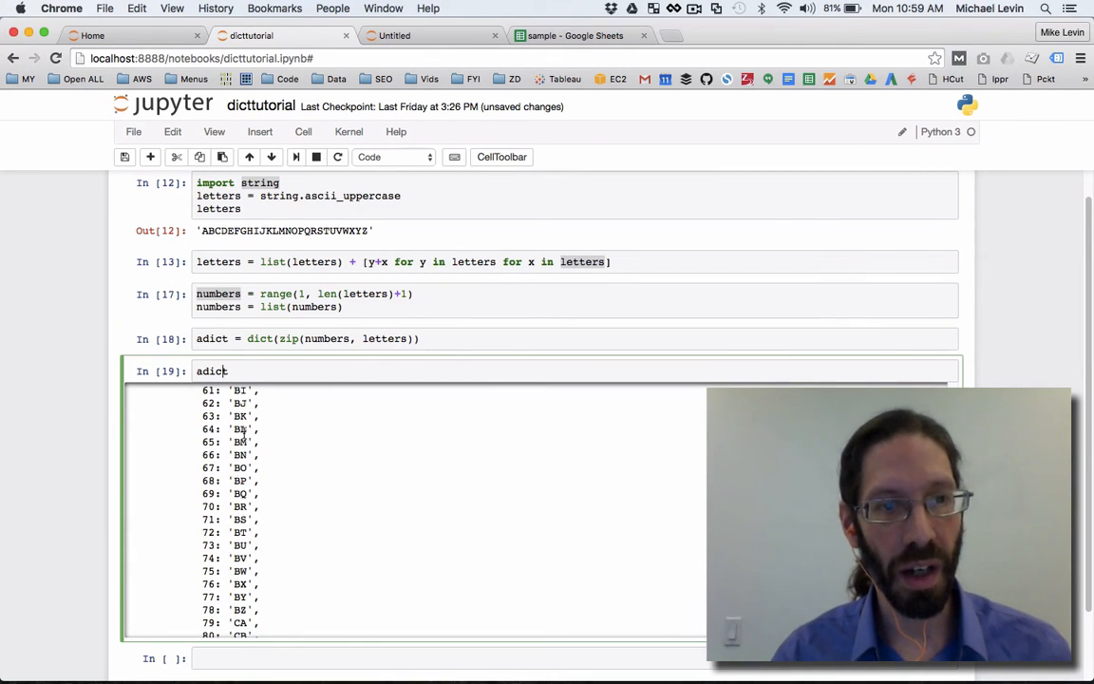
scroll(up, 3)
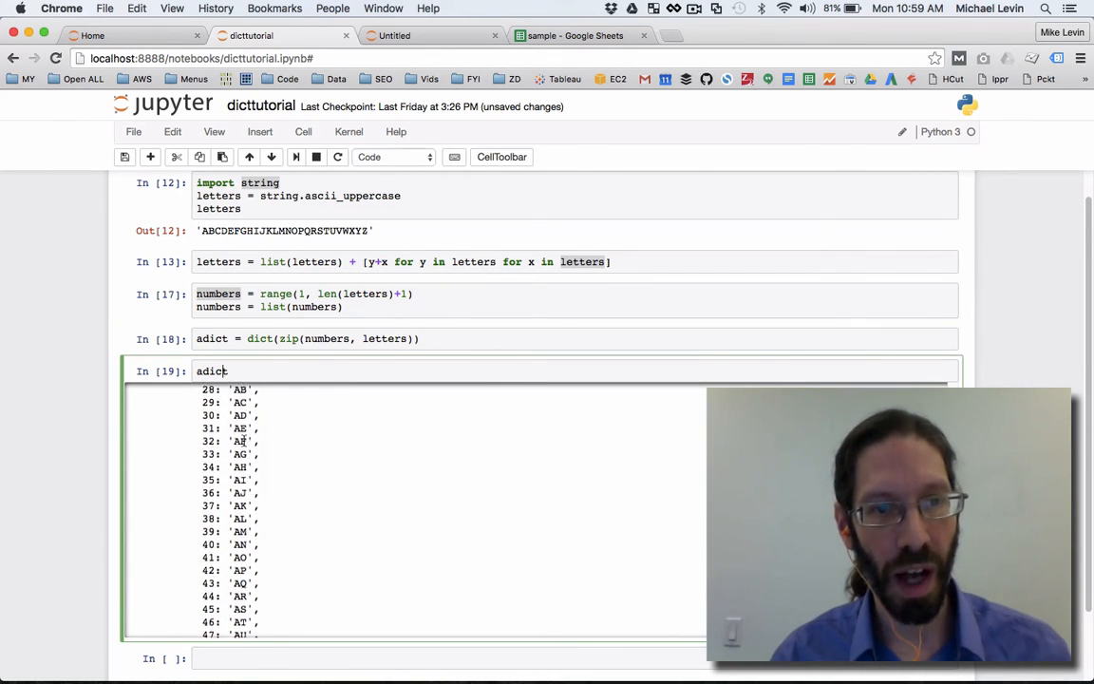
scroll(down, 3)
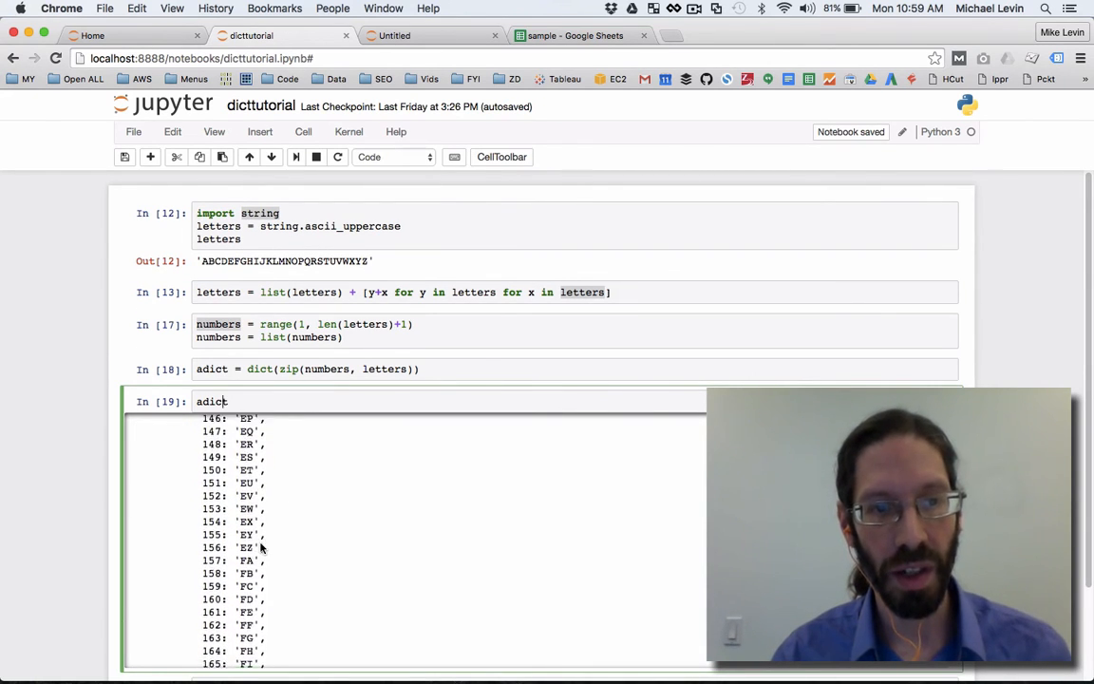
scroll(down, 3)
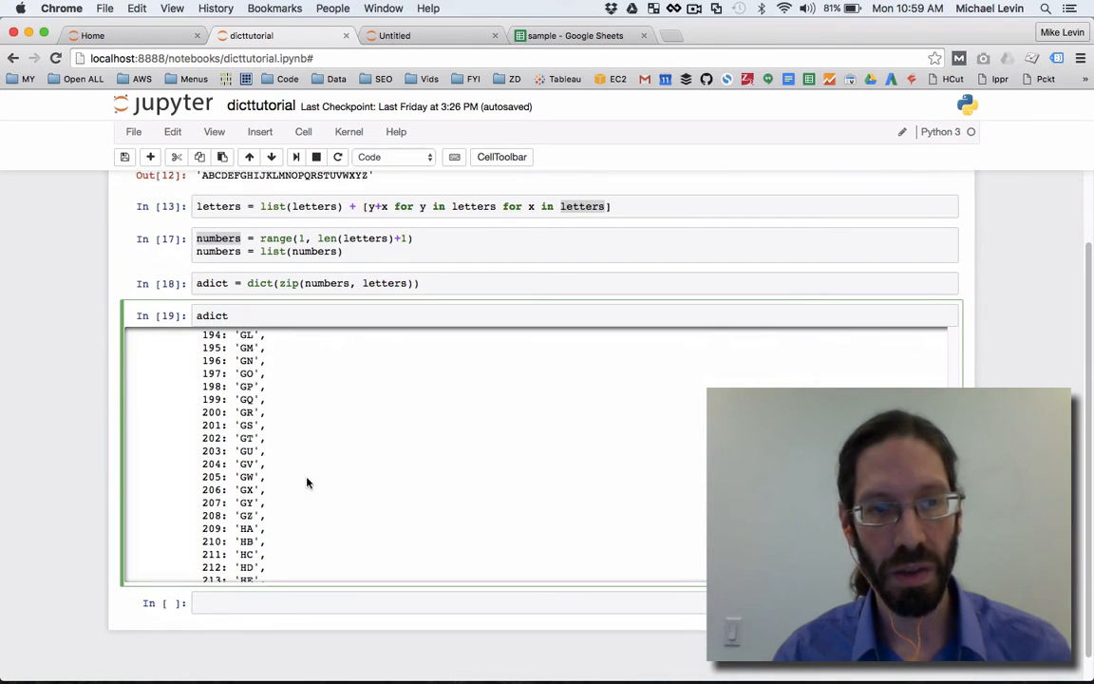
scroll(down, 3)
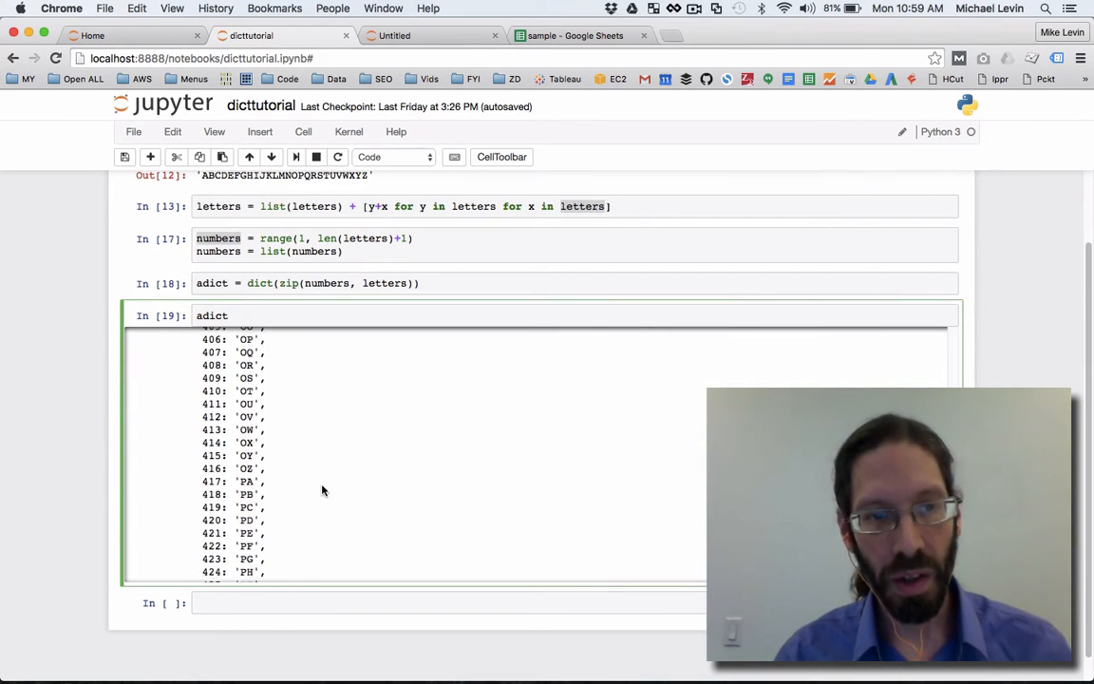
scroll(down, 3)
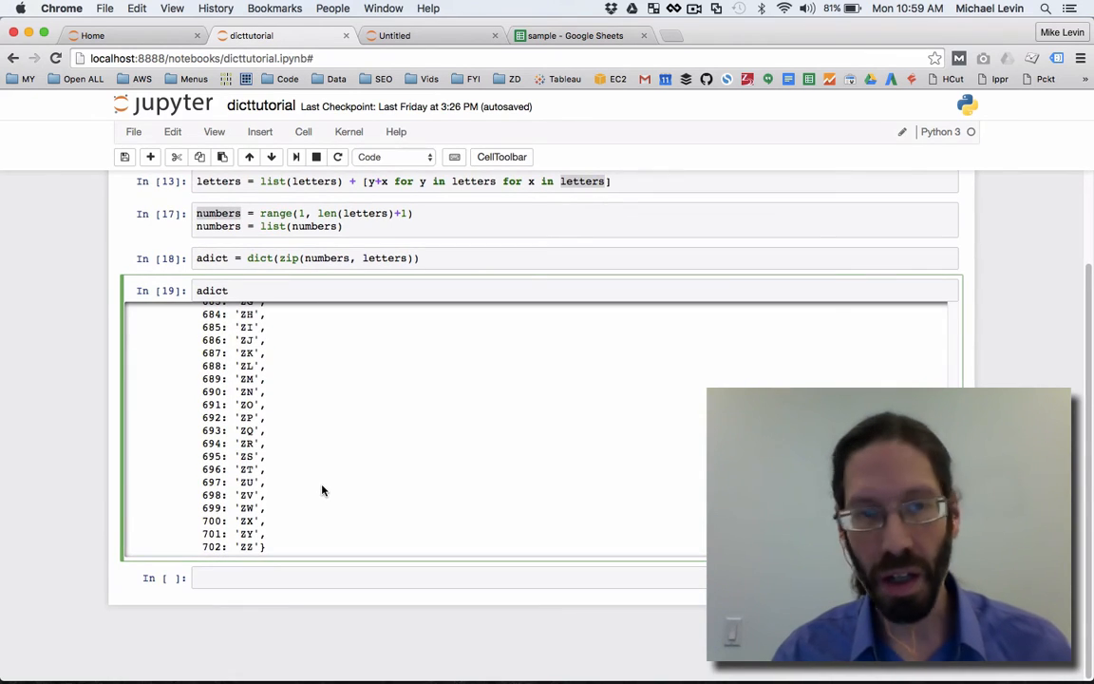
mouse_move(333, 394)
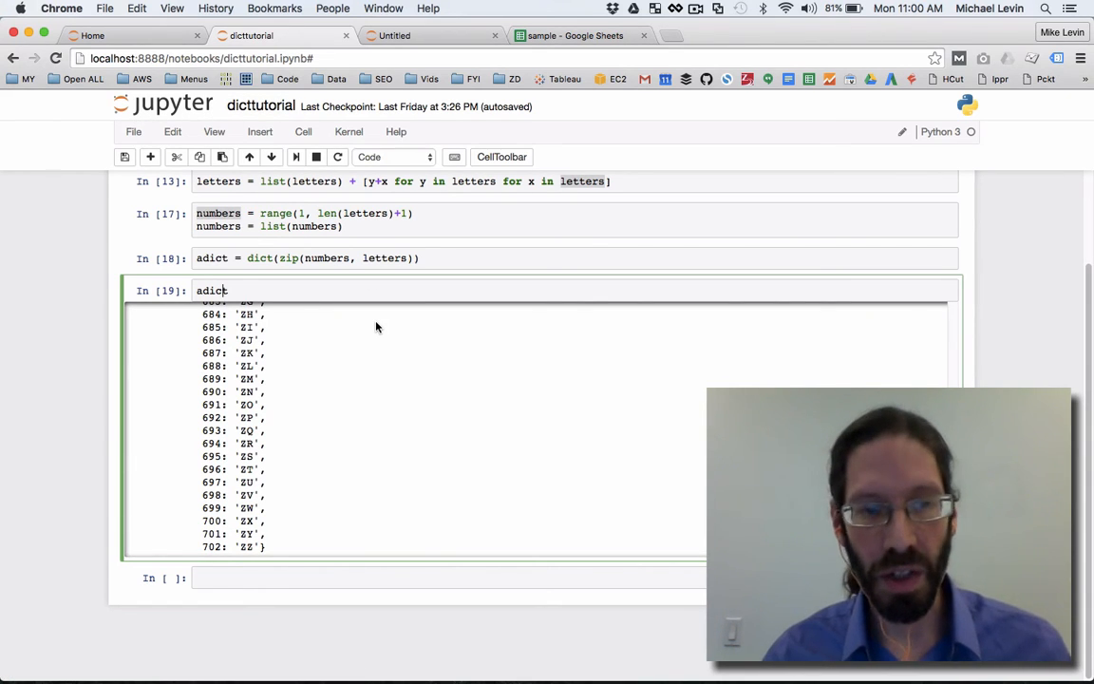
scroll(up, 3)
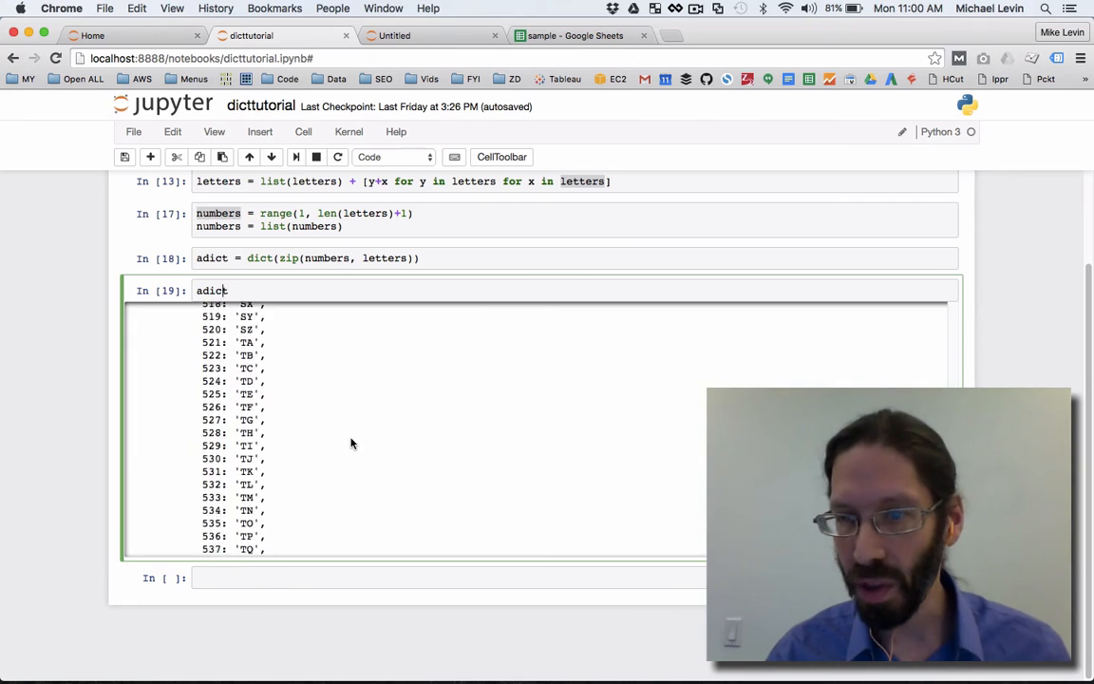
scroll(up, 3)
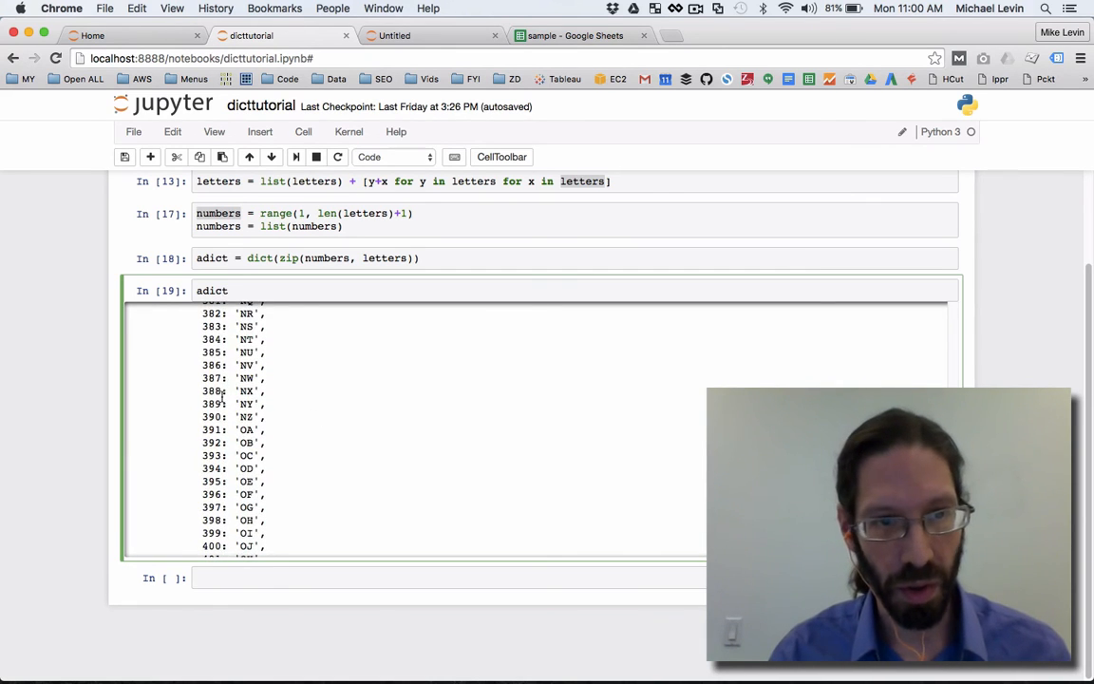
scroll(up, 3)
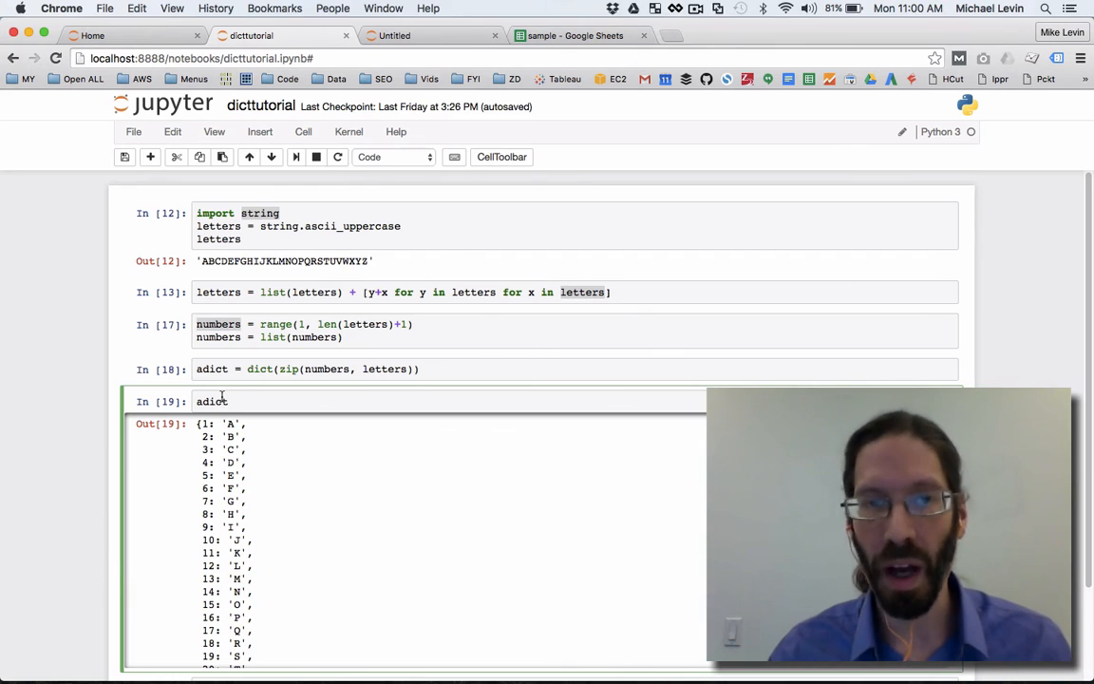
mouse_move(266, 259)
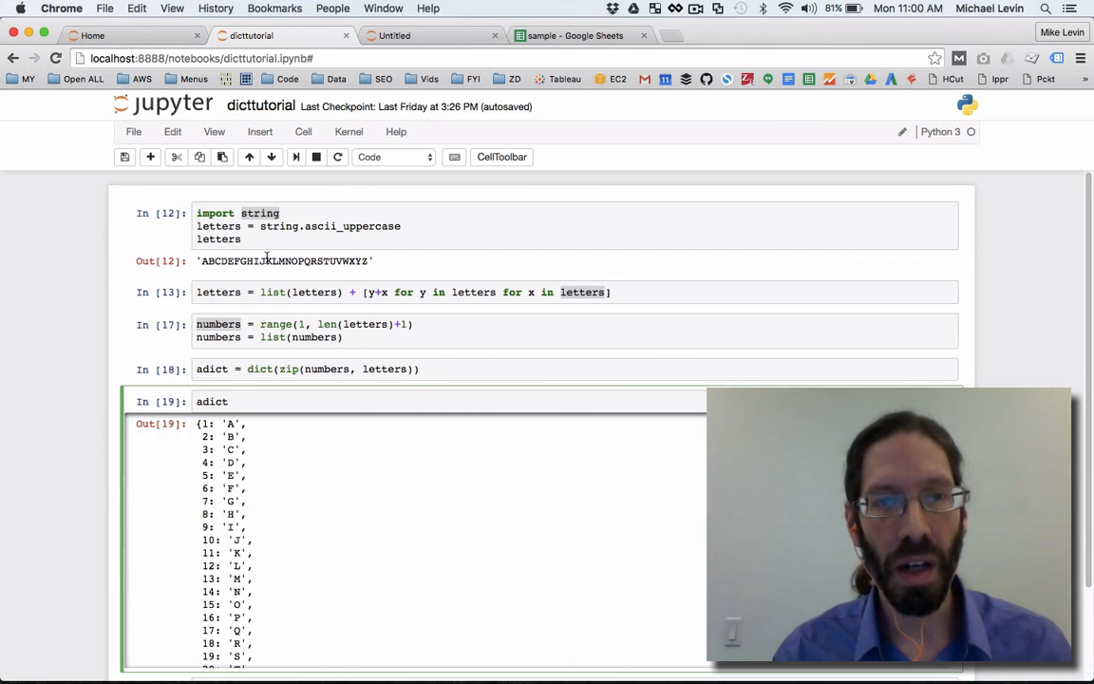
mouse_move(545, 283)
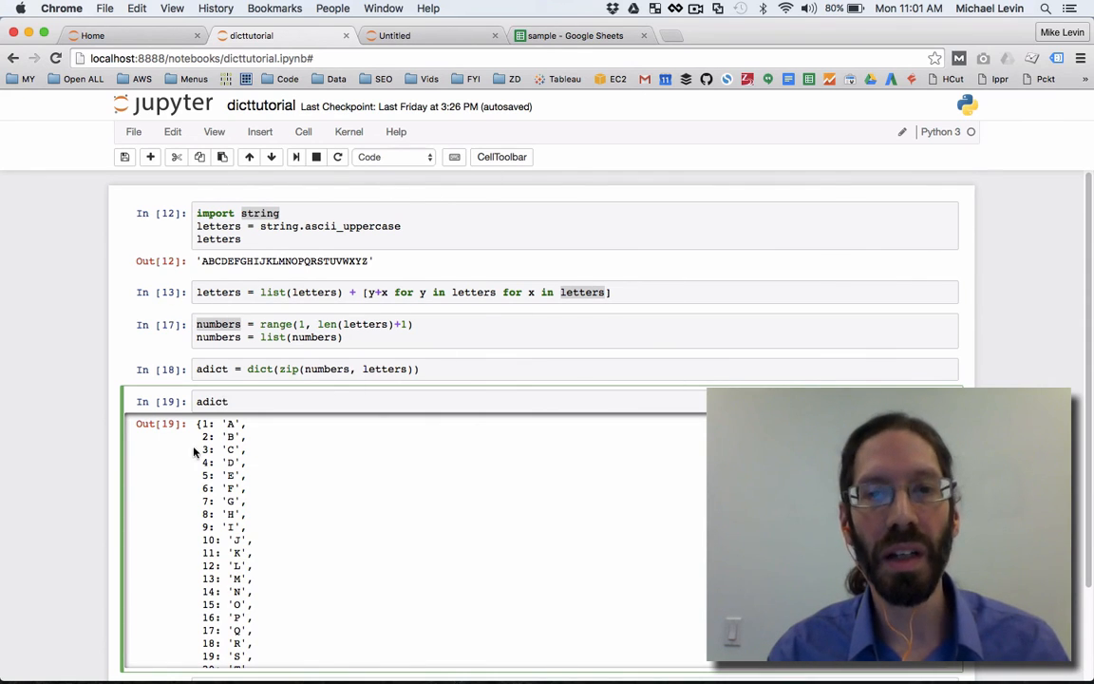
mouse_move(608, 294)
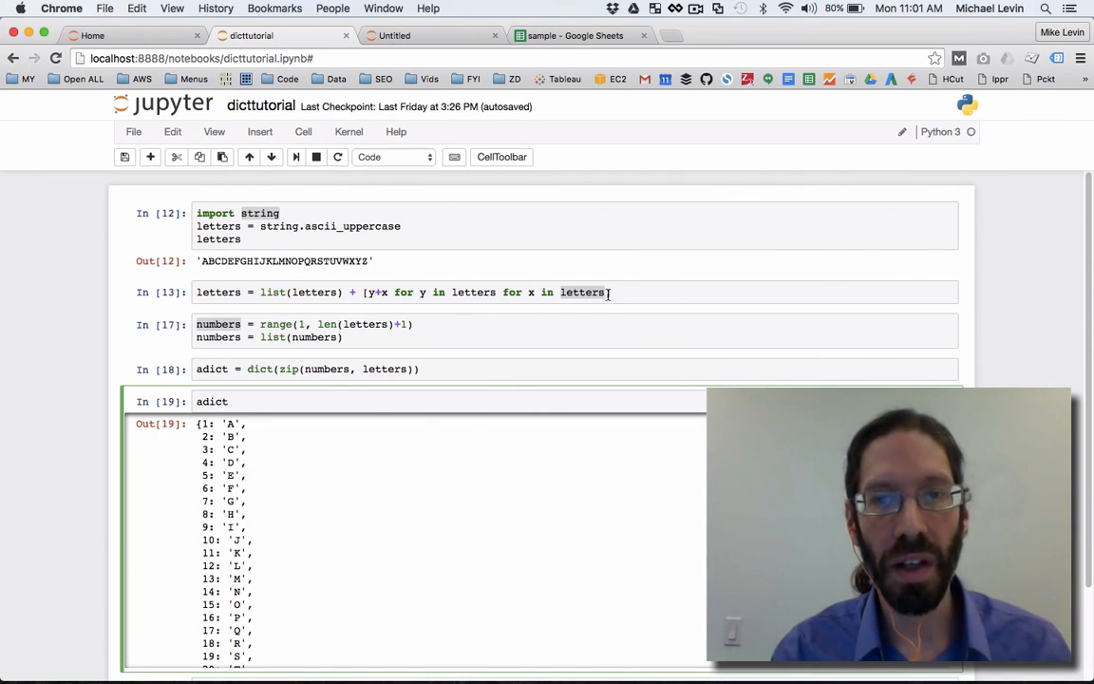
click(367, 292)
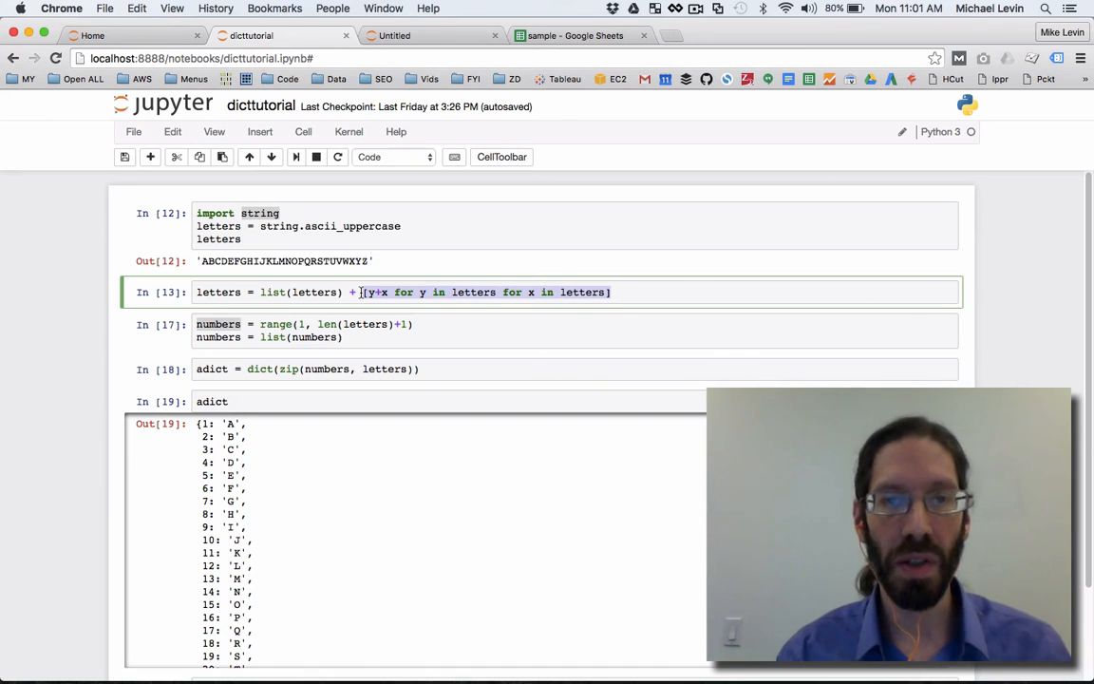
click(560, 337)
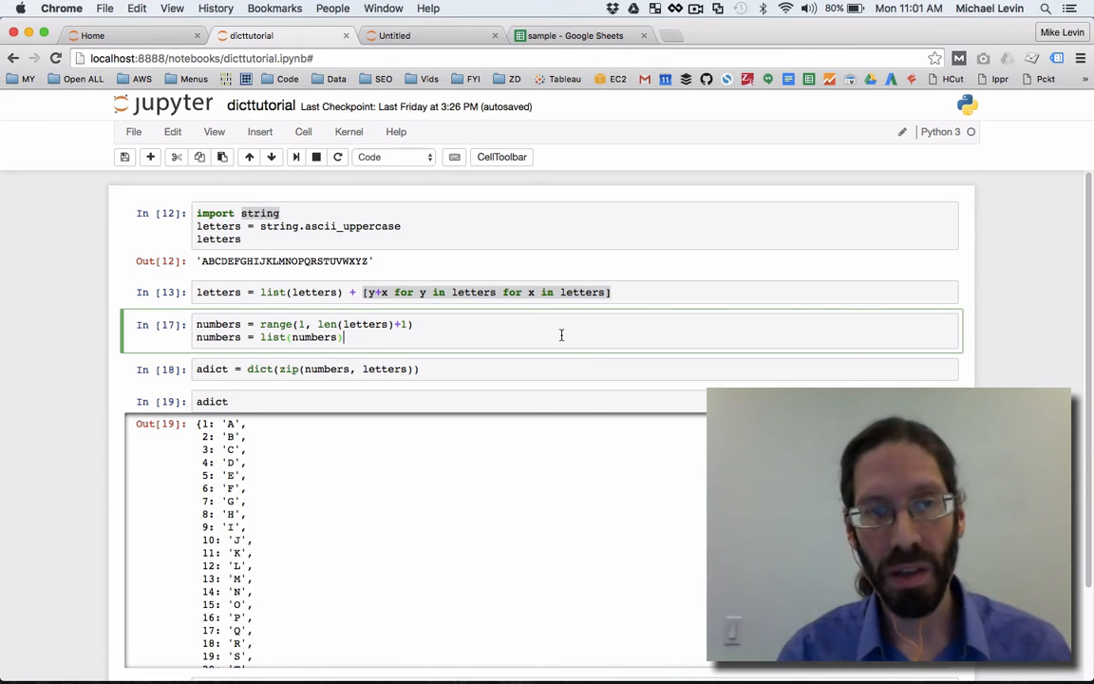
click(710, 292)
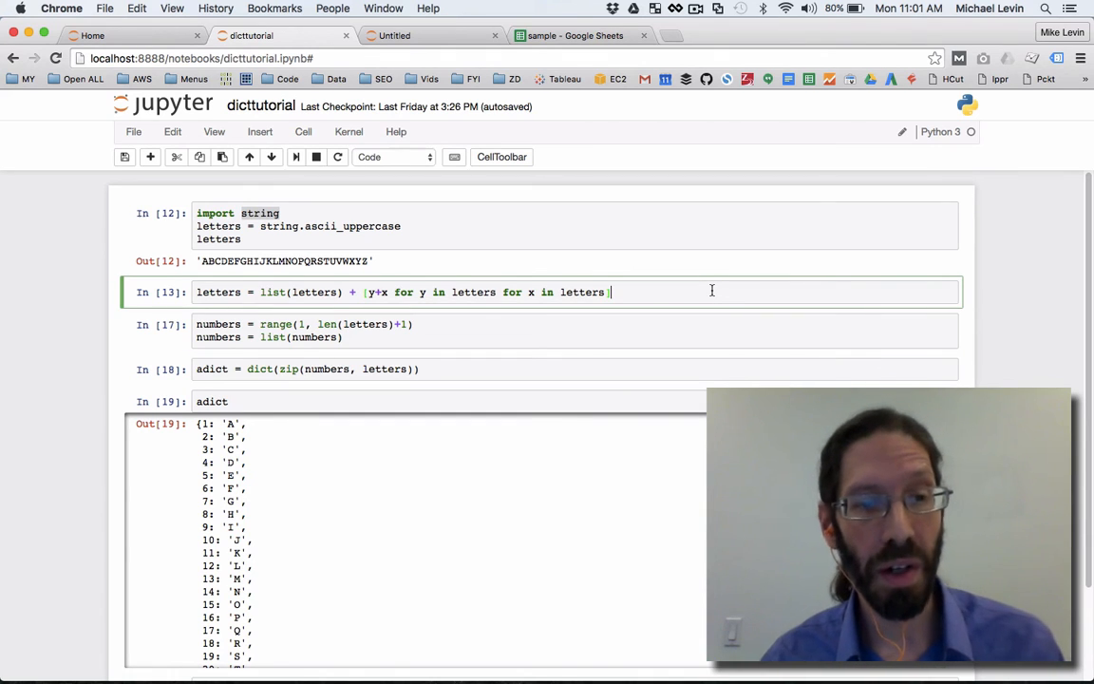